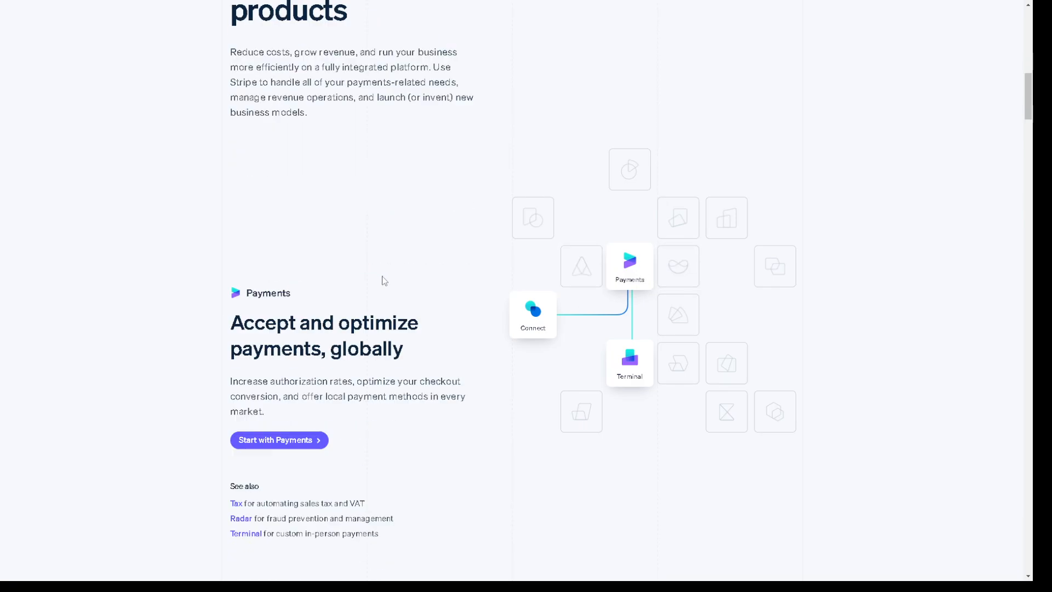
Scroll the Stripe homepage back to its 'Financial infrastructure for the internet' hero.
{"action": "scroll", "scroll_direction": "down", "scroll_amount": 3}
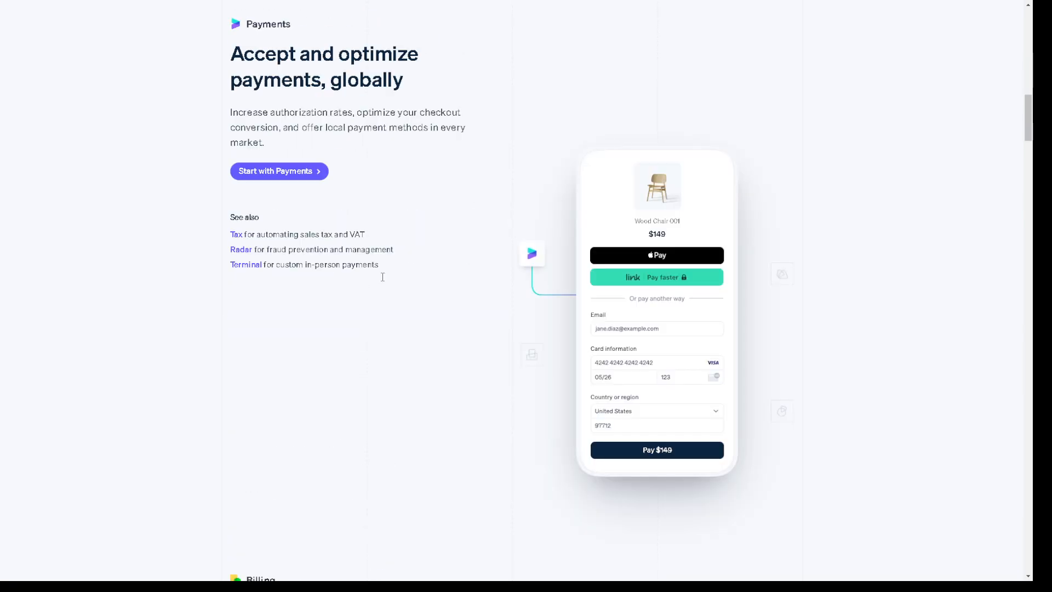
{"action": "scroll", "scroll_direction": "down", "scroll_amount": 3}
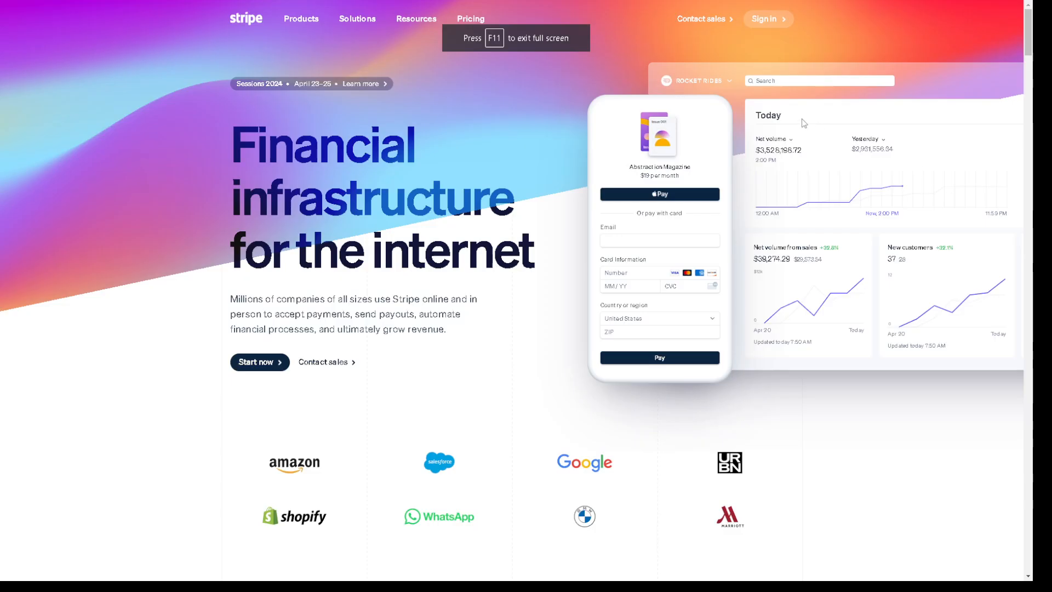
{"action": "mouse_move", "coordinate": [767, 19]}
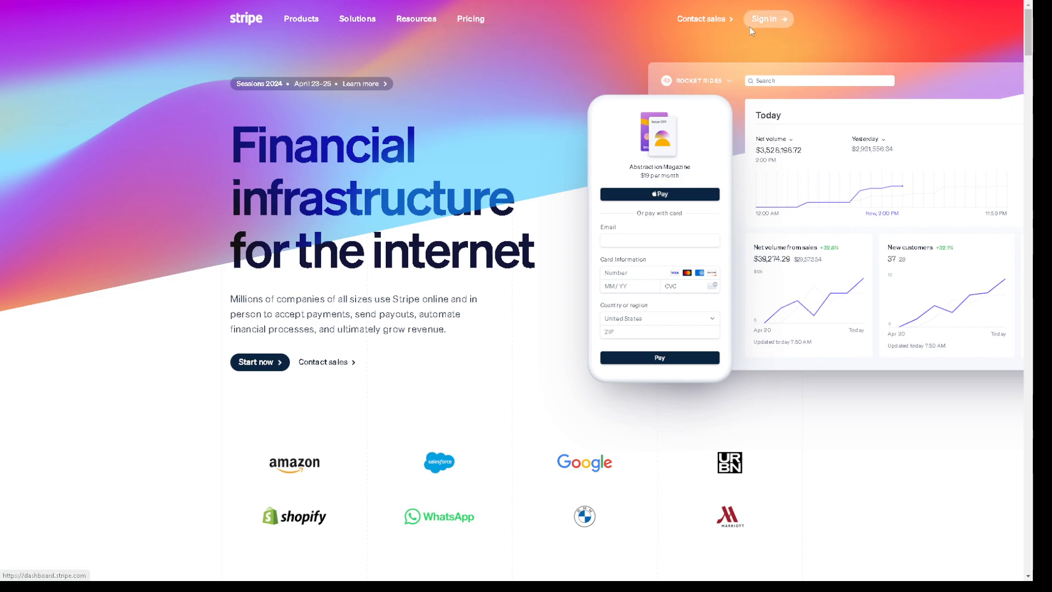
Reach the 'Create your Stripe account' form via Sign in, with the Email field focused.
{"action": "left_click", "coordinate": [764, 19]}
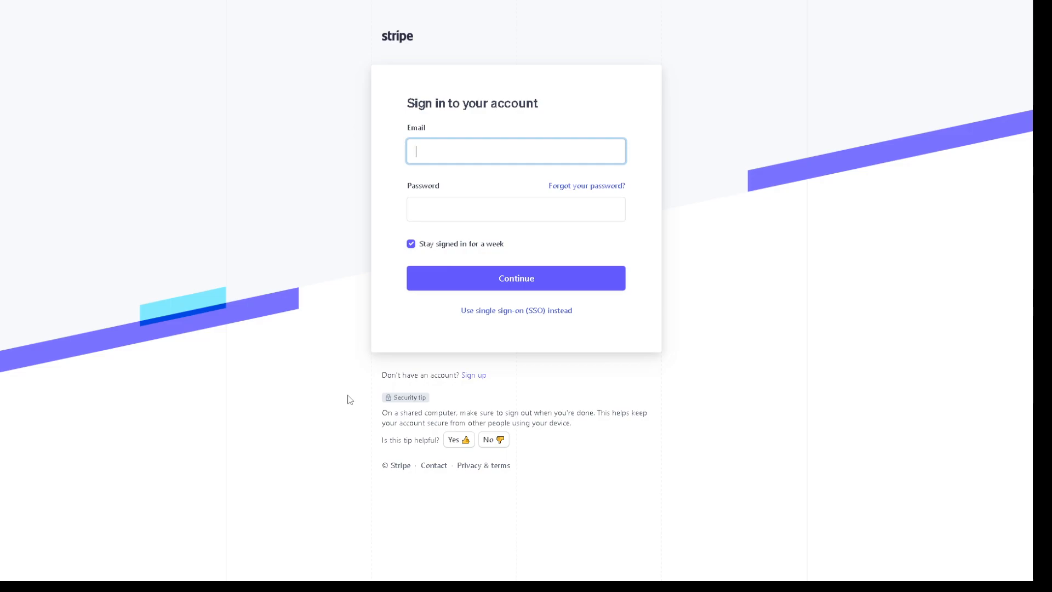
{"action": "mouse_move", "coordinate": [473, 375]}
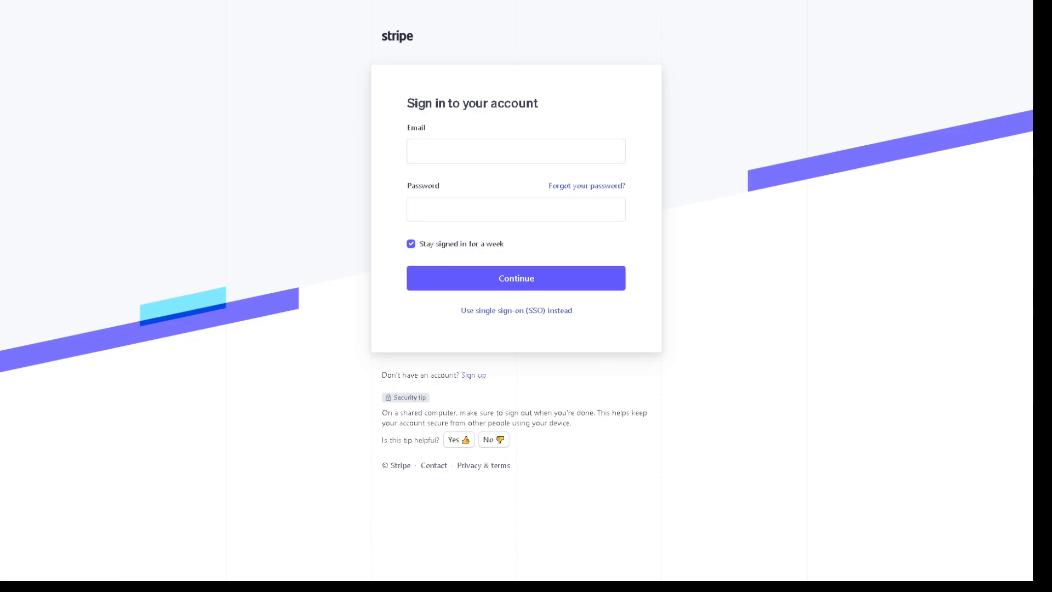
{"action": "left_click", "coordinate": [473, 374]}
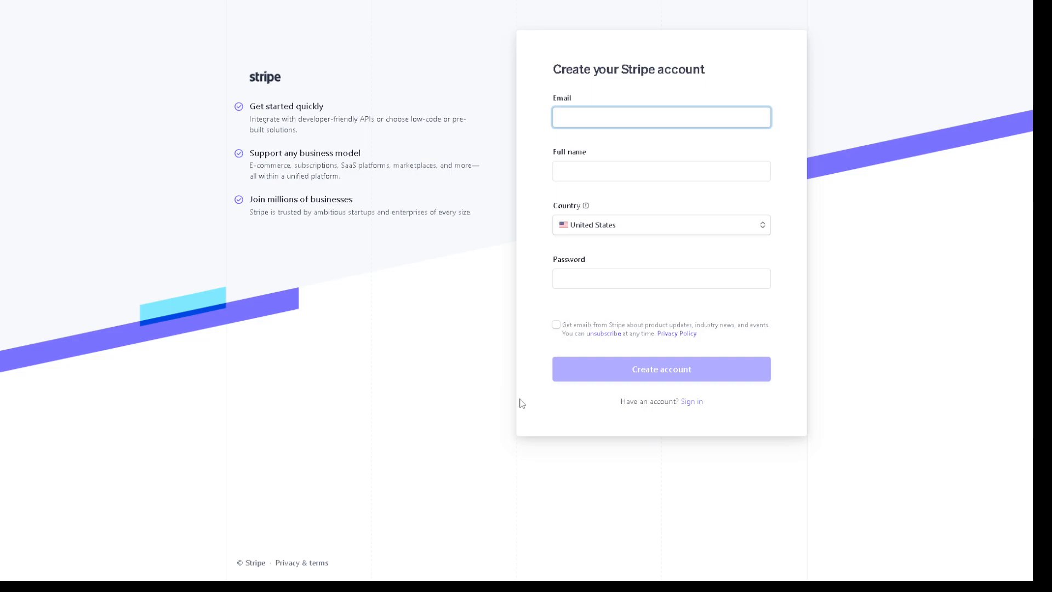
{"action": "mouse_move", "coordinate": [481, 410]}
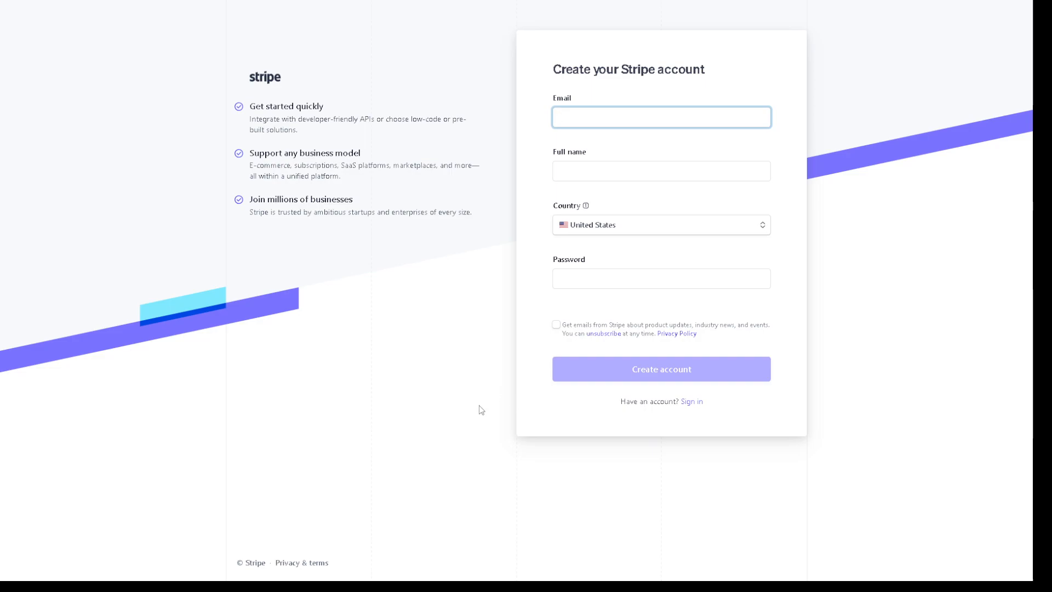
{"action": "left_click", "coordinate": [661, 117]}
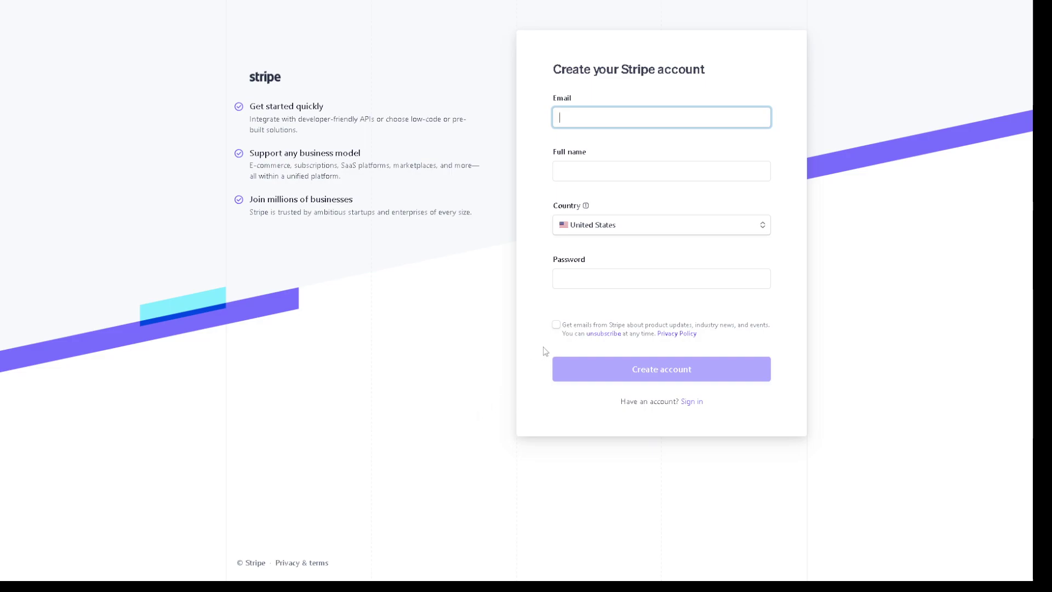
{"action": "mouse_move", "coordinate": [555, 395]}
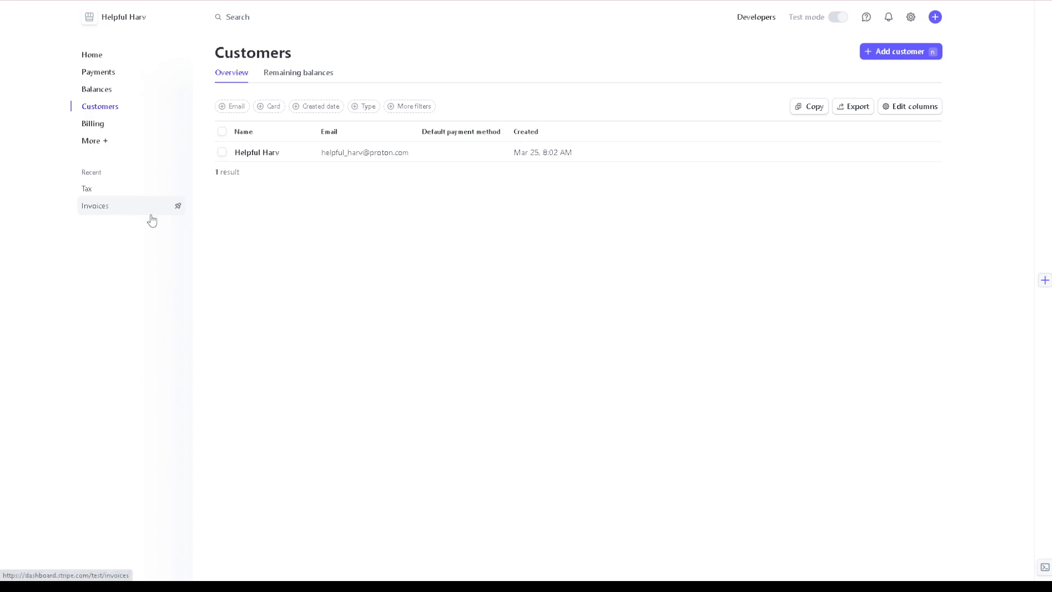
{"action": "mouse_move", "coordinate": [94, 142]}
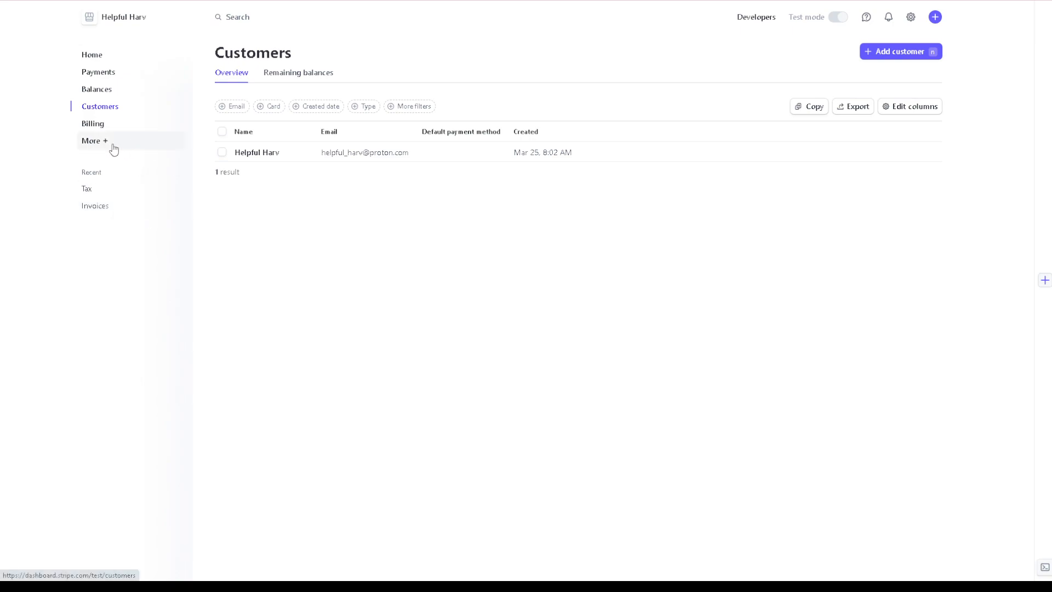
{"action": "mouse_move", "coordinate": [110, 148]}
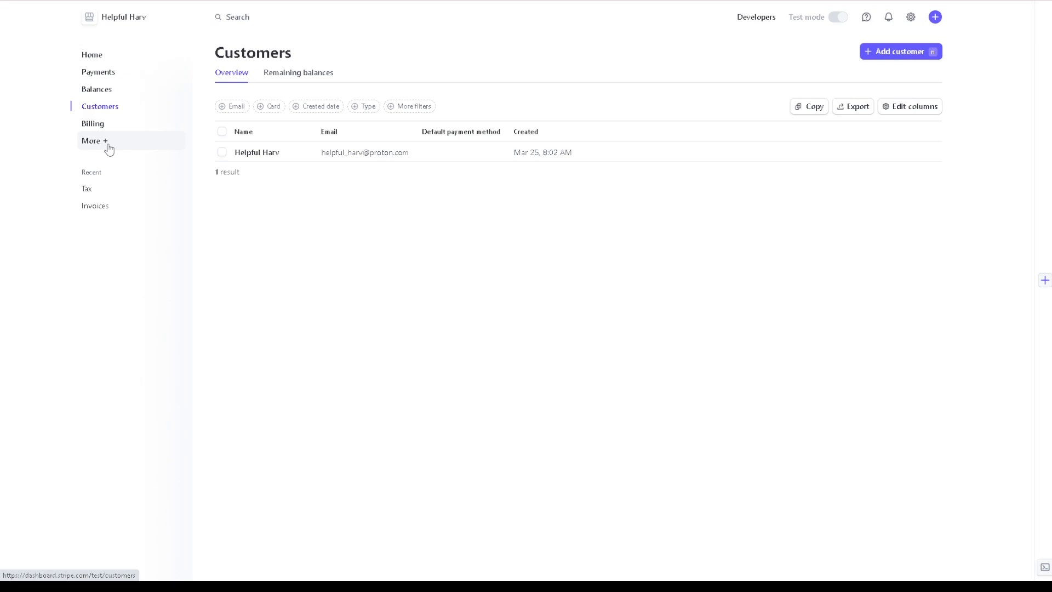
Show the 'Do more with Stripe' product list and scroll to its lower sections.
{"action": "left_click", "coordinate": [91, 140]}
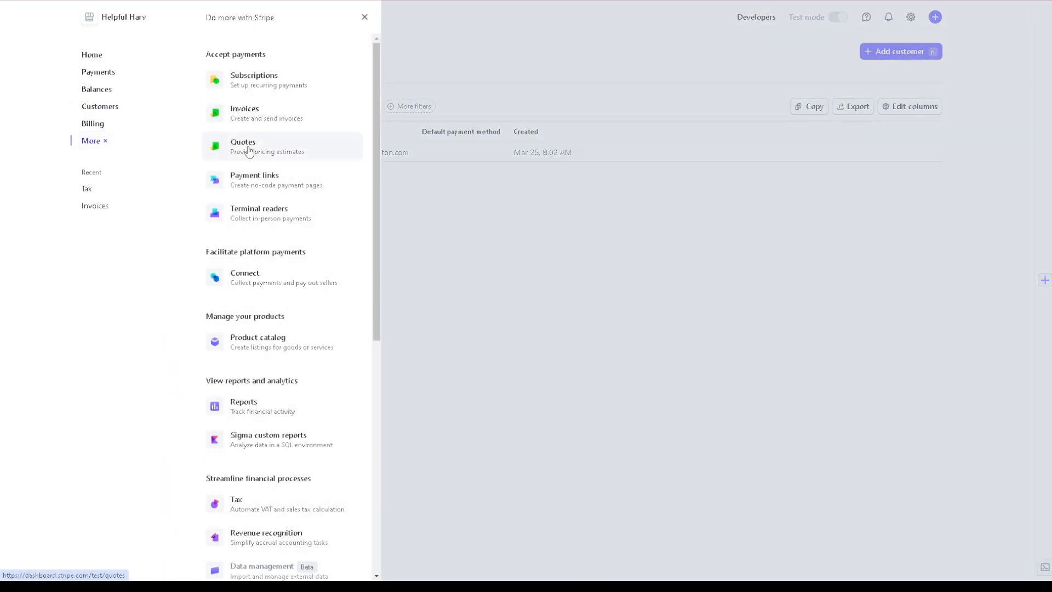
{"action": "scroll", "scroll_direction": "down", "scroll_amount": 3}
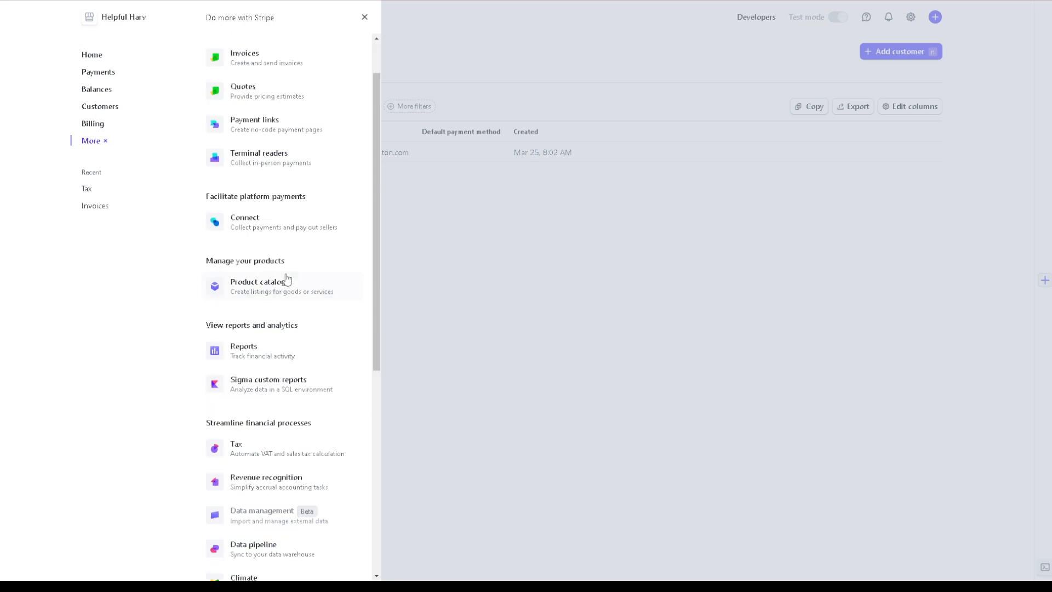
{"action": "mouse_move", "coordinate": [278, 350]}
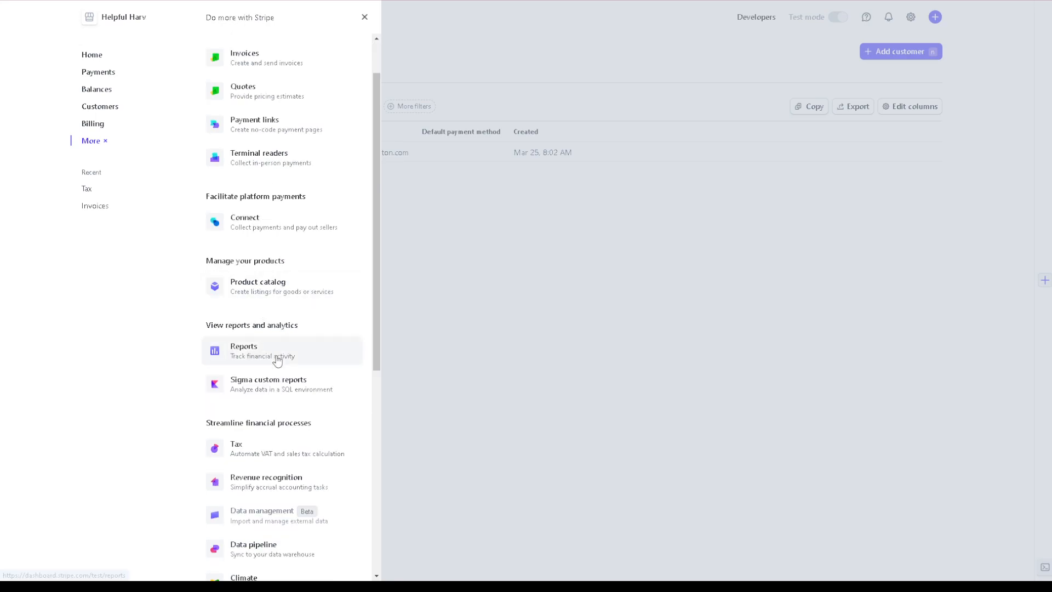
{"action": "scroll", "scroll_direction": "down", "scroll_amount": 3}
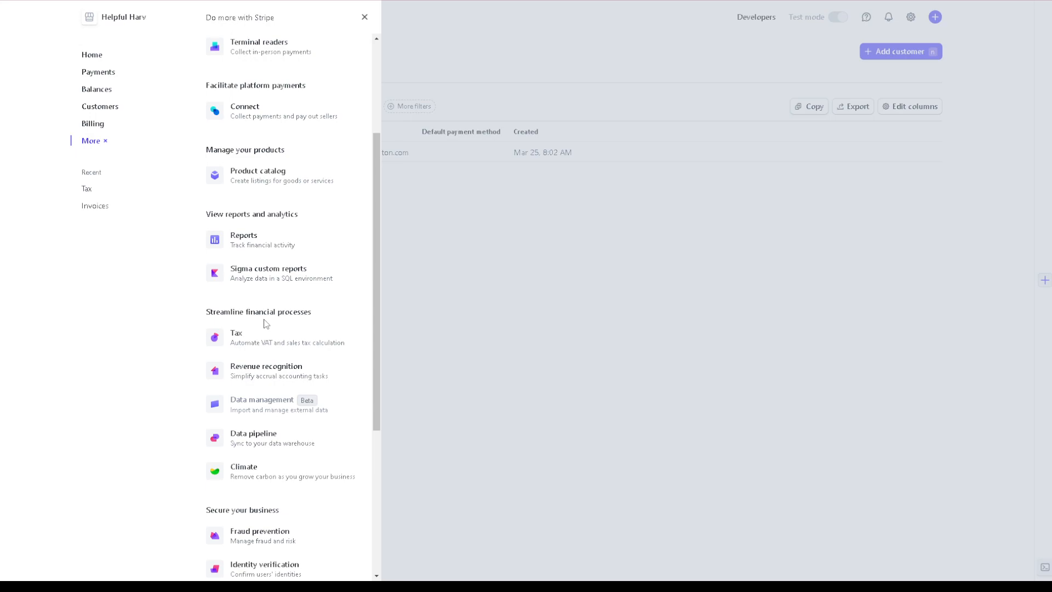
{"action": "mouse_move", "coordinate": [268, 437]}
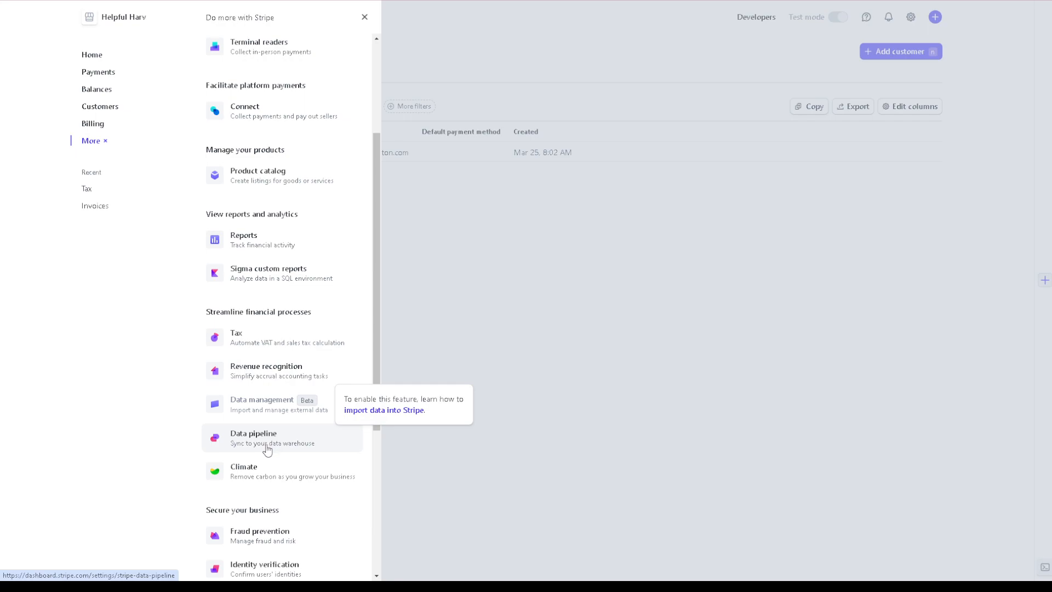
{"action": "mouse_move", "coordinate": [243, 414]}
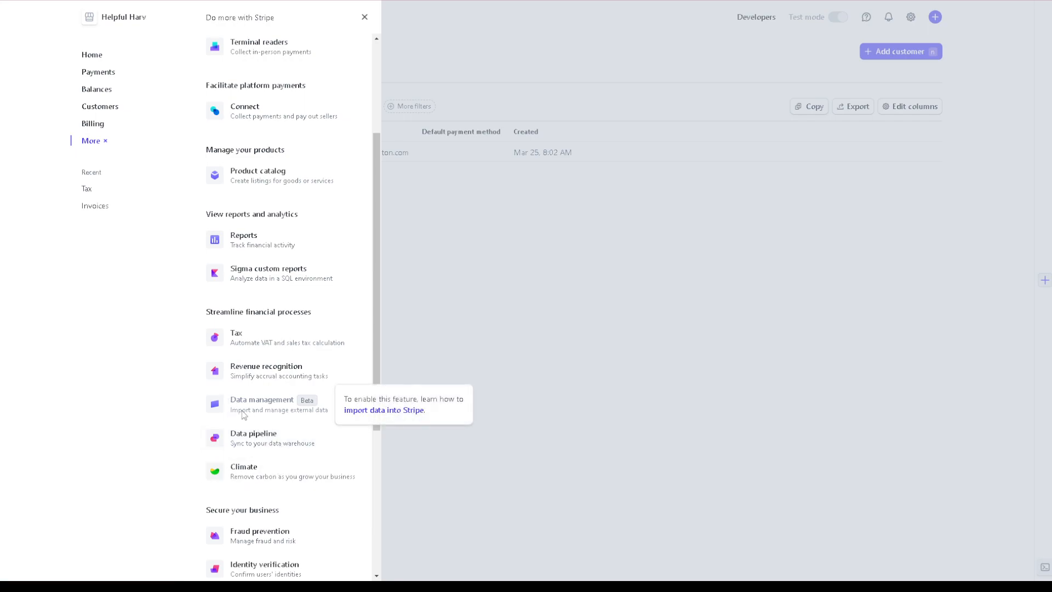
Choose Tax from the product list to land on the Tax overview page.
{"action": "left_click", "coordinate": [236, 336]}
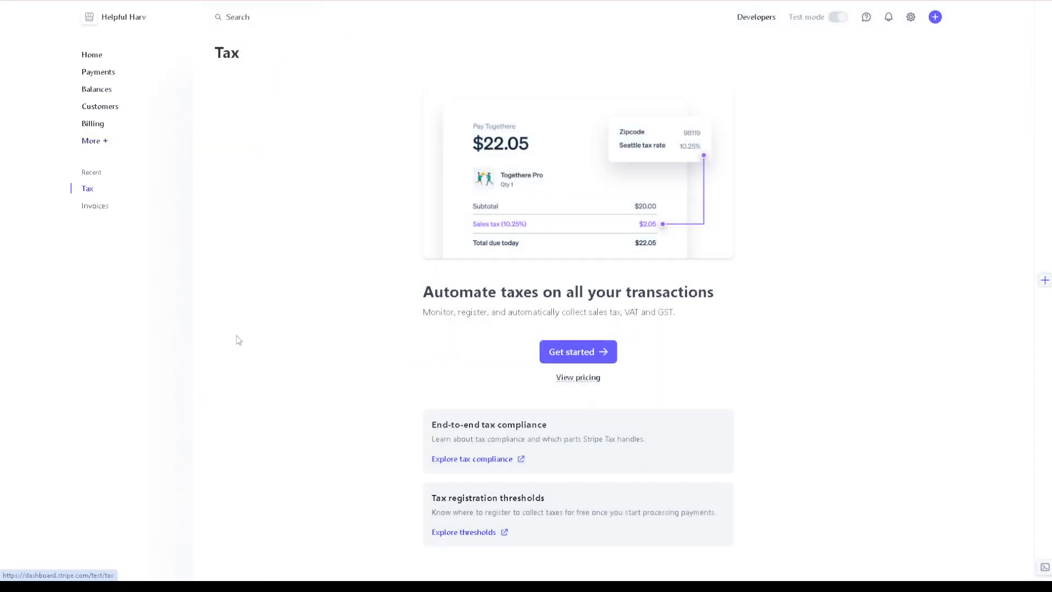
{"action": "mouse_move", "coordinate": [789, 375]}
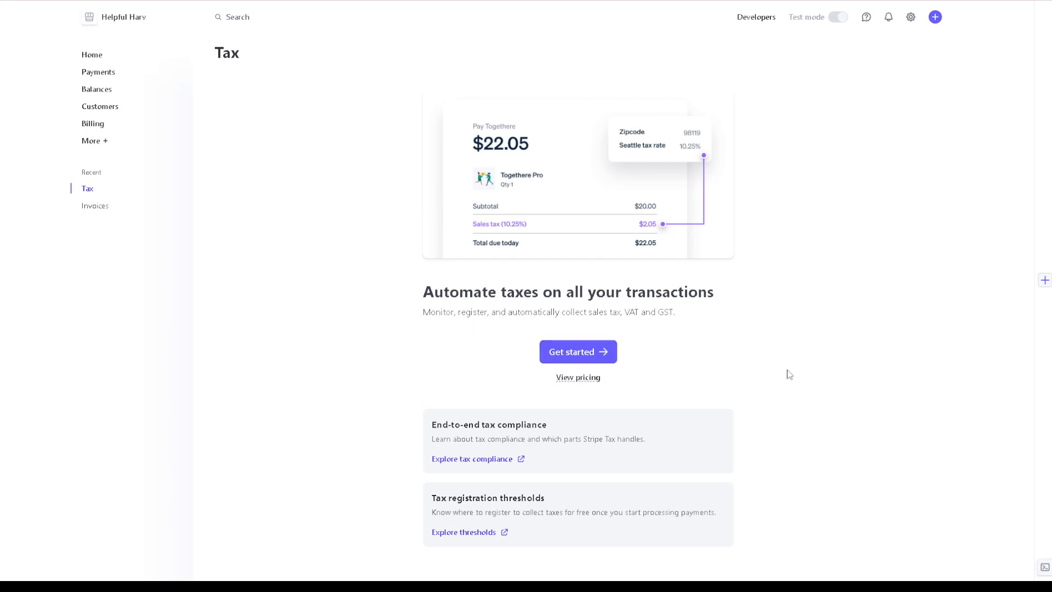
{"action": "mouse_move", "coordinate": [795, 372]}
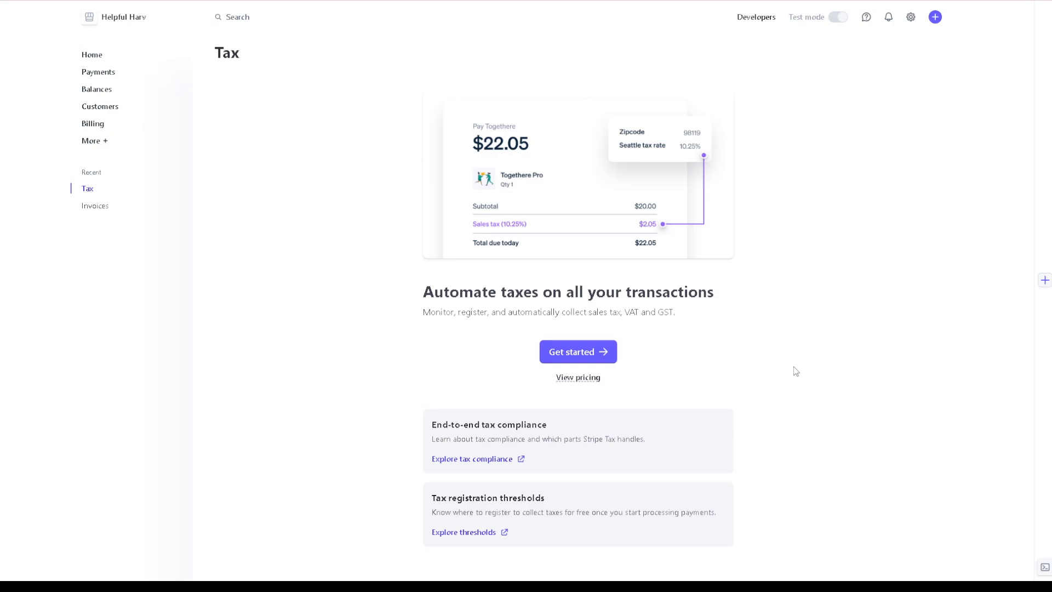
{"action": "mouse_move", "coordinate": [635, 395]}
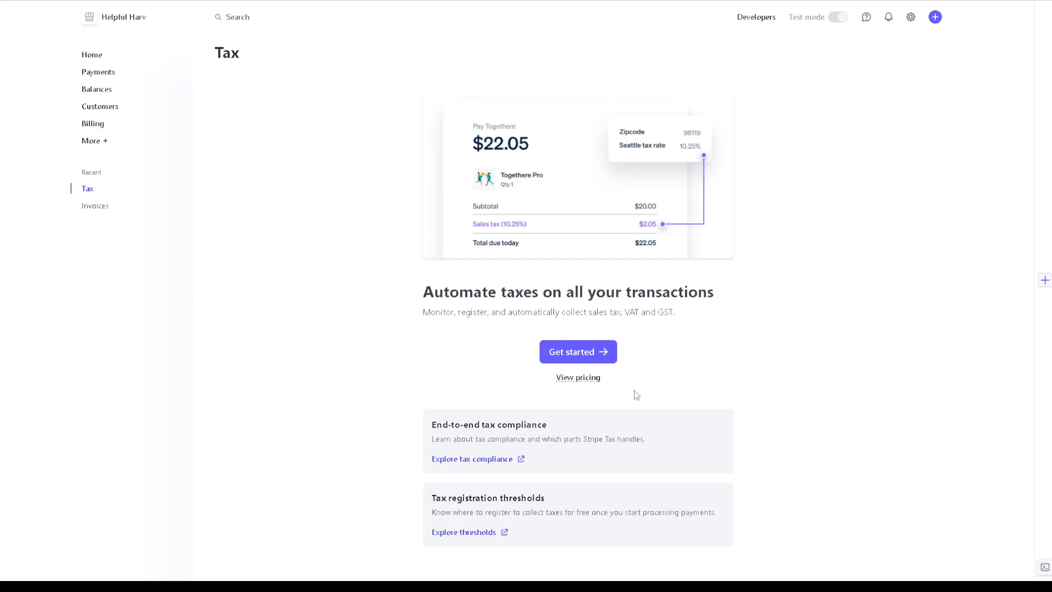
{"action": "mouse_move", "coordinate": [578, 352]}
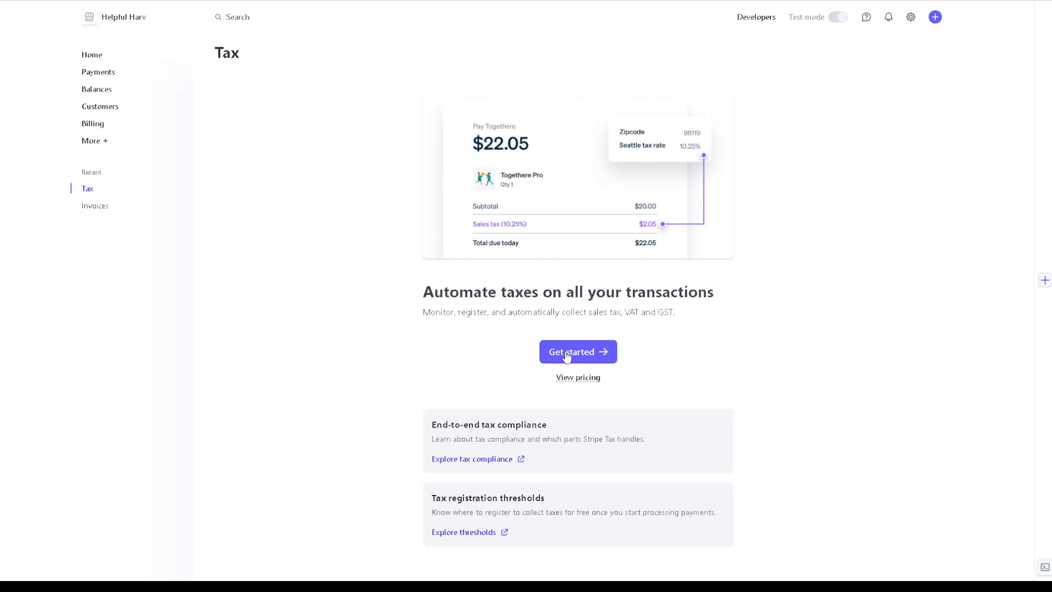
{"action": "mouse_move", "coordinate": [578, 377]}
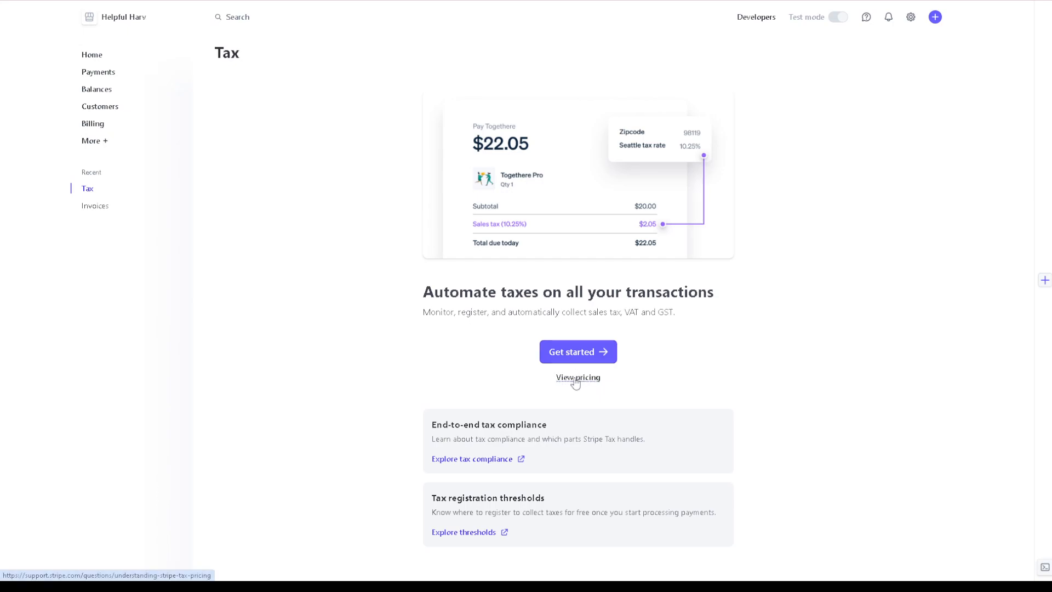
{"action": "mouse_move", "coordinate": [578, 352]}
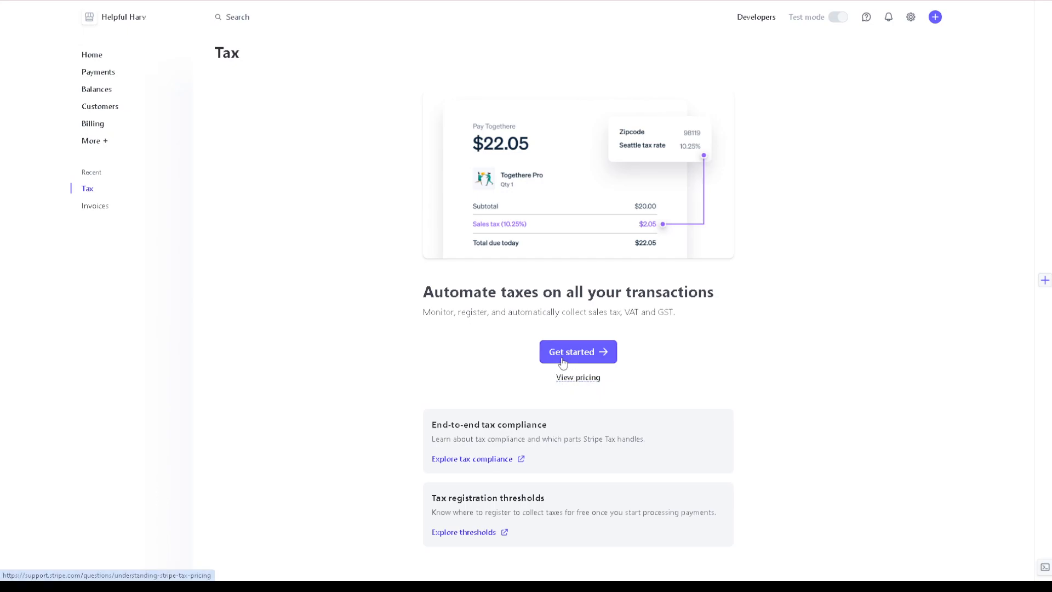
Read the Stripe Tax pricing support article down through its Calculation API examples.
{"action": "left_click", "coordinate": [576, 377]}
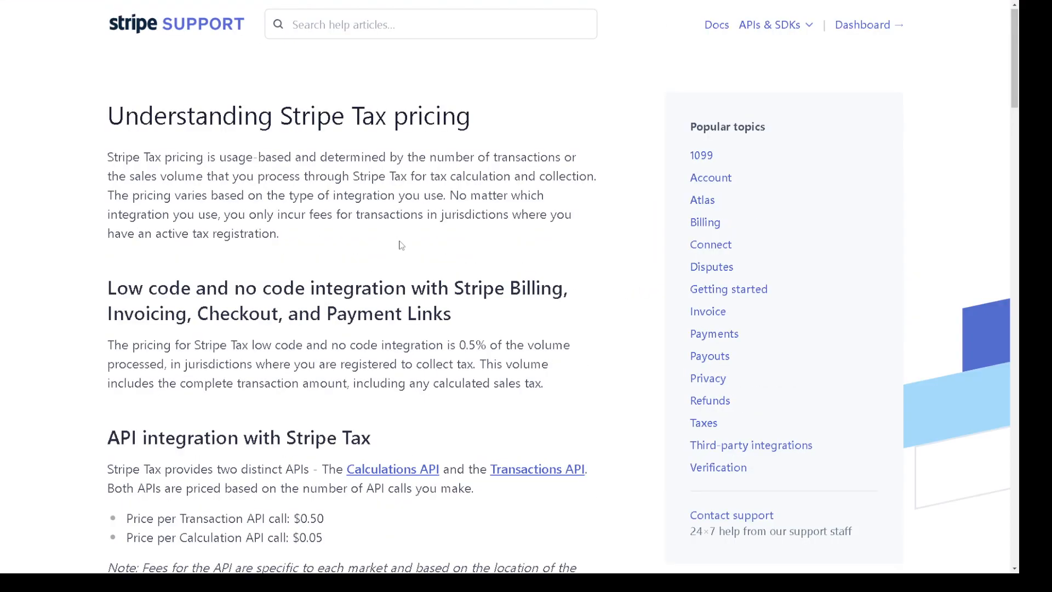
{"action": "scroll", "scroll_direction": "down", "scroll_amount": 3}
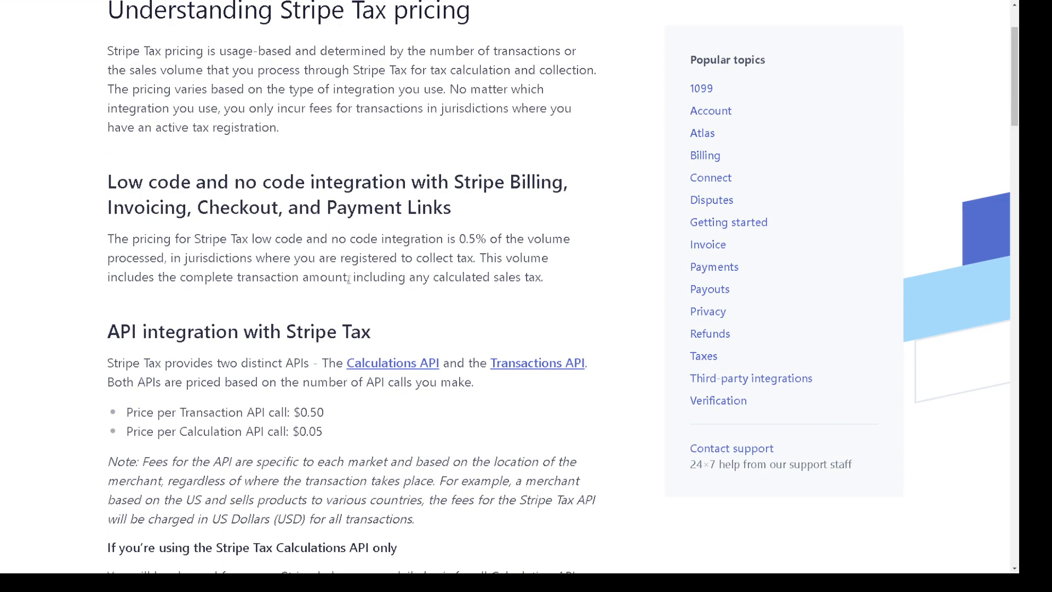
{"action": "scroll", "scroll_direction": "down", "scroll_amount": 3}
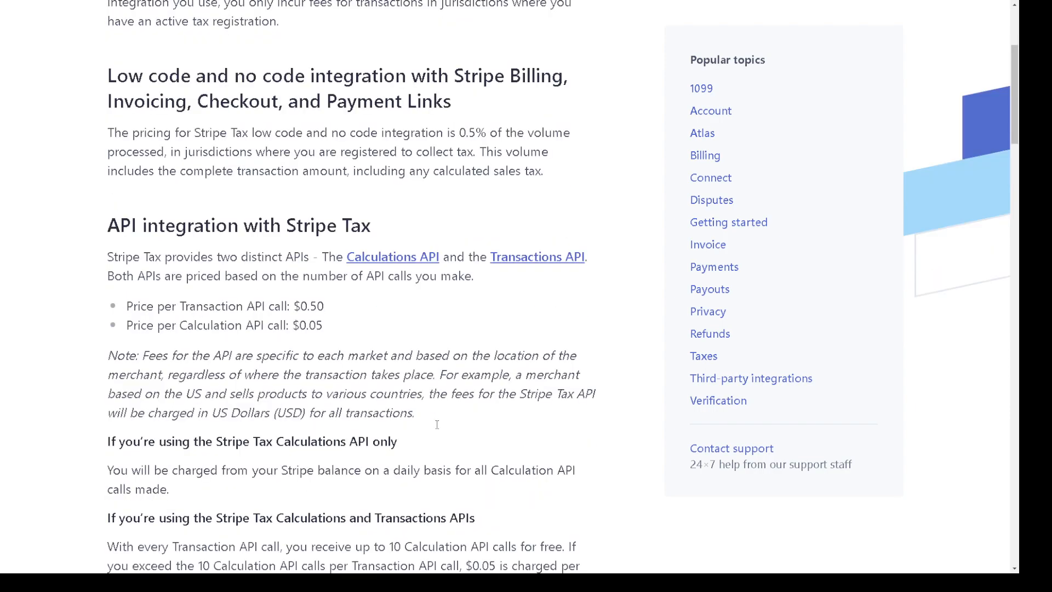
{"action": "mouse_move", "coordinate": [401, 388]}
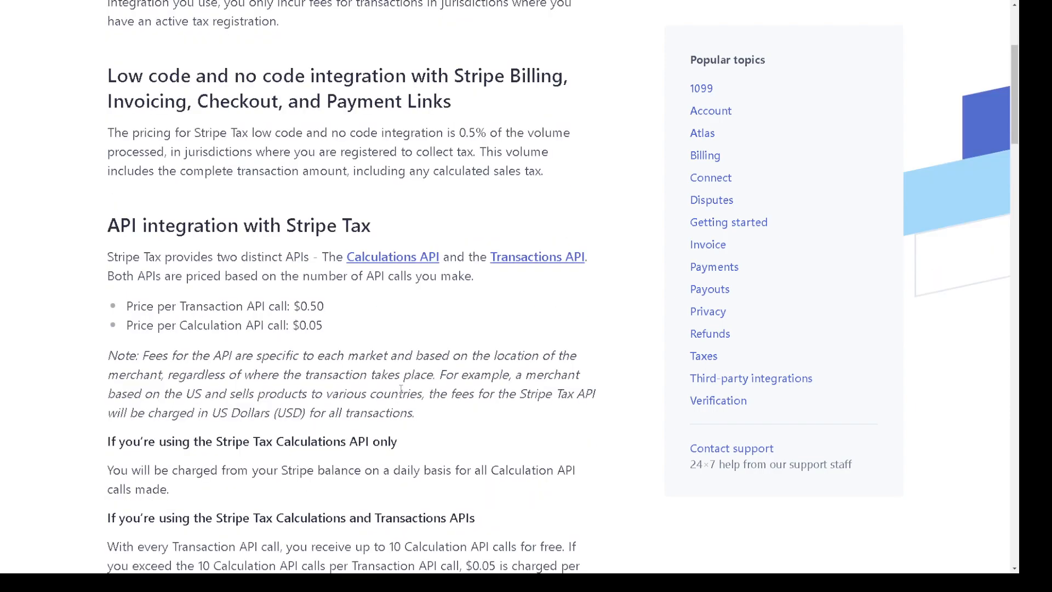
{"action": "scroll", "scroll_direction": "down", "scroll_amount": 3}
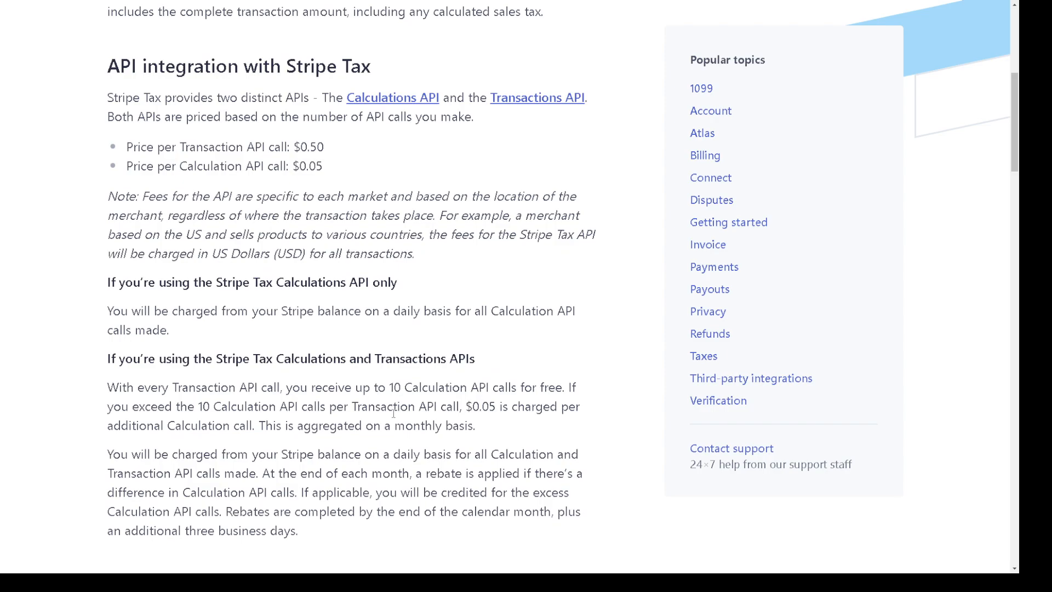
{"action": "scroll", "scroll_direction": "down", "scroll_amount": 3}
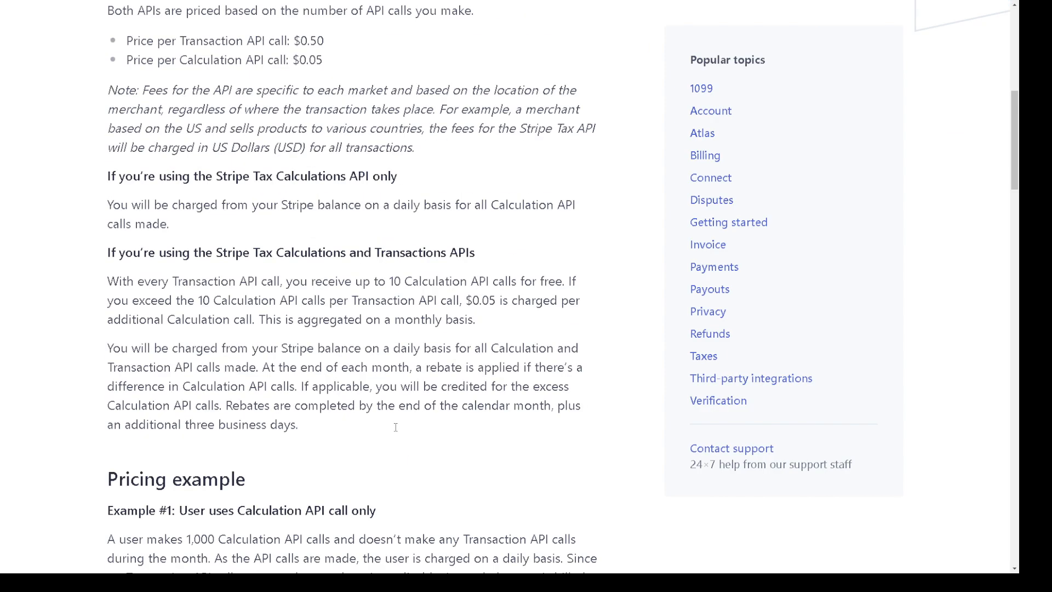
{"action": "scroll", "scroll_direction": "down", "scroll_amount": 3}
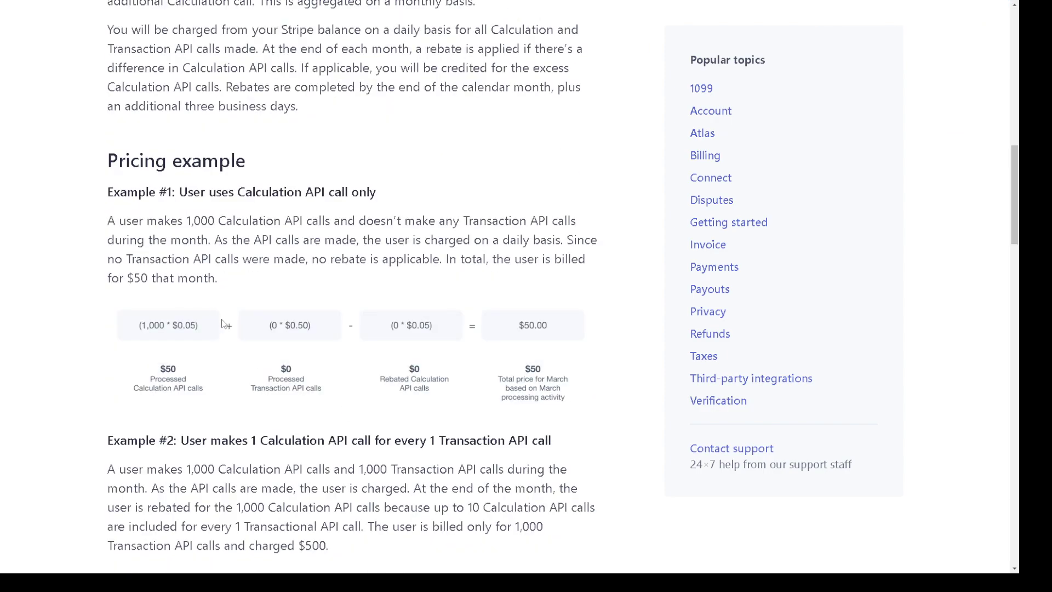
{"action": "scroll", "scroll_direction": "down", "scroll_amount": 3}
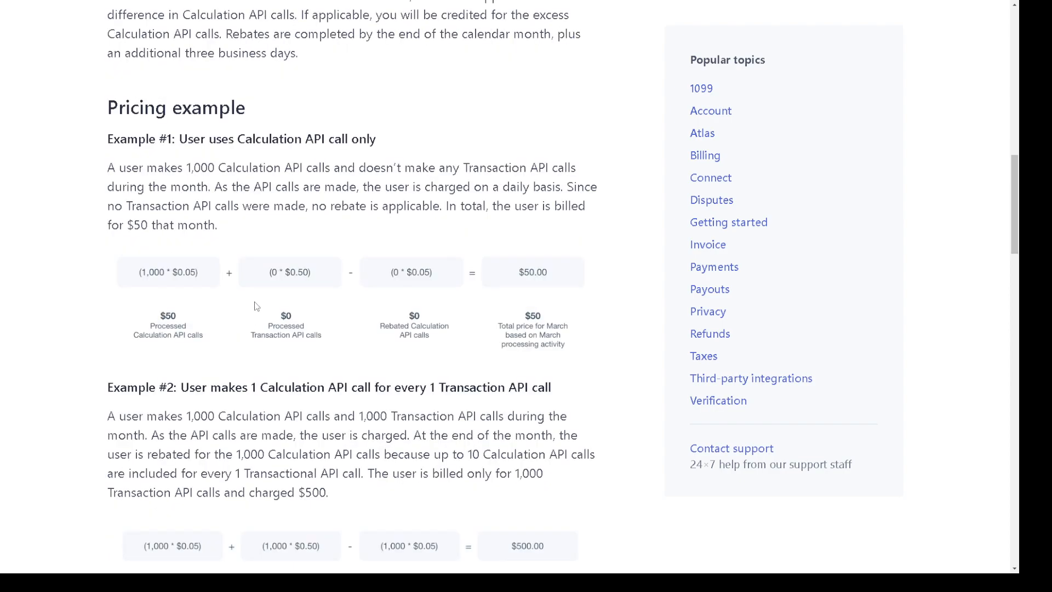
{"action": "mouse_move", "coordinate": [212, 155]}
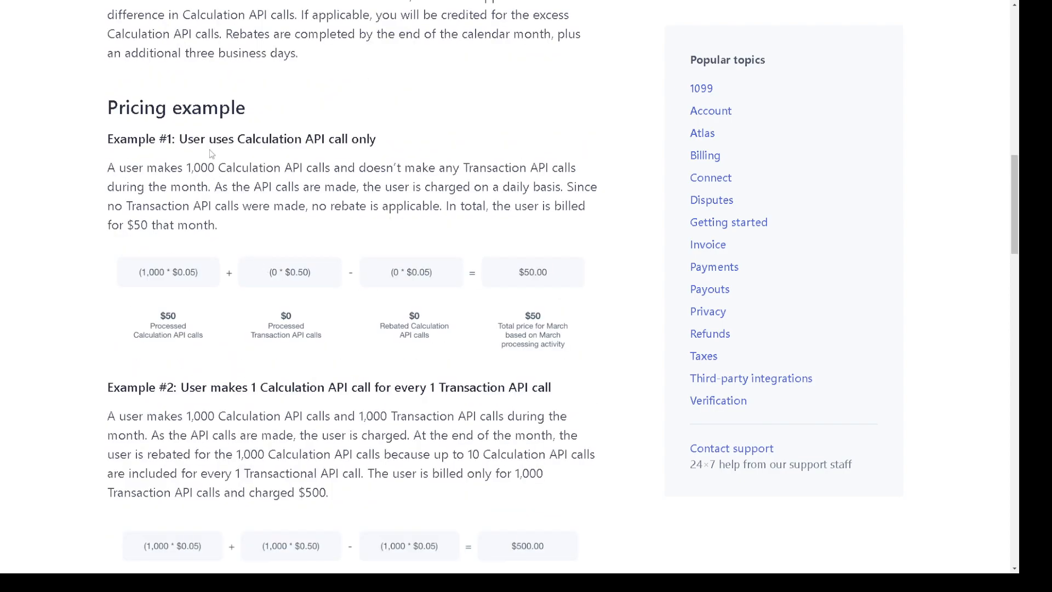
{"action": "mouse_move", "coordinate": [170, 343]}
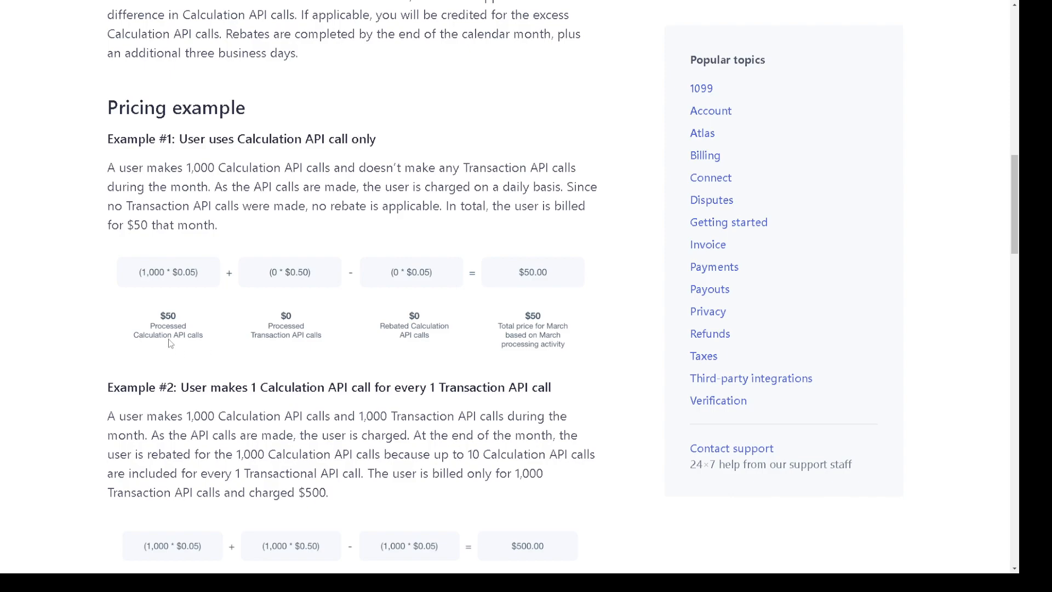
{"action": "mouse_move", "coordinate": [169, 338]}
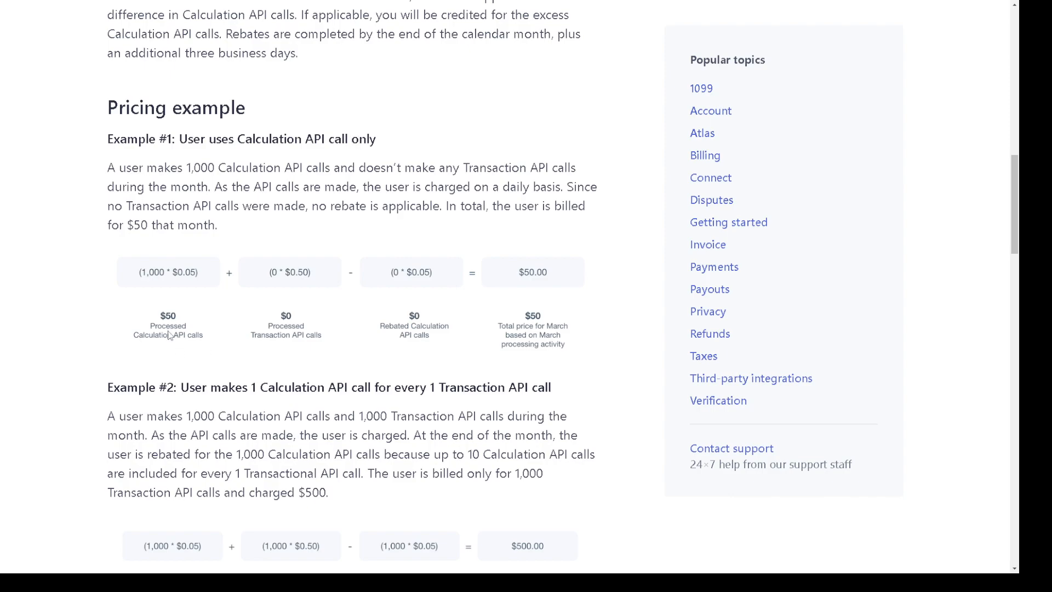
Continue through the Transaction API pricing examples to the end of the article.
{"action": "scroll", "scroll_direction": "down", "scroll_amount": 3}
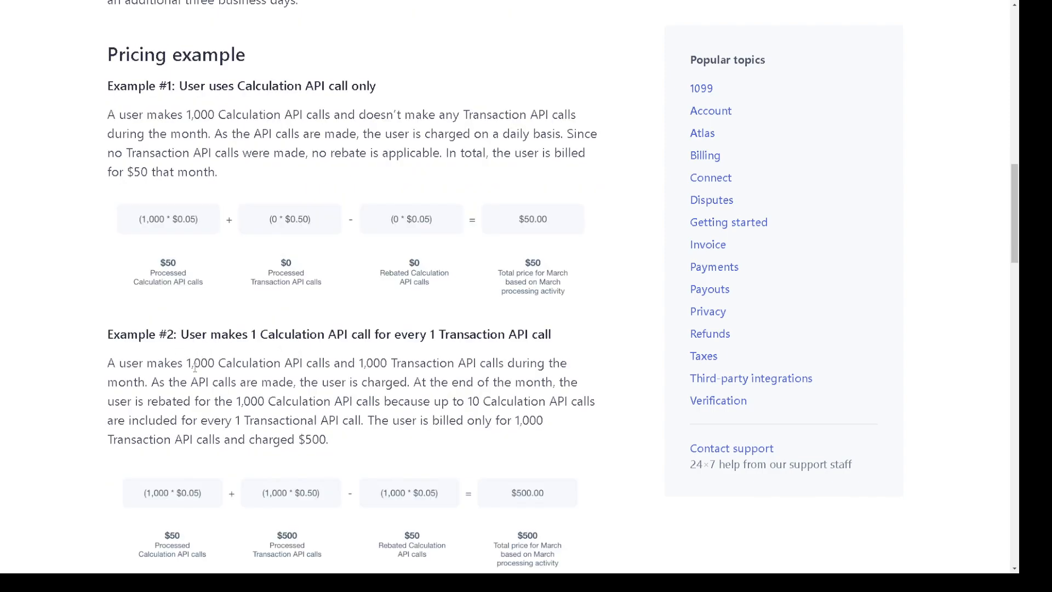
{"action": "scroll", "scroll_direction": "down", "scroll_amount": 3}
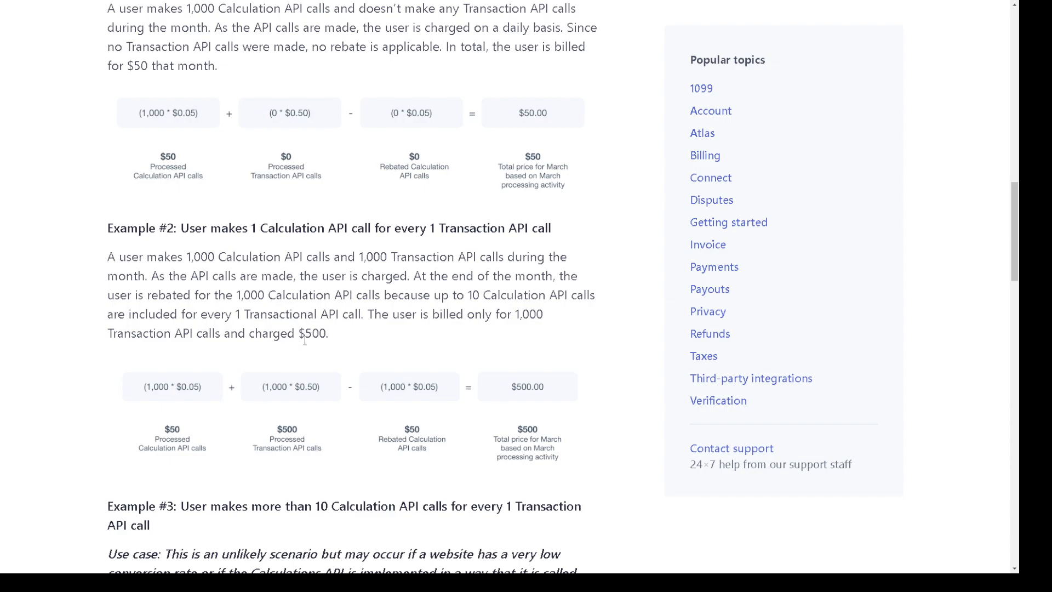
{"action": "scroll", "scroll_direction": "down", "scroll_amount": 3}
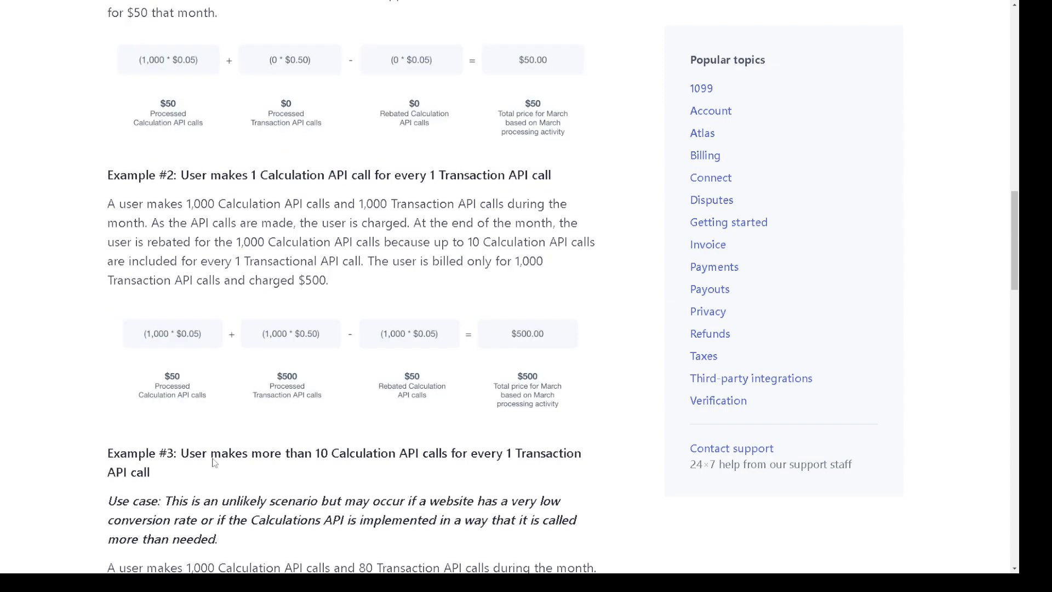
{"action": "scroll", "scroll_direction": "down", "scroll_amount": 3}
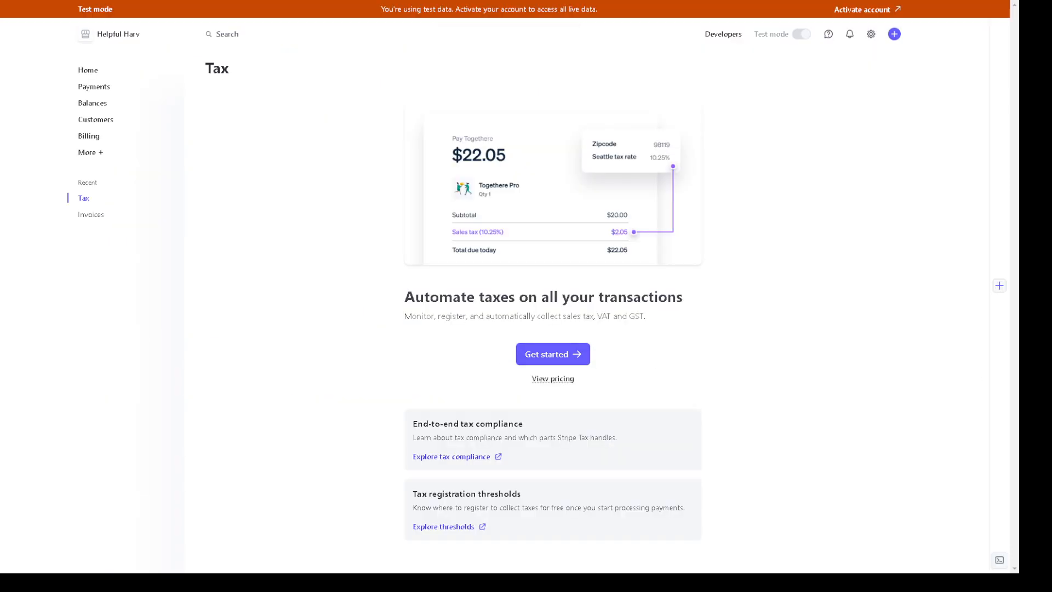
Activate Stripe Tax via Get started, landing on the Thresholds monitoring view.
{"action": "left_click", "coordinate": [552, 353]}
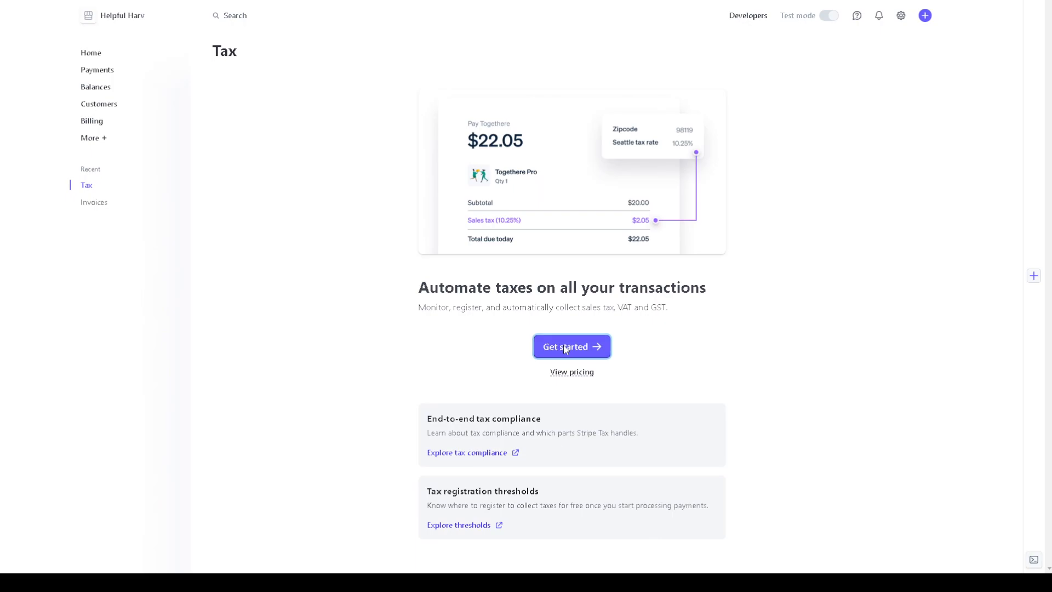
{"action": "left_click", "coordinate": [572, 347]}
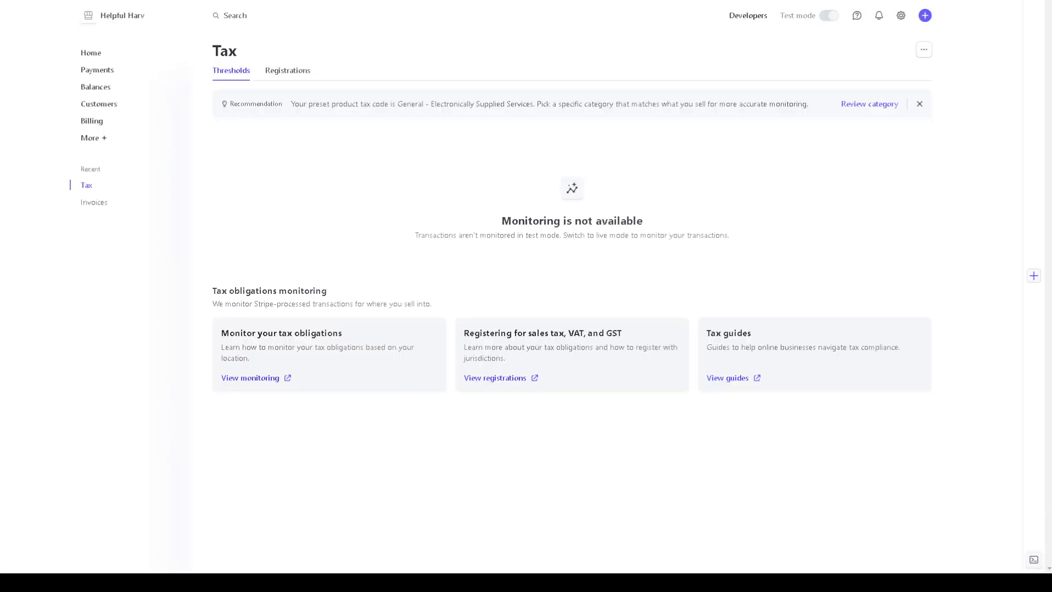
{"action": "mouse_move", "coordinate": [231, 70]}
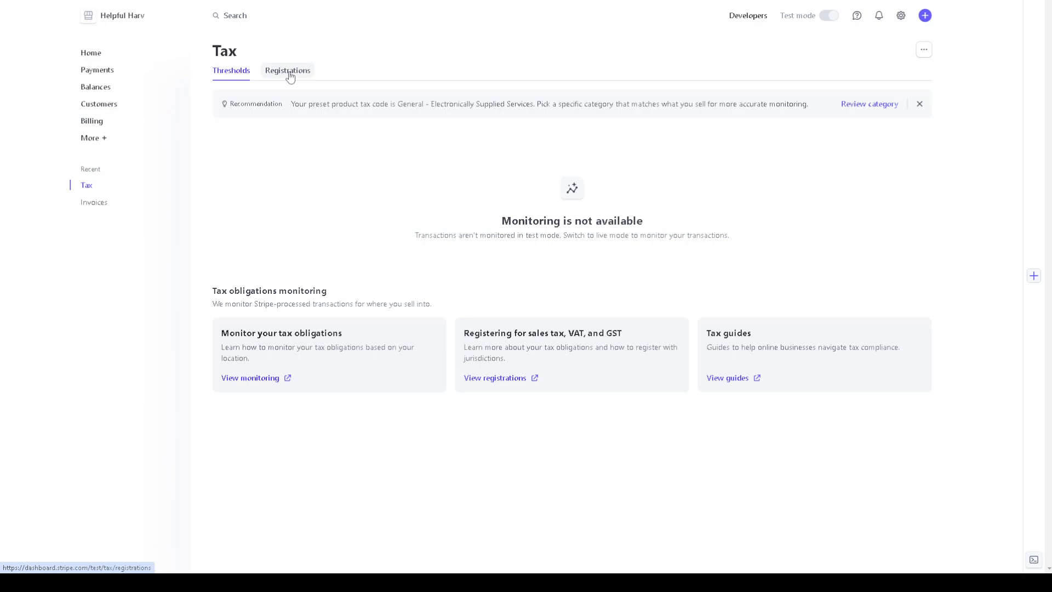
Switch the Tax page to the Registrations view with its registration steps.
{"action": "left_click", "coordinate": [287, 70]}
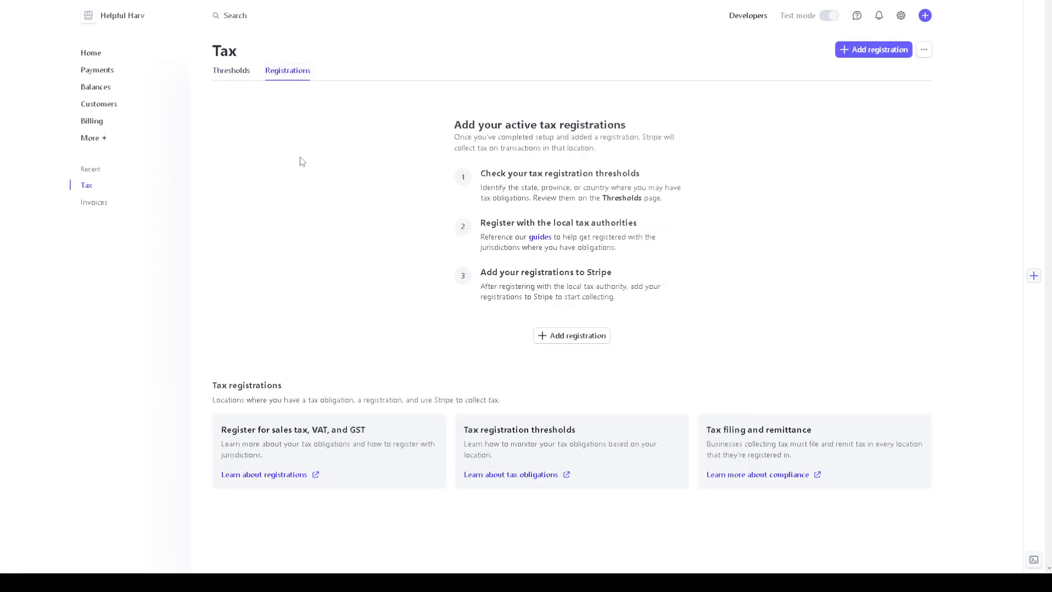
{"action": "mouse_move", "coordinate": [309, 192]}
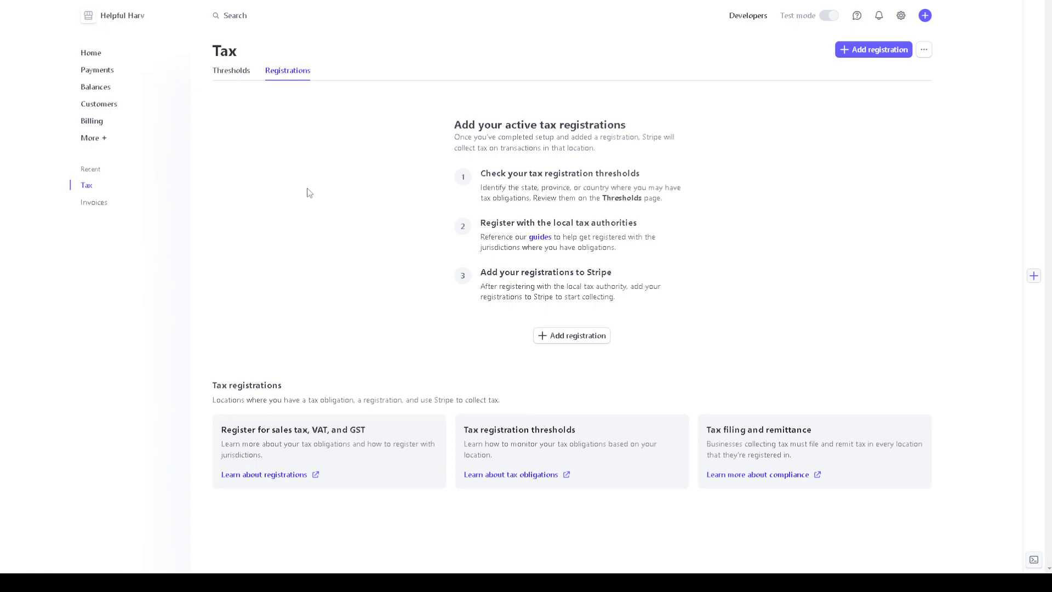
{"action": "mouse_move", "coordinate": [473, 179]}
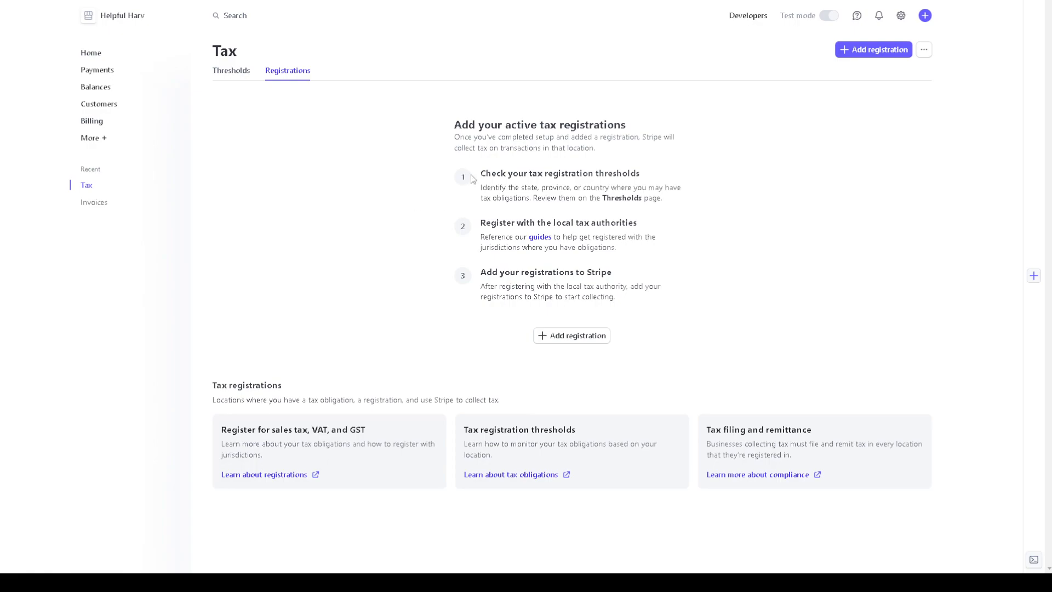
{"action": "mouse_move", "coordinate": [522, 186]}
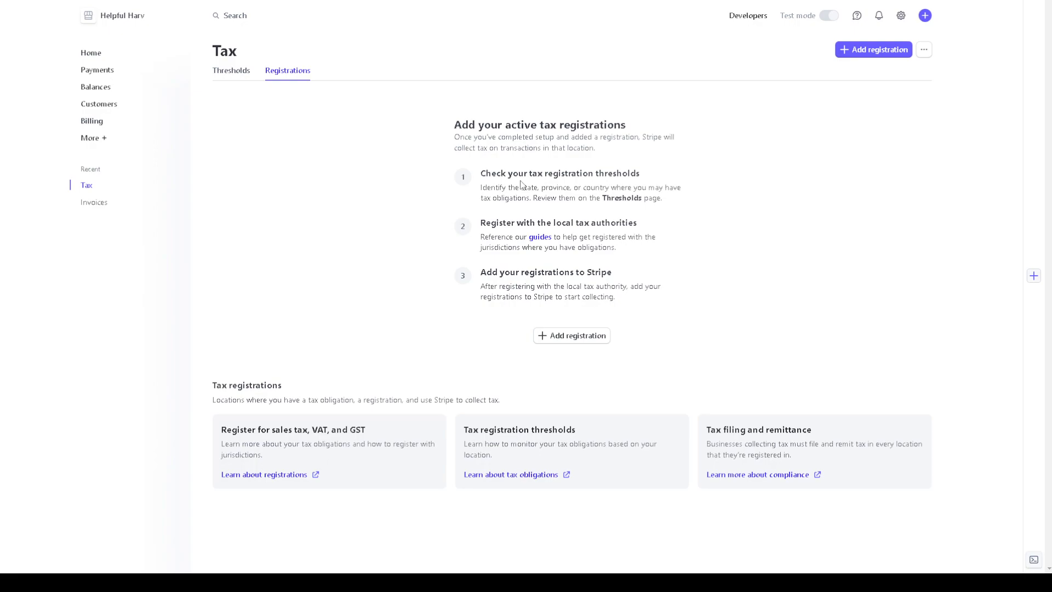
{"action": "mouse_move", "coordinate": [265, 92]}
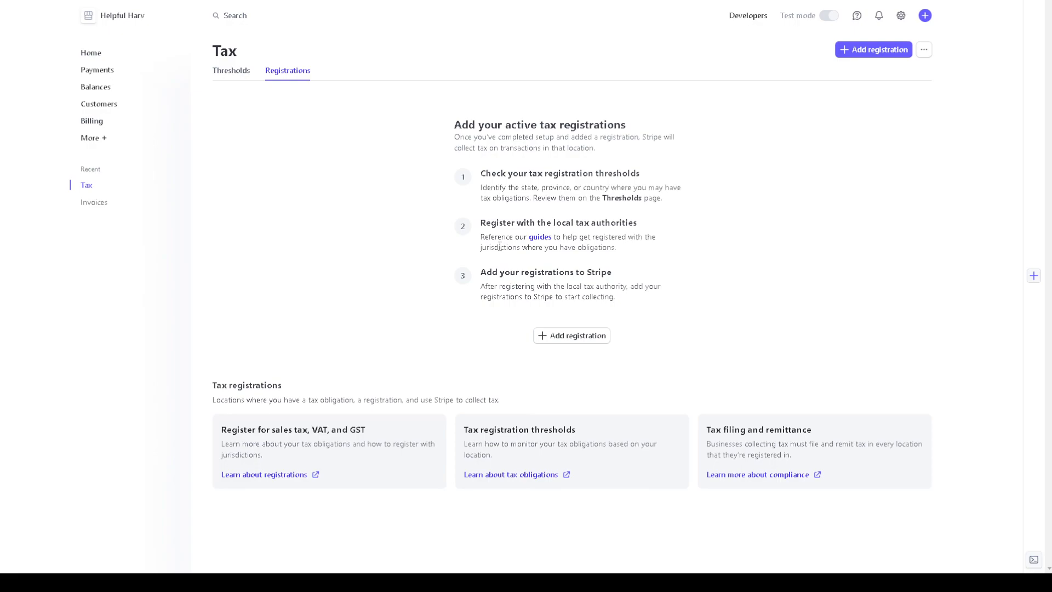
{"action": "mouse_move", "coordinate": [588, 247]}
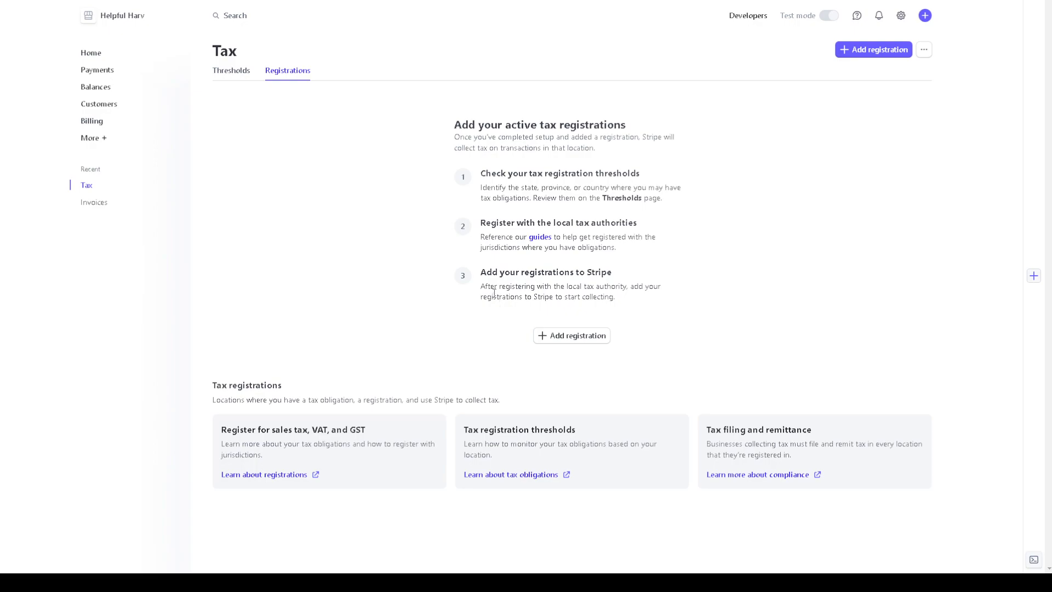
{"action": "mouse_move", "coordinate": [641, 296]}
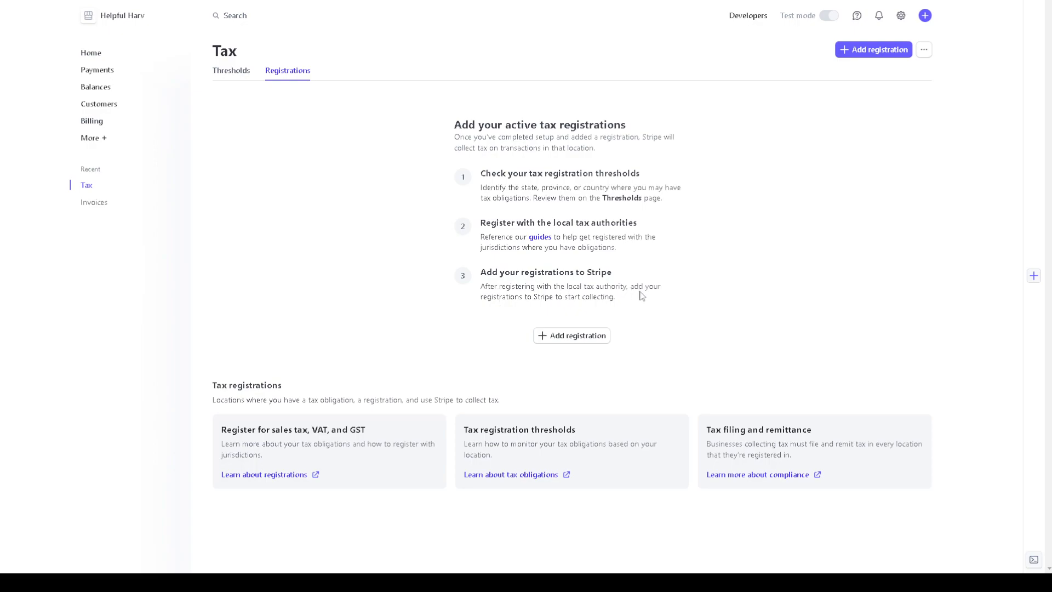
{"action": "mouse_move", "coordinate": [489, 312]}
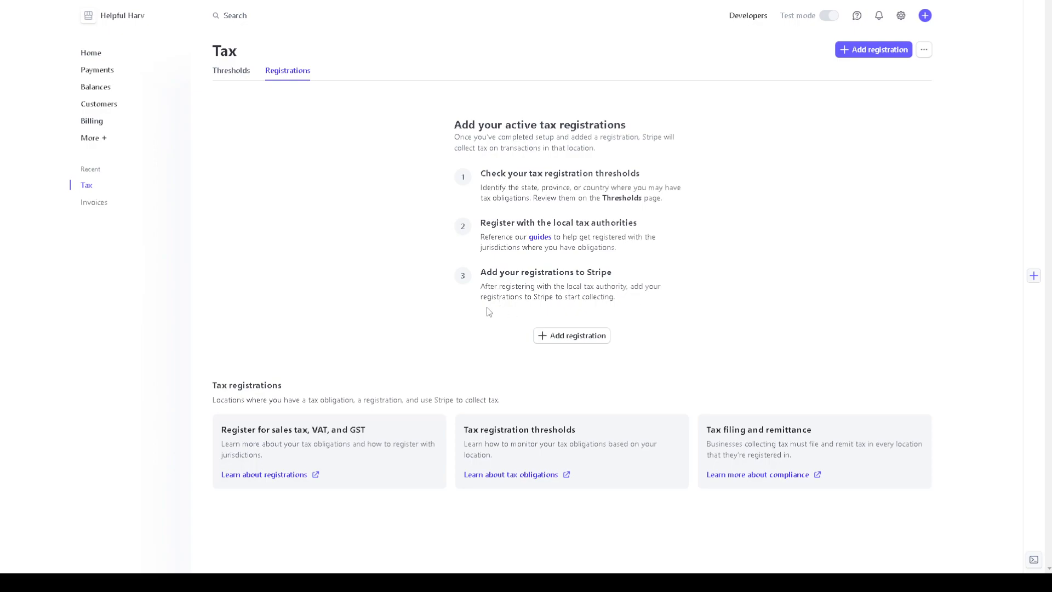
{"action": "mouse_move", "coordinate": [330, 420]}
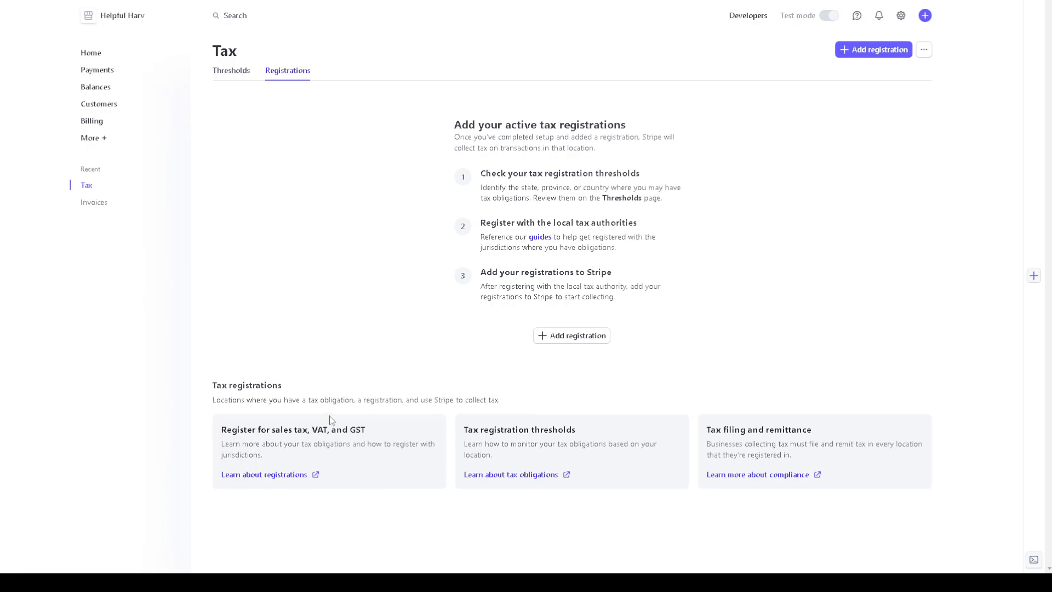
{"action": "mouse_move", "coordinate": [309, 483]}
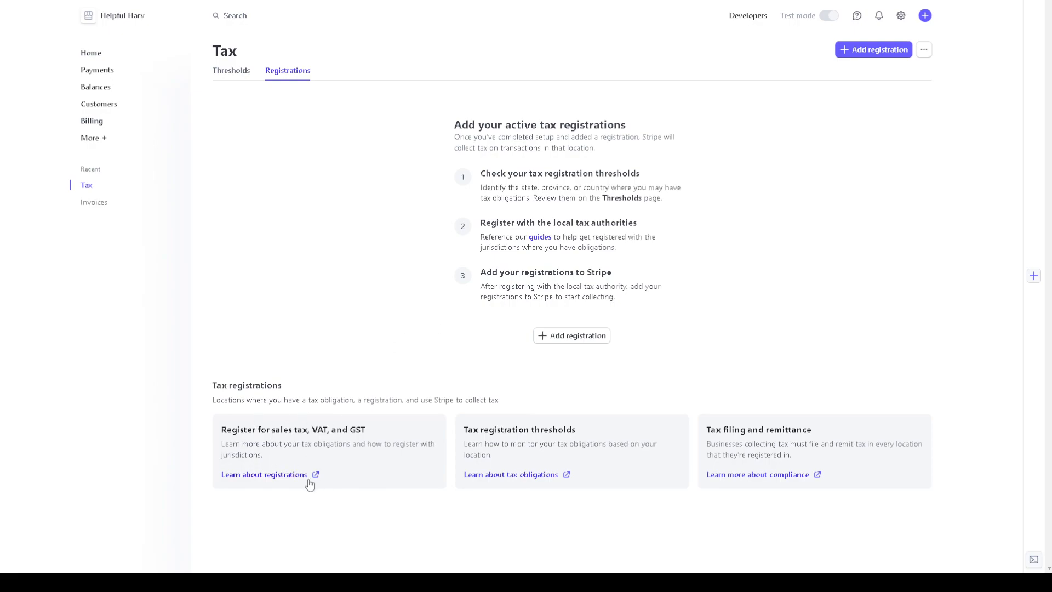
{"action": "mouse_move", "coordinate": [295, 464]}
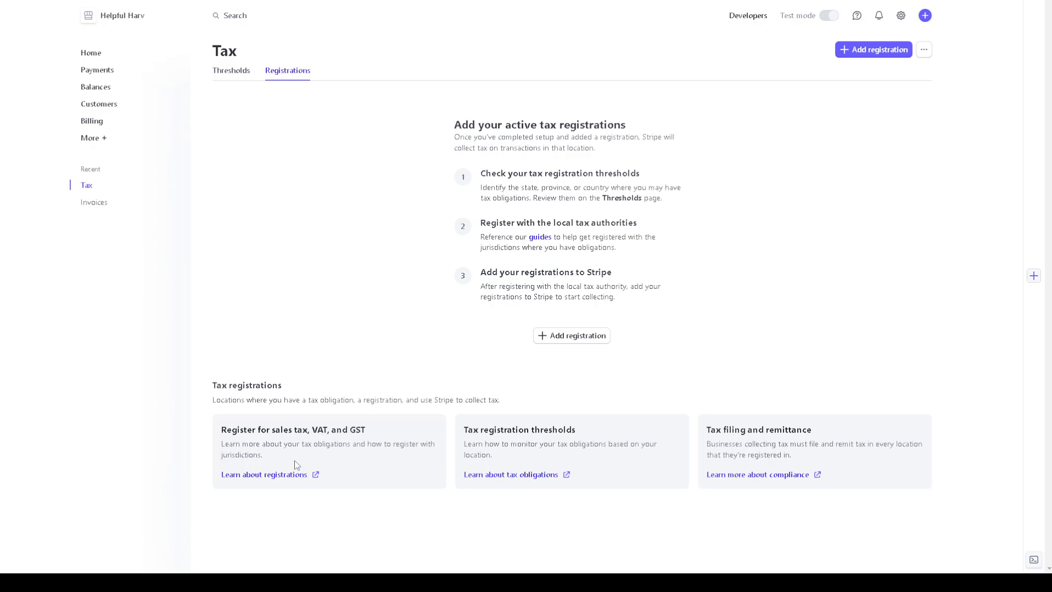
{"action": "mouse_move", "coordinate": [284, 432]}
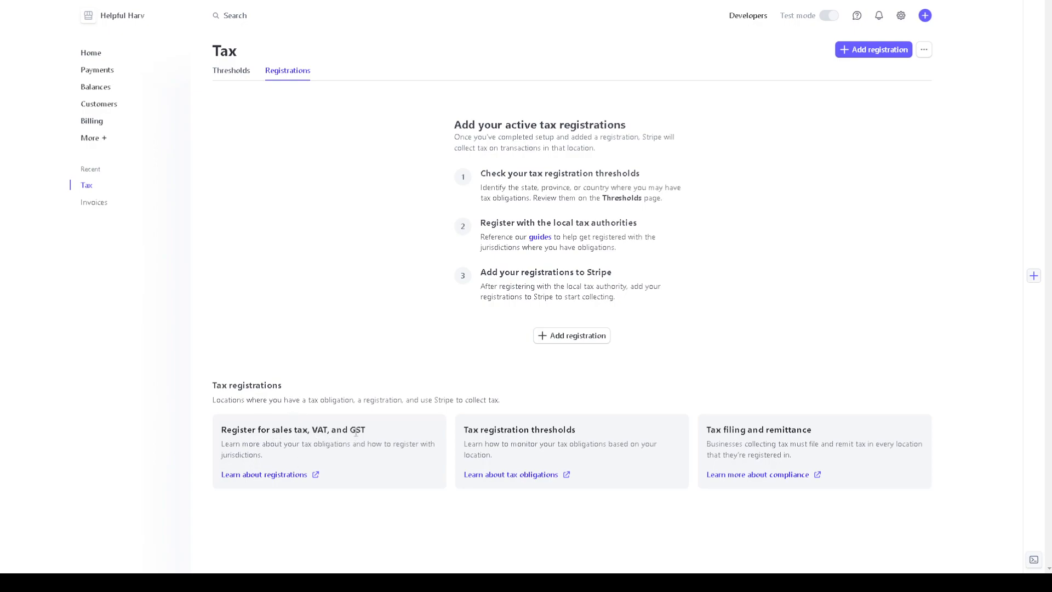
{"action": "mouse_move", "coordinate": [512, 474]}
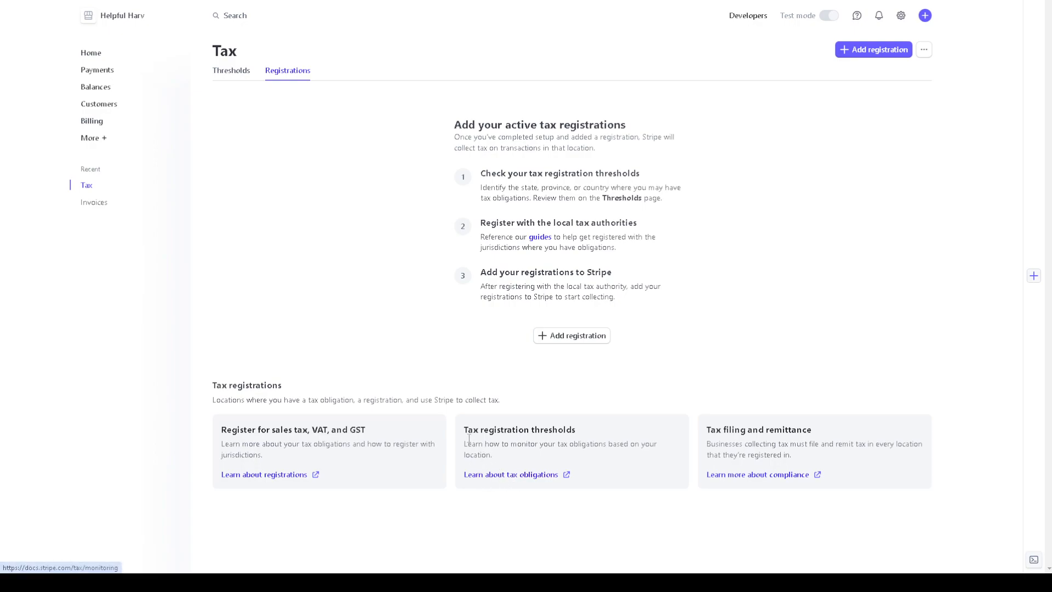
{"action": "mouse_move", "coordinate": [759, 439]}
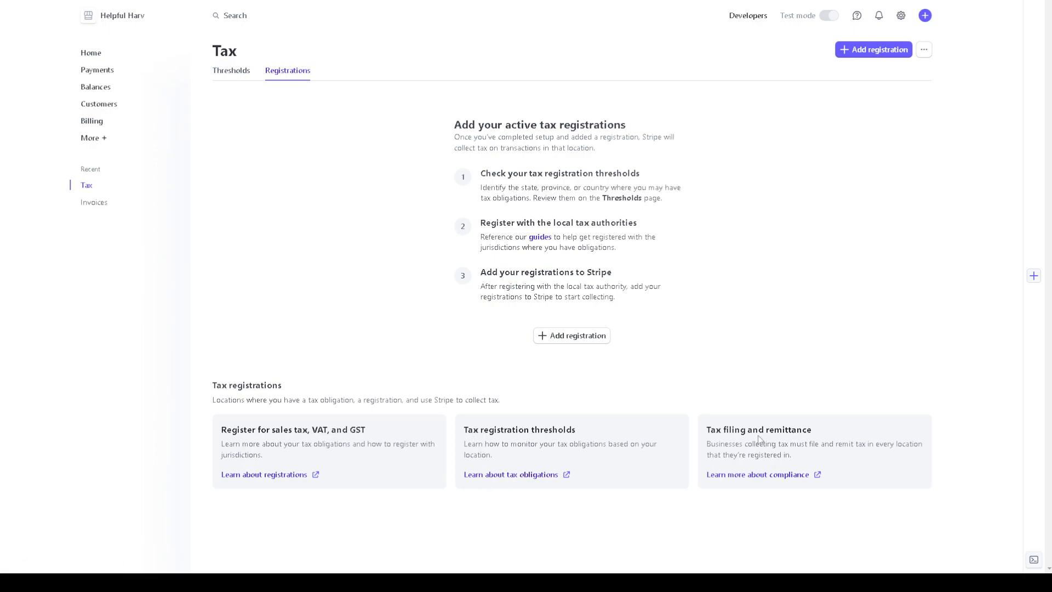
{"action": "mouse_move", "coordinate": [492, 240]}
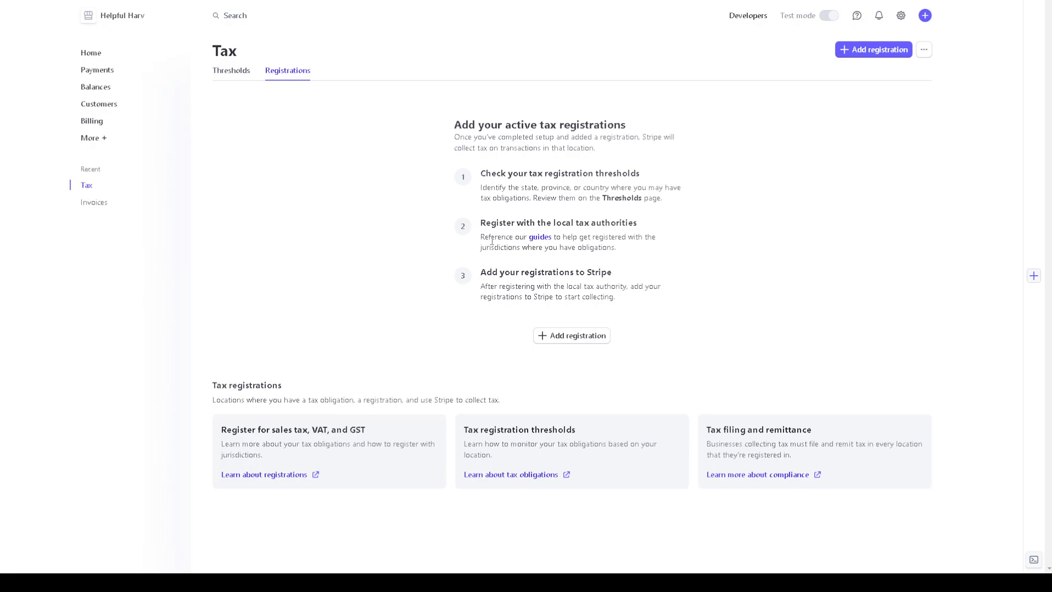
{"action": "mouse_move", "coordinate": [571, 335]}
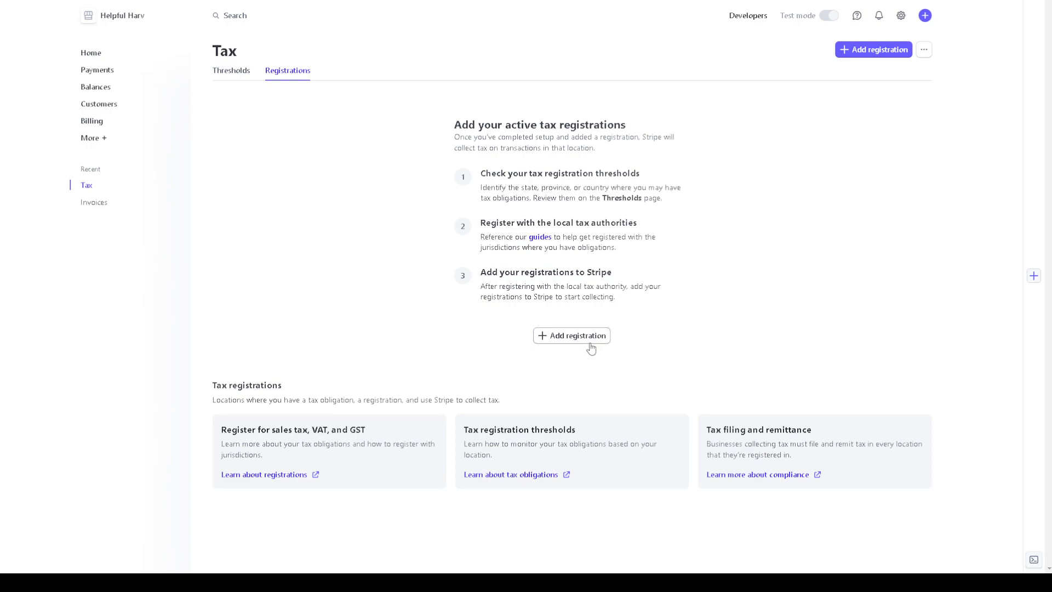
{"action": "mouse_move", "coordinate": [873, 49]}
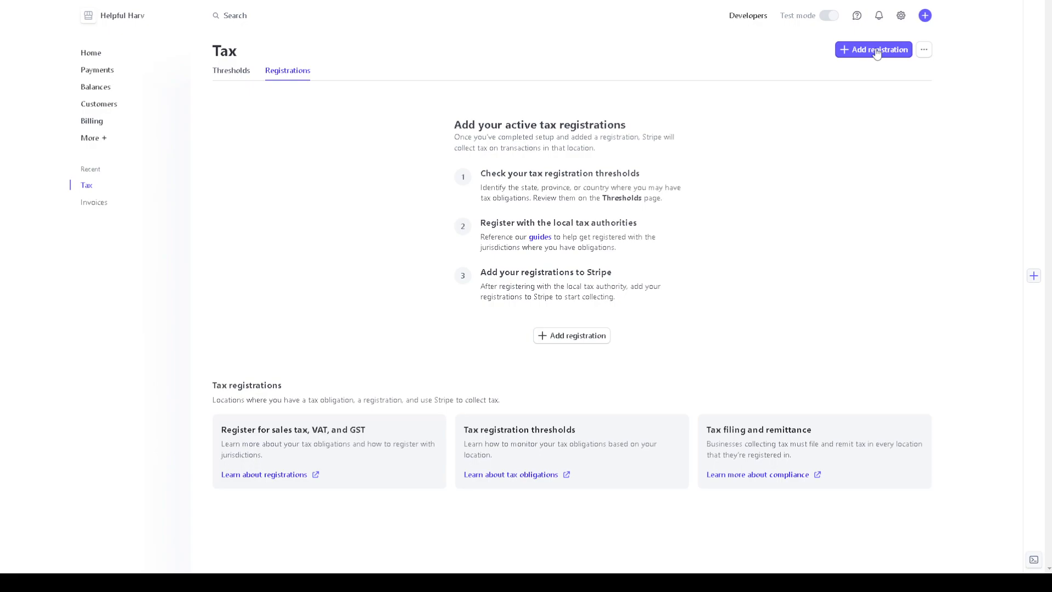
{"action": "left_click", "coordinate": [874, 49]}
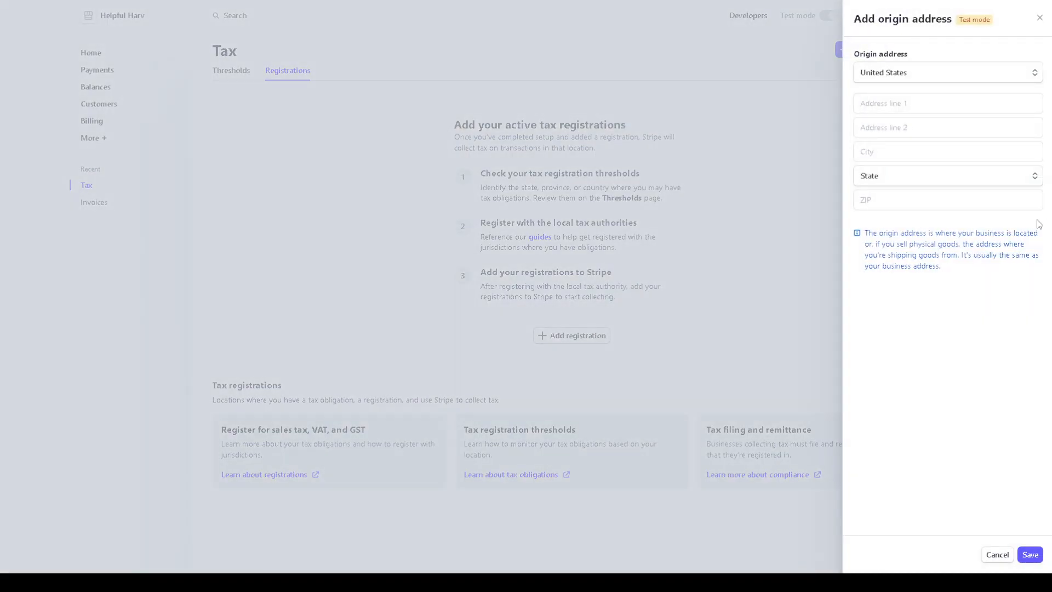
{"action": "mouse_move", "coordinate": [954, 339]}
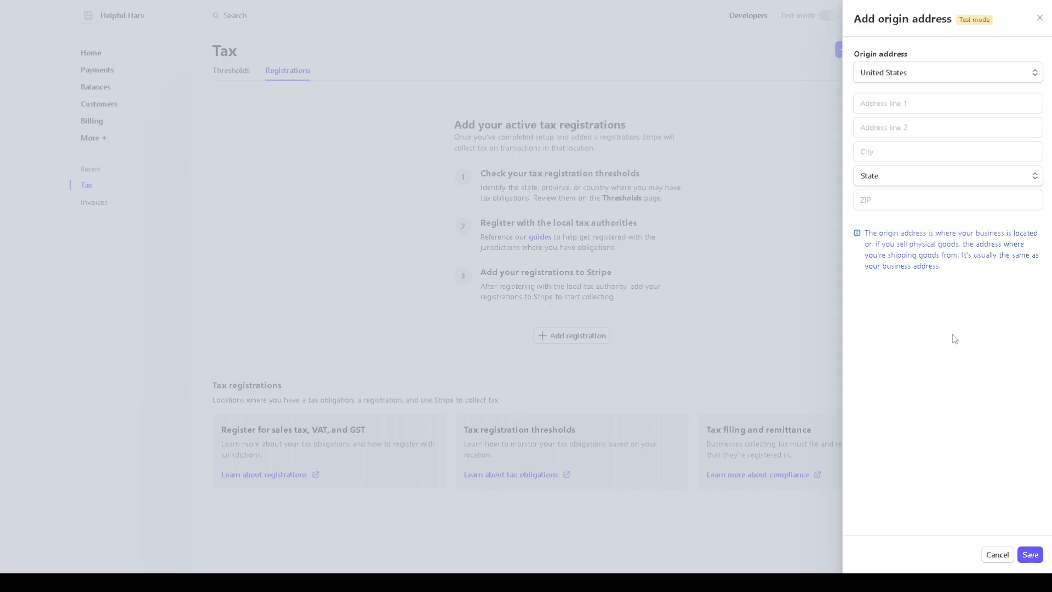
{"action": "mouse_move", "coordinate": [1007, 508]}
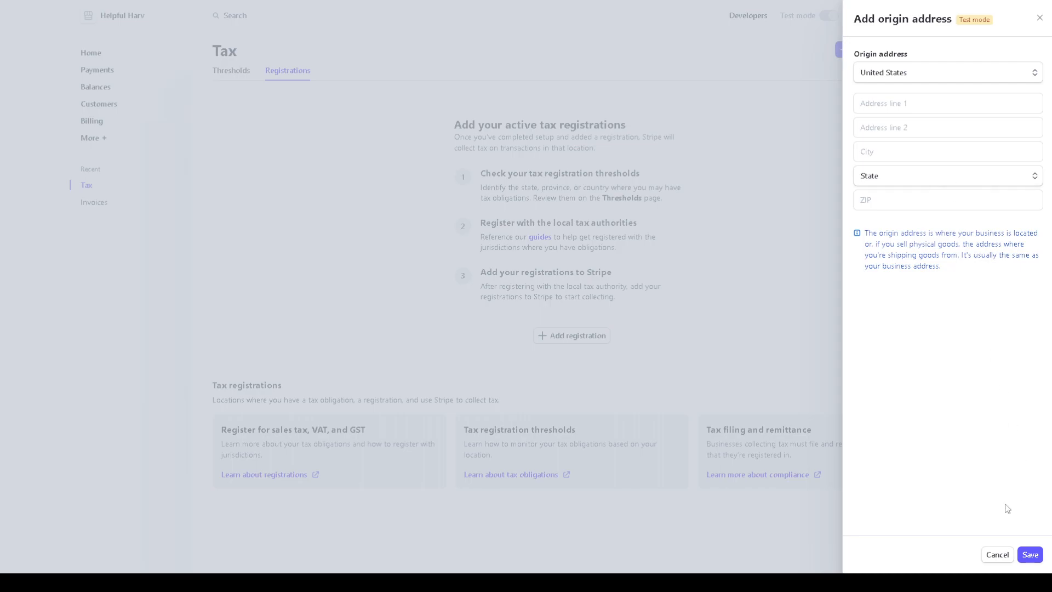
{"action": "mouse_move", "coordinate": [813, 15]}
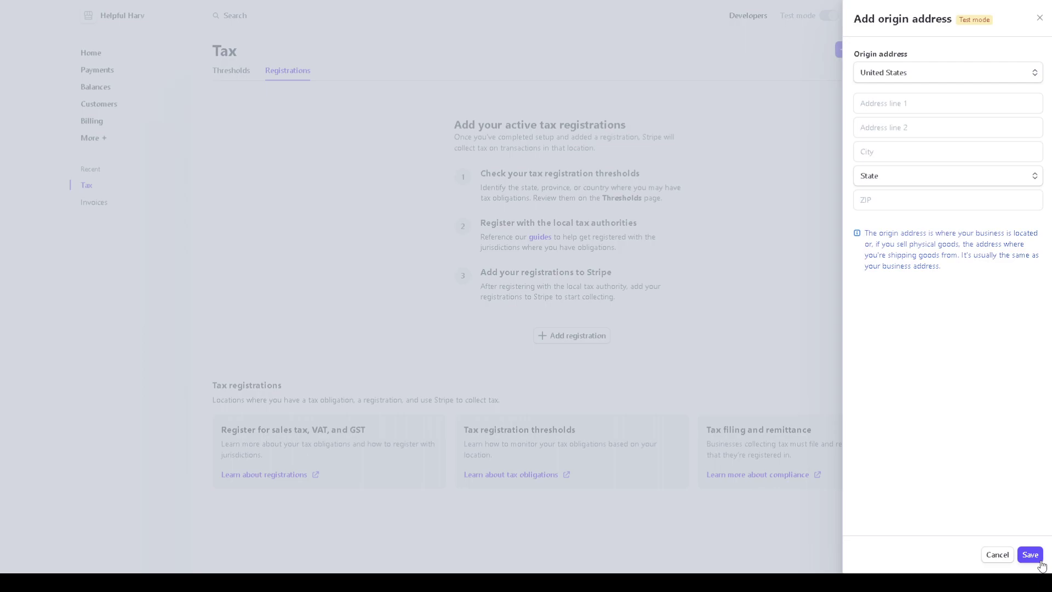
{"action": "left_click", "coordinate": [1029, 554]}
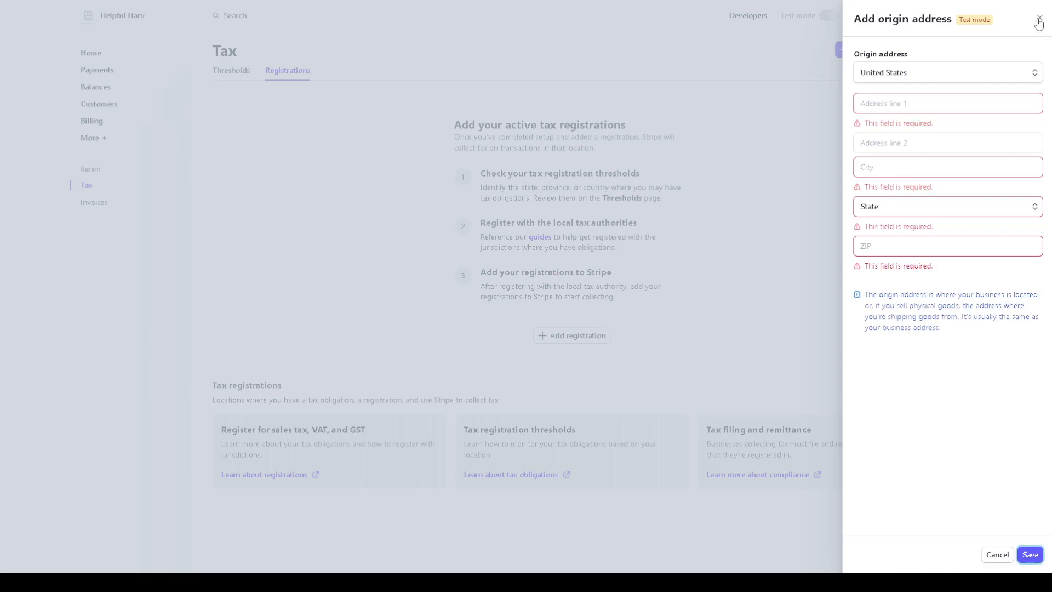
{"action": "left_click", "coordinate": [1039, 18]}
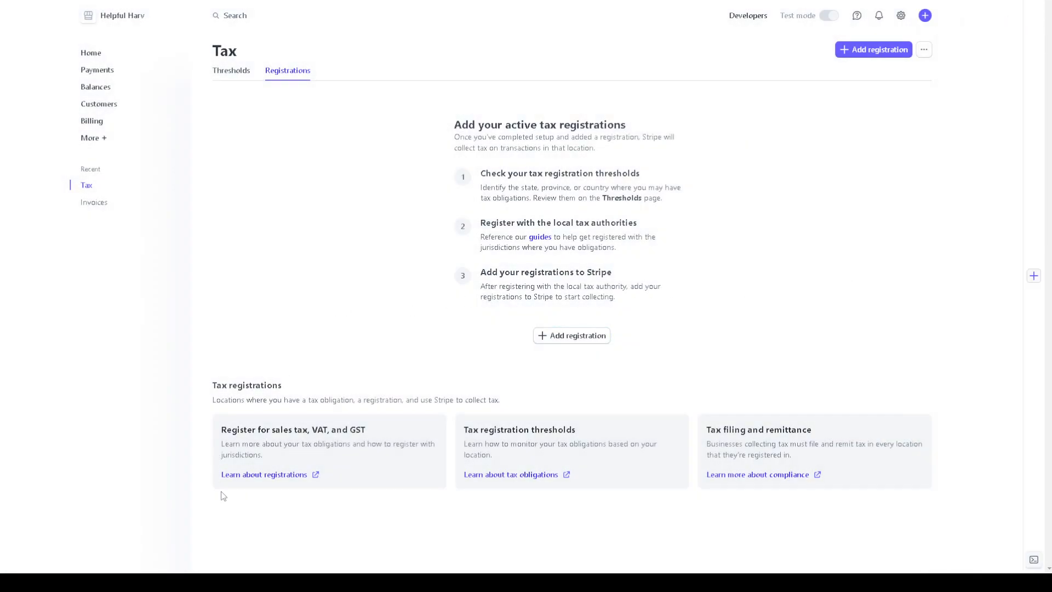
{"action": "mouse_move", "coordinate": [271, 480]}
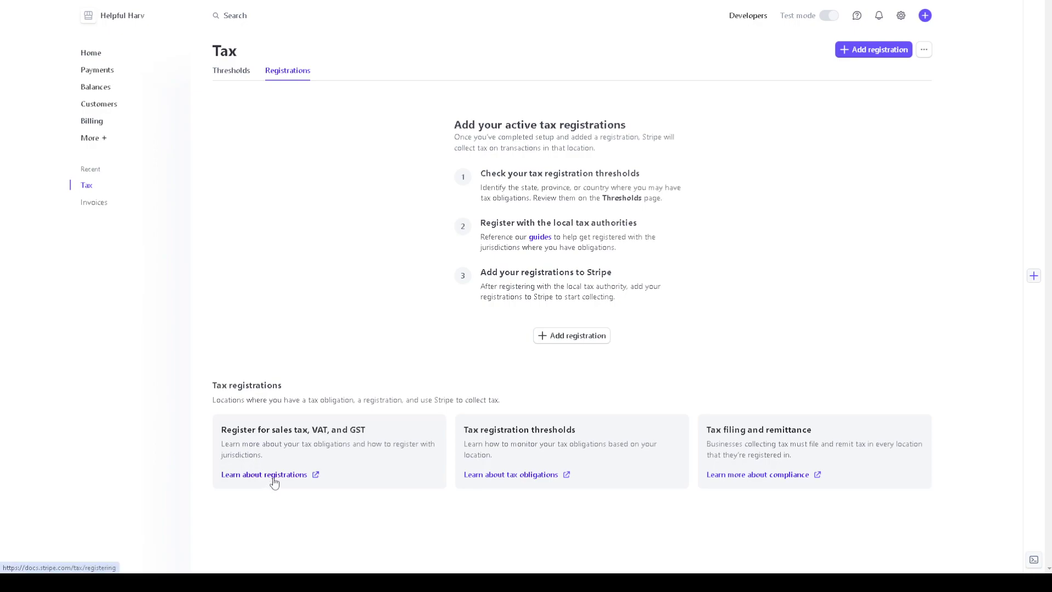
{"action": "mouse_move", "coordinate": [306, 434]}
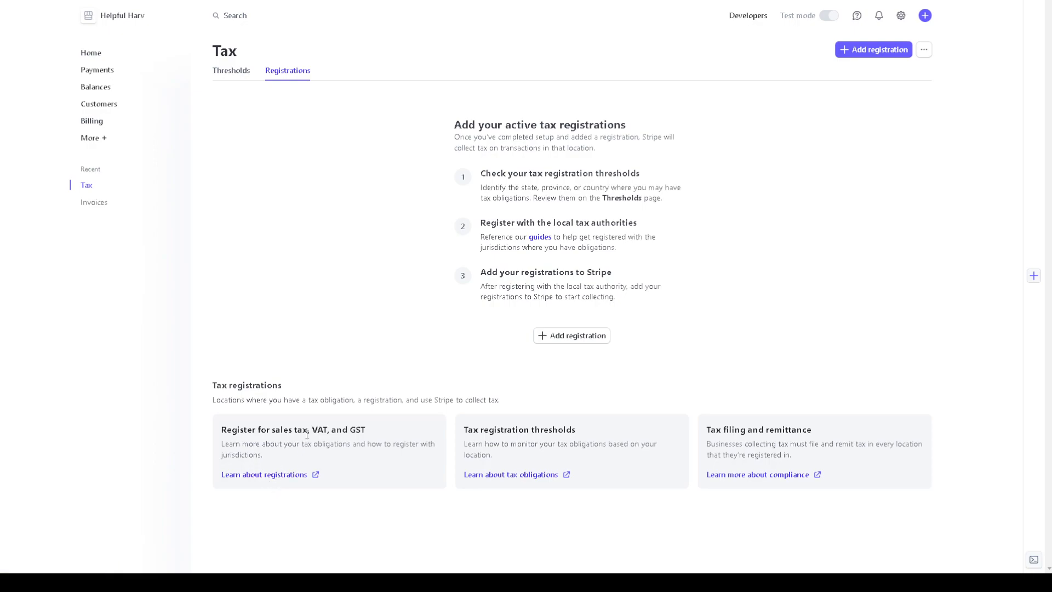
{"action": "mouse_move", "coordinate": [274, 479]}
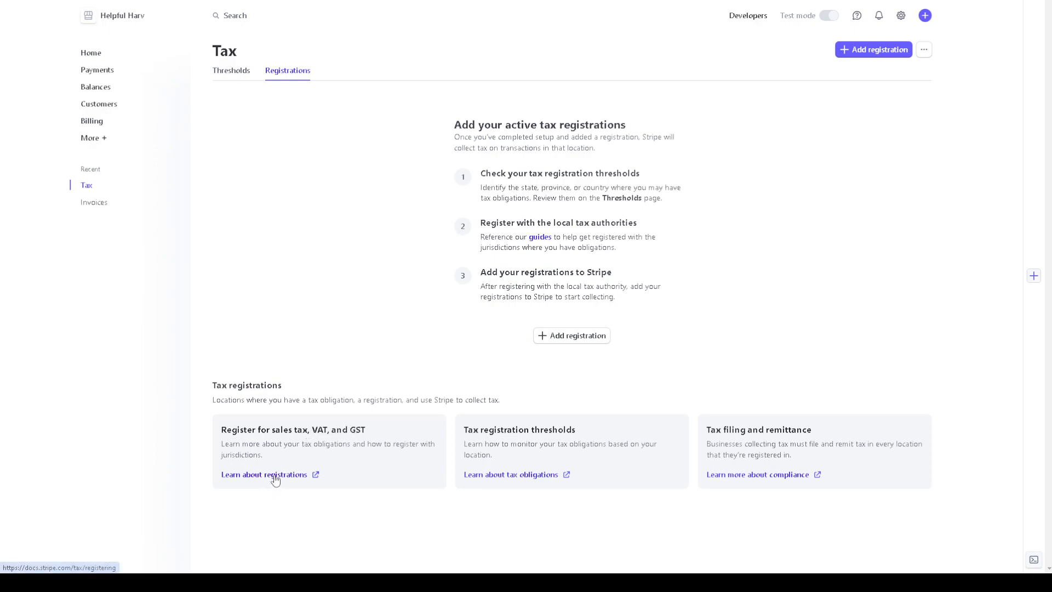
Follow 'Learn about registrations' to the 'Register for sales tax, VAT, and GST' docs article.
{"action": "left_click", "coordinate": [264, 475]}
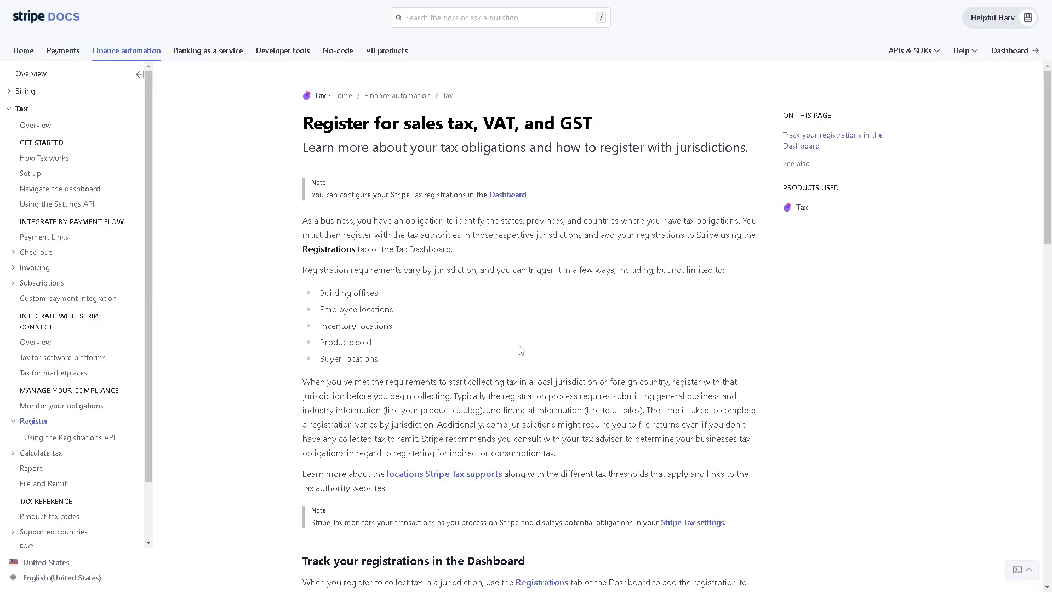
{"action": "mouse_move", "coordinate": [404, 381]}
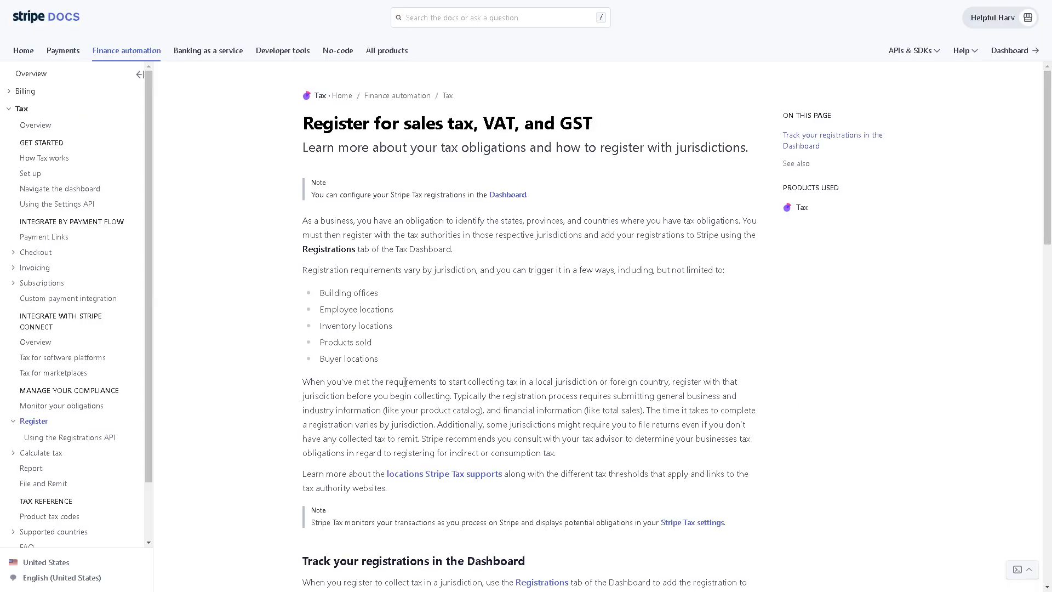
Read through the registration docs article down to its registration status and See also sections.
{"action": "scroll", "scroll_direction": "down", "scroll_amount": 3}
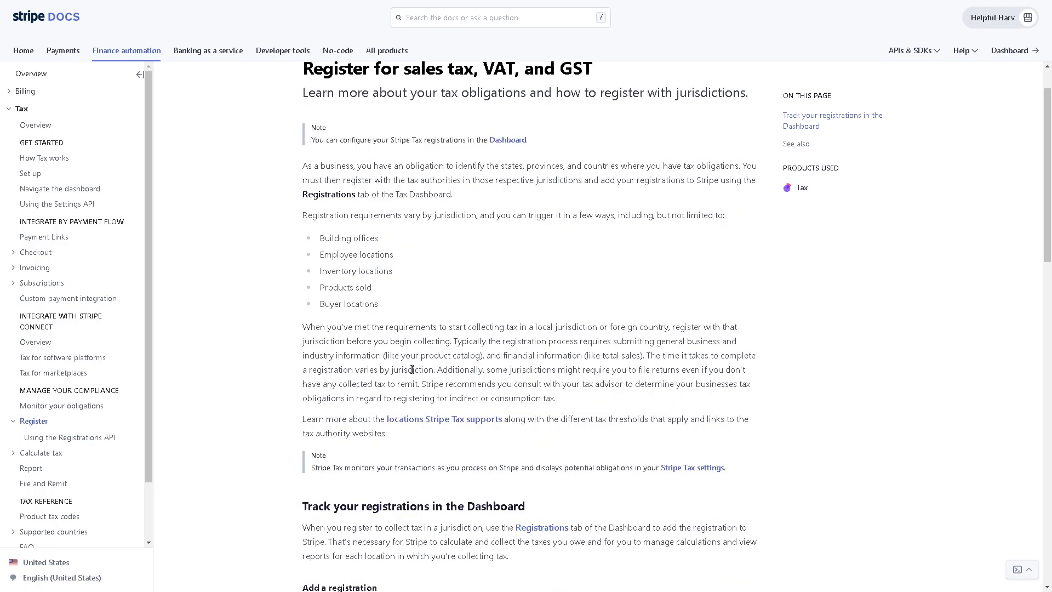
{"action": "scroll", "scroll_direction": "up", "scroll_amount": 3}
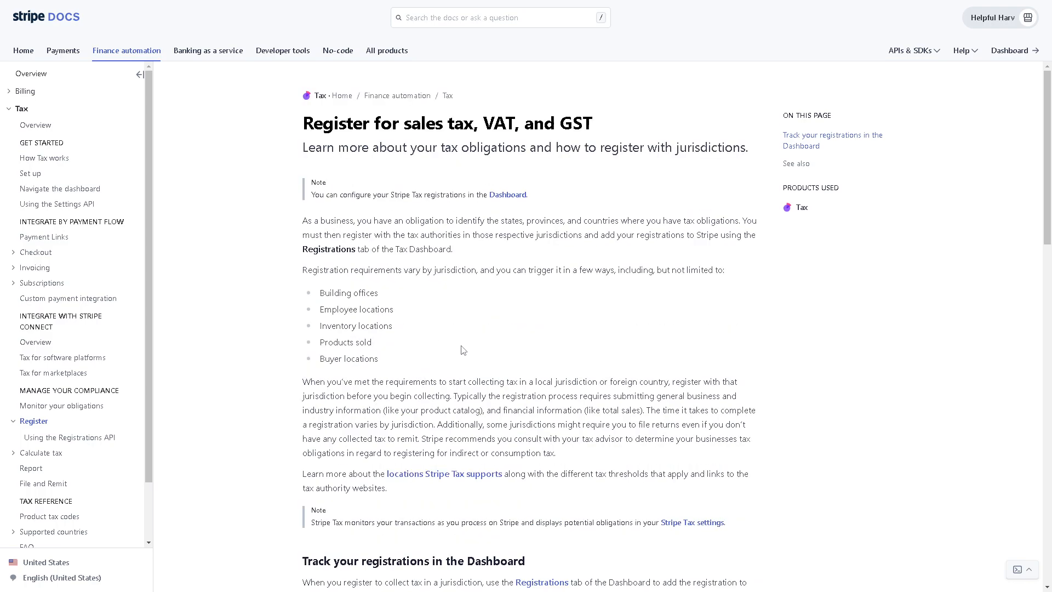
{"action": "mouse_move", "coordinate": [461, 369]}
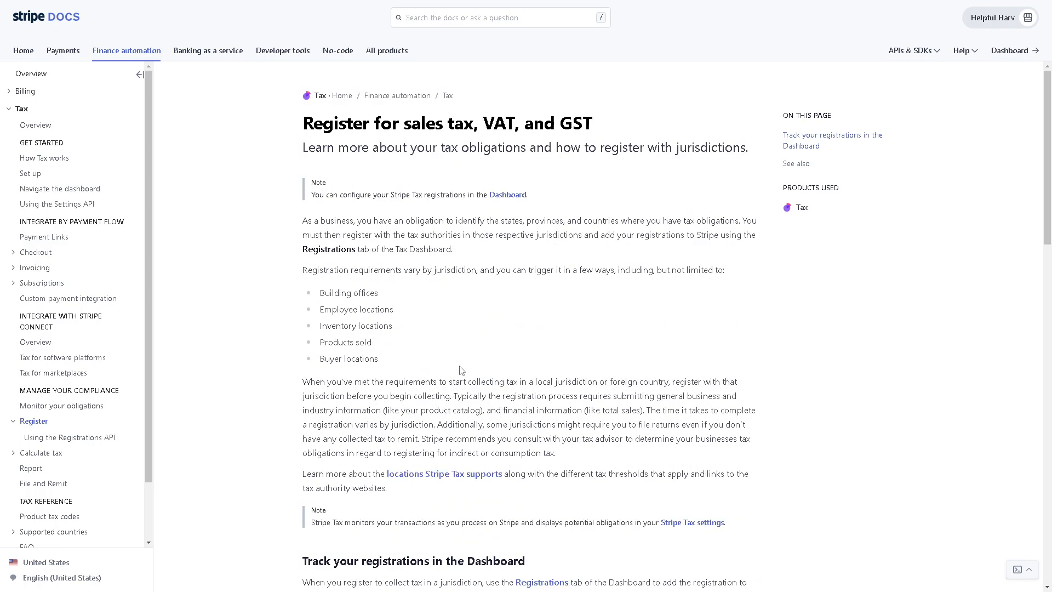
{"action": "mouse_move", "coordinate": [349, 211]}
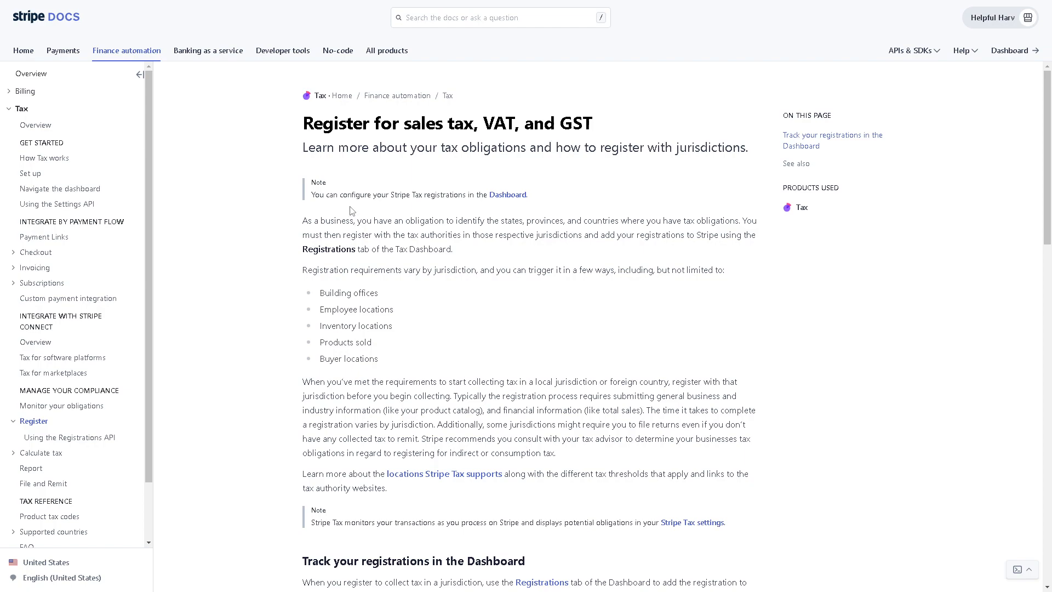
{"action": "mouse_move", "coordinate": [435, 205]}
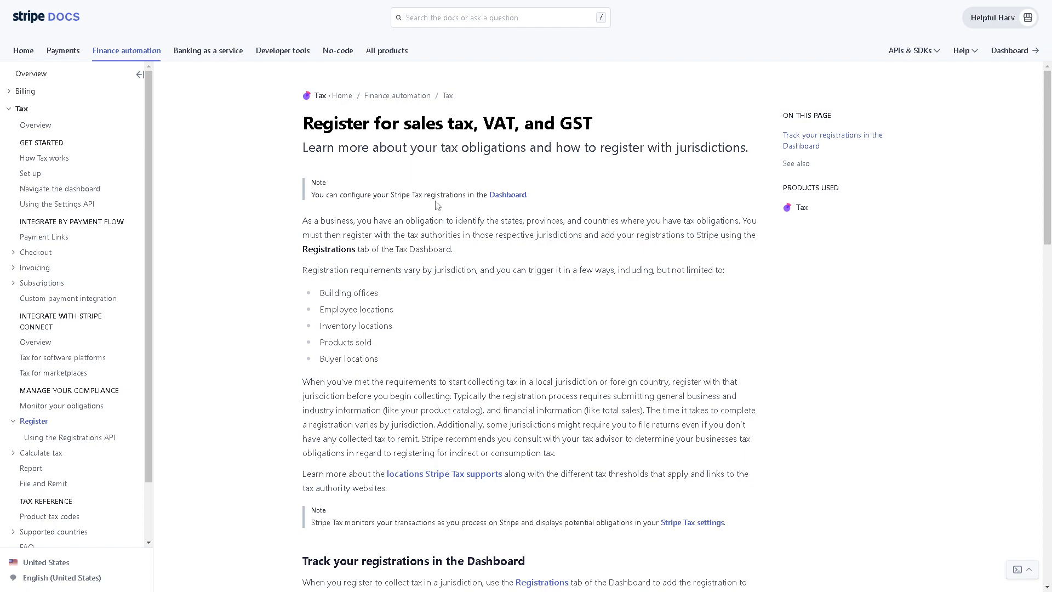
{"action": "mouse_move", "coordinate": [324, 245]}
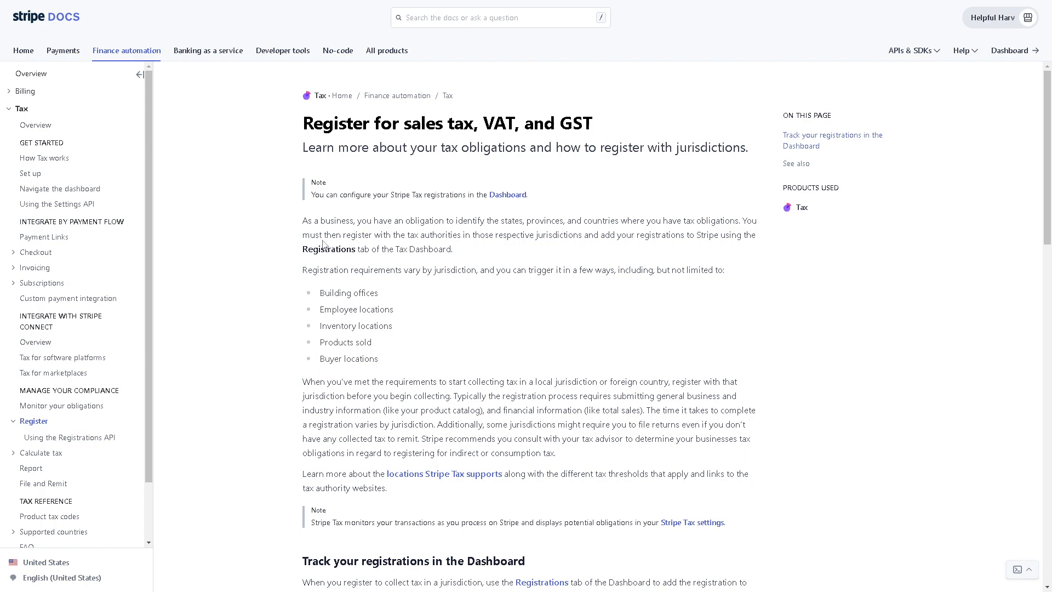
{"action": "mouse_move", "coordinate": [482, 232]}
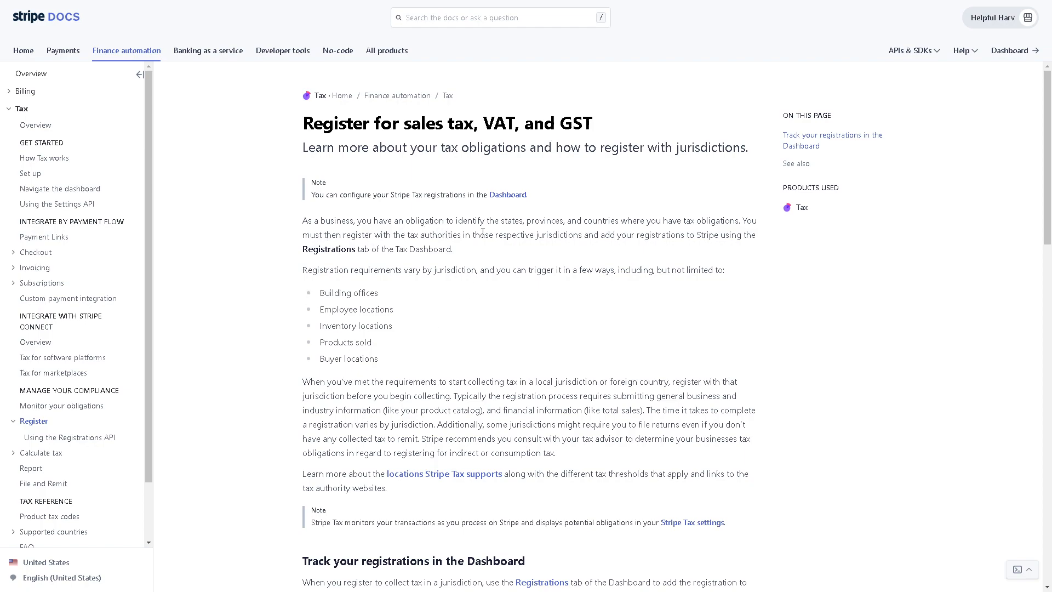
{"action": "mouse_move", "coordinate": [530, 269]}
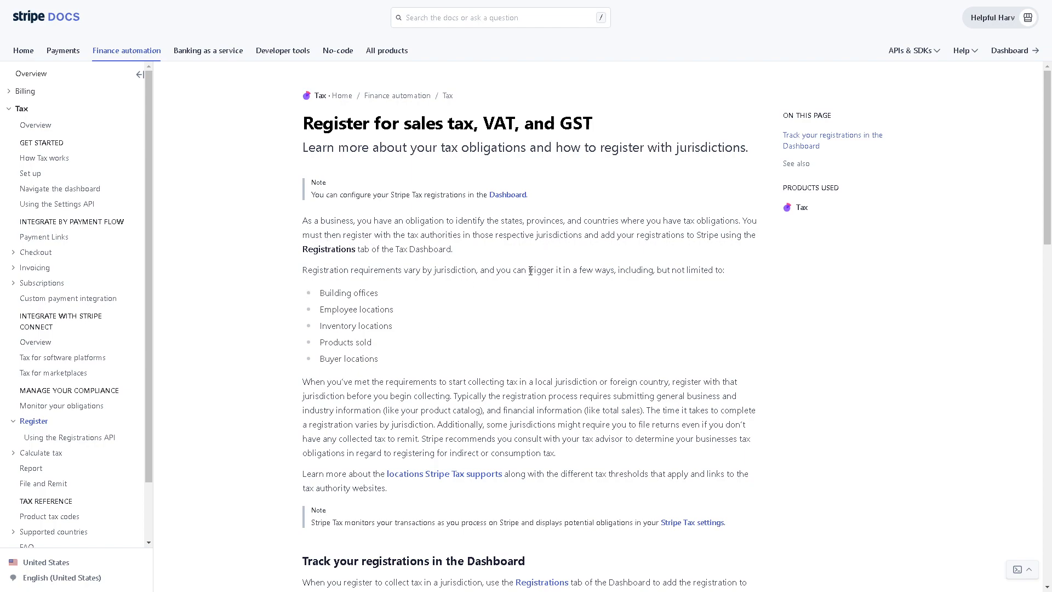
{"action": "mouse_move", "coordinate": [426, 297]}
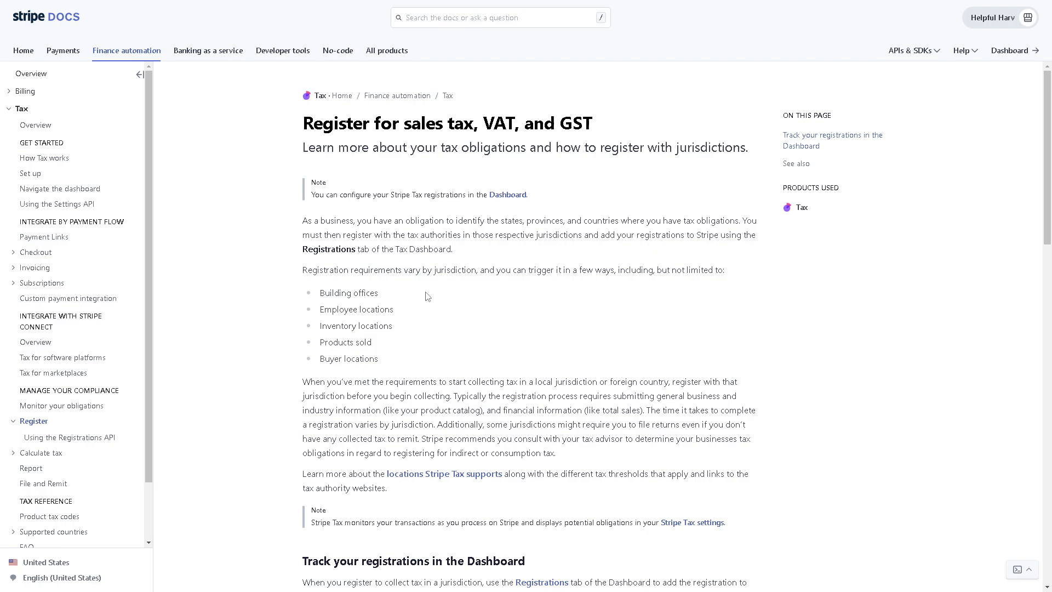
{"action": "scroll", "scroll_direction": "down", "scroll_amount": 3}
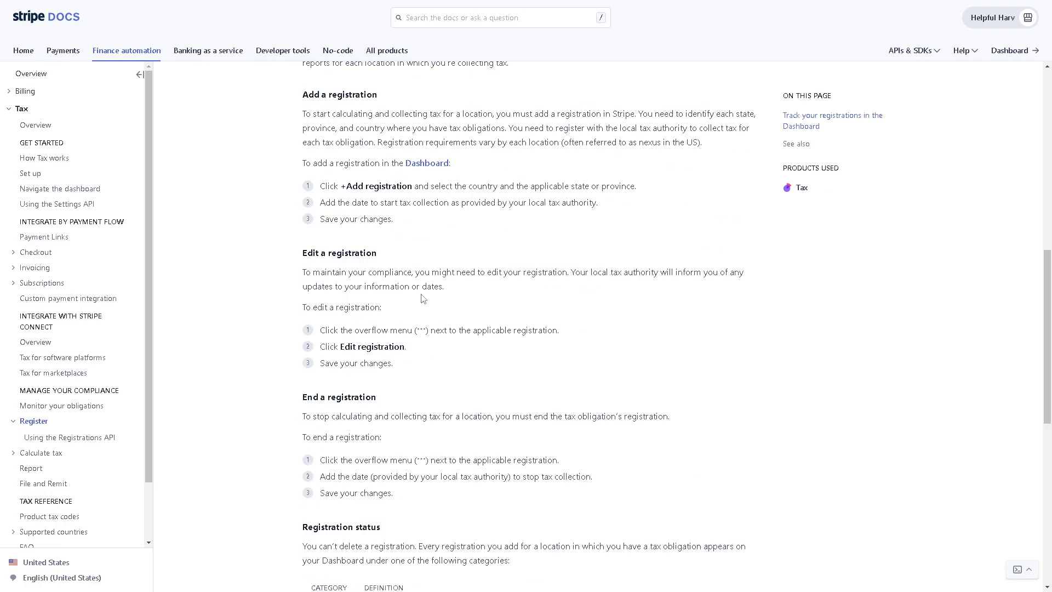
{"action": "scroll", "scroll_direction": "down", "scroll_amount": 3}
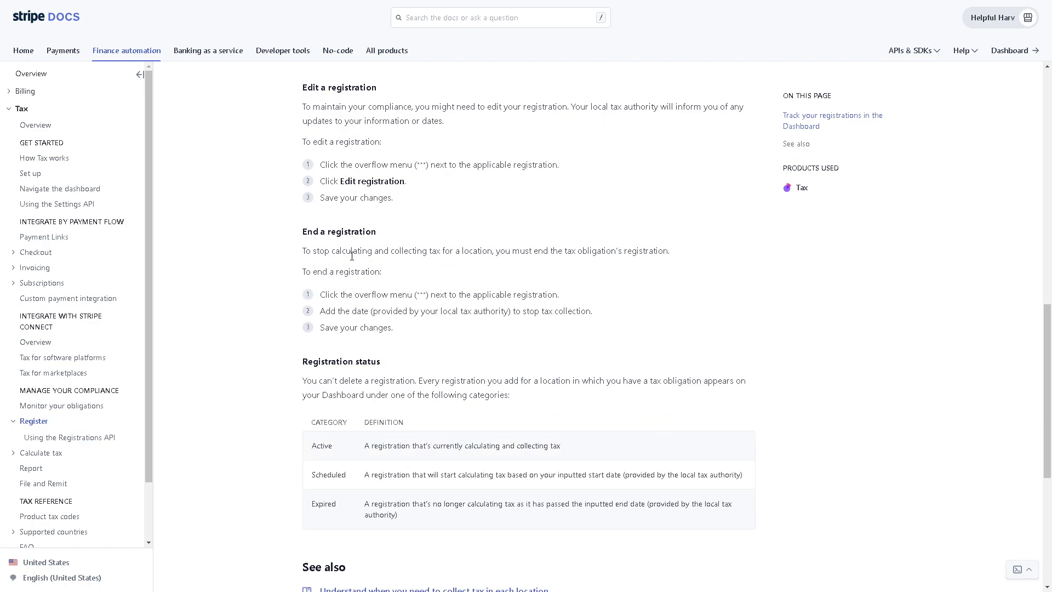
{"action": "mouse_move", "coordinate": [388, 277]}
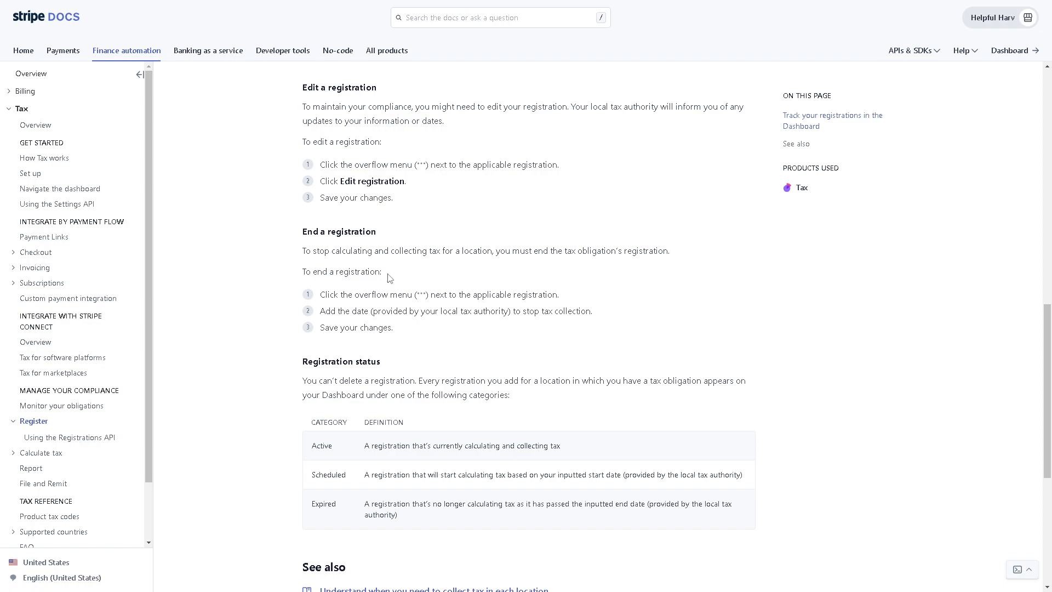
{"action": "scroll", "scroll_direction": "down", "scroll_amount": 3}
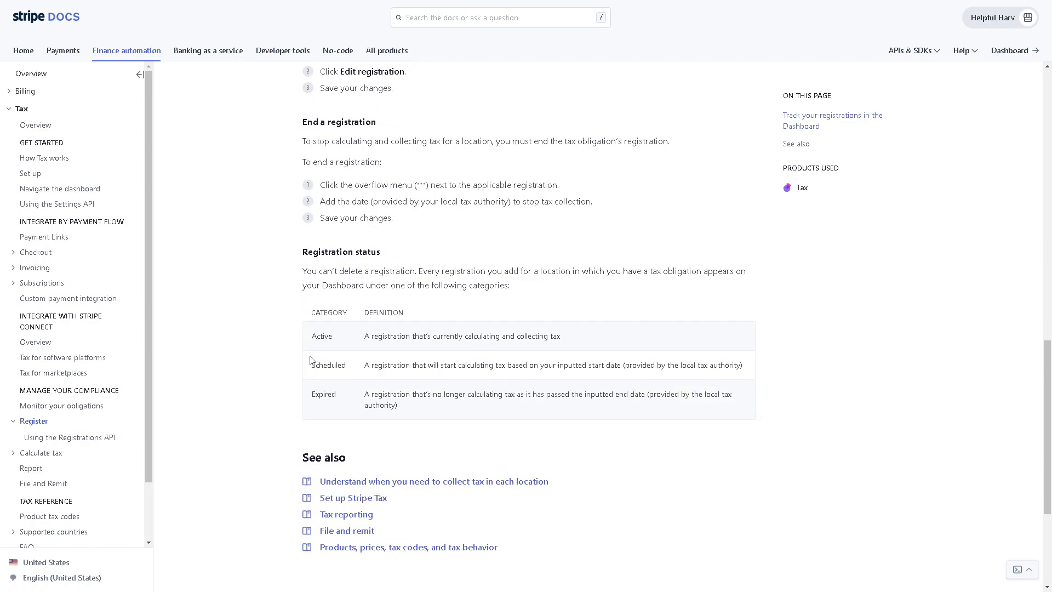
{"action": "mouse_move", "coordinate": [330, 363]}
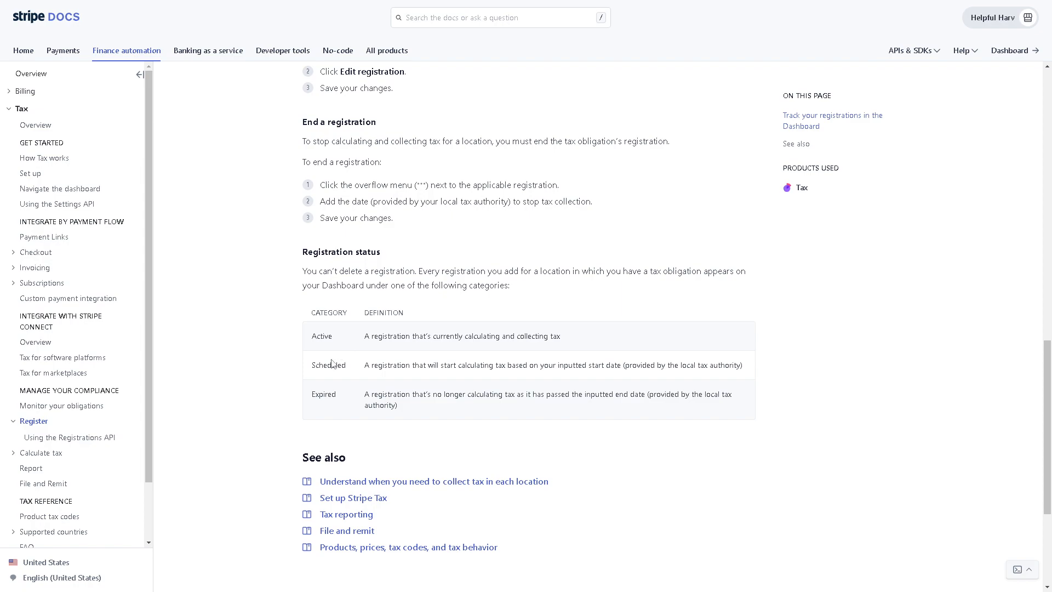
{"action": "mouse_move", "coordinate": [331, 397]}
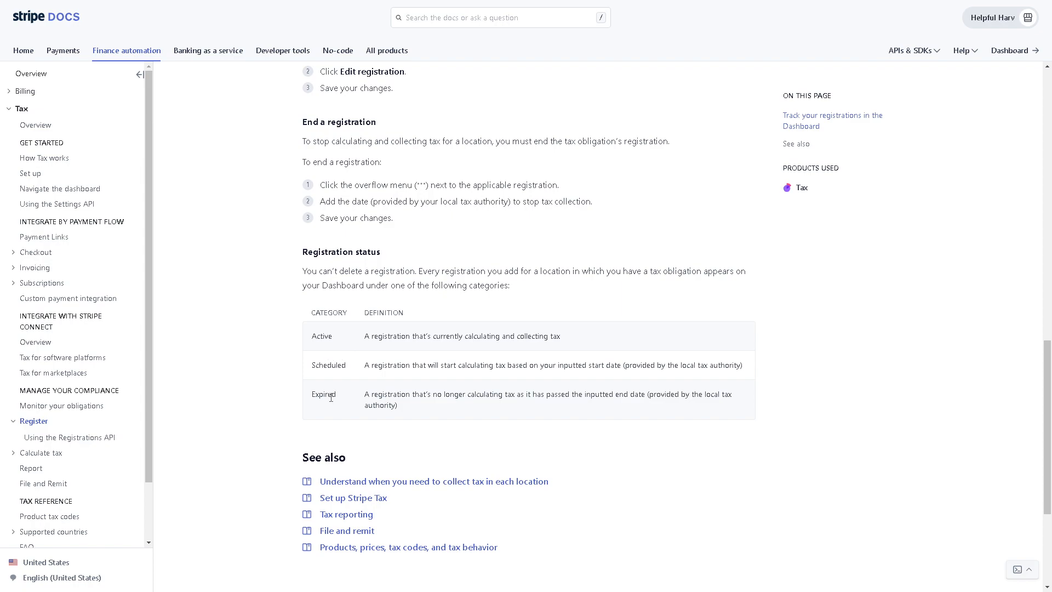
{"action": "scroll", "scroll_direction": "down", "scroll_amount": 3}
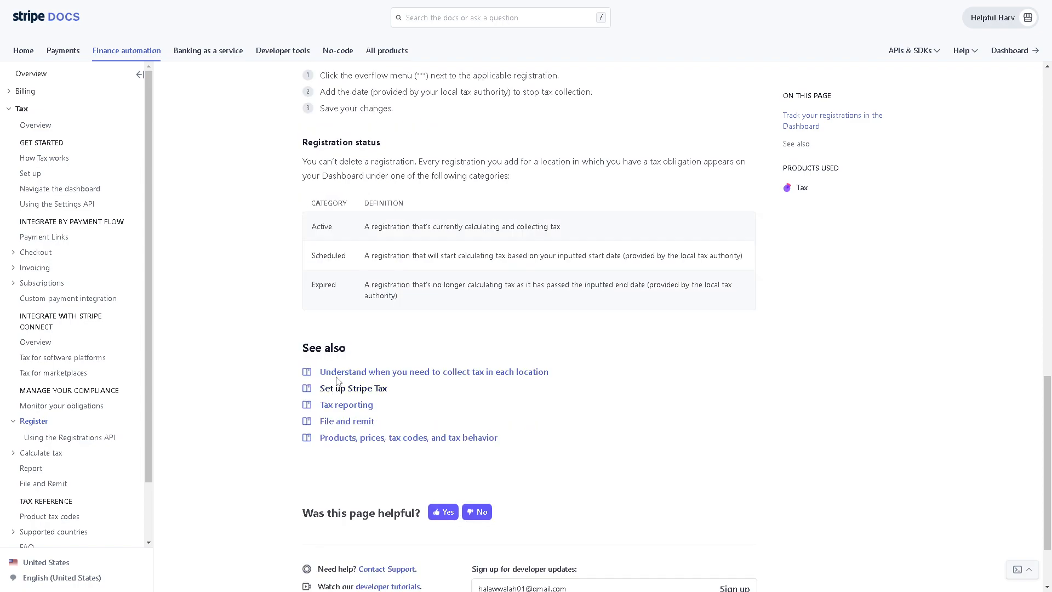
{"action": "scroll", "scroll_direction": "up", "scroll_amount": 3}
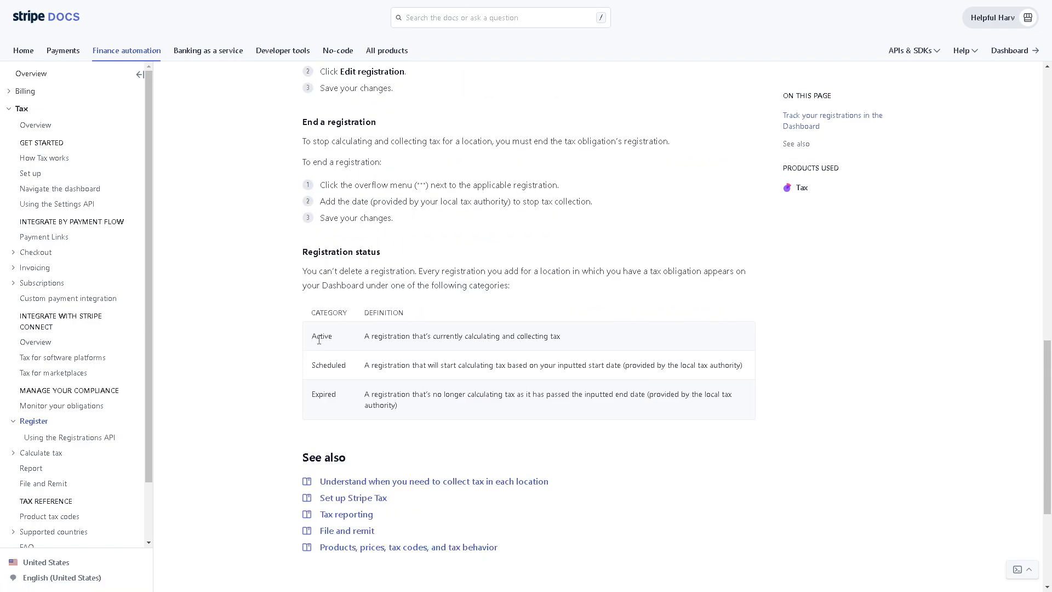
{"action": "mouse_move", "coordinate": [330, 510]}
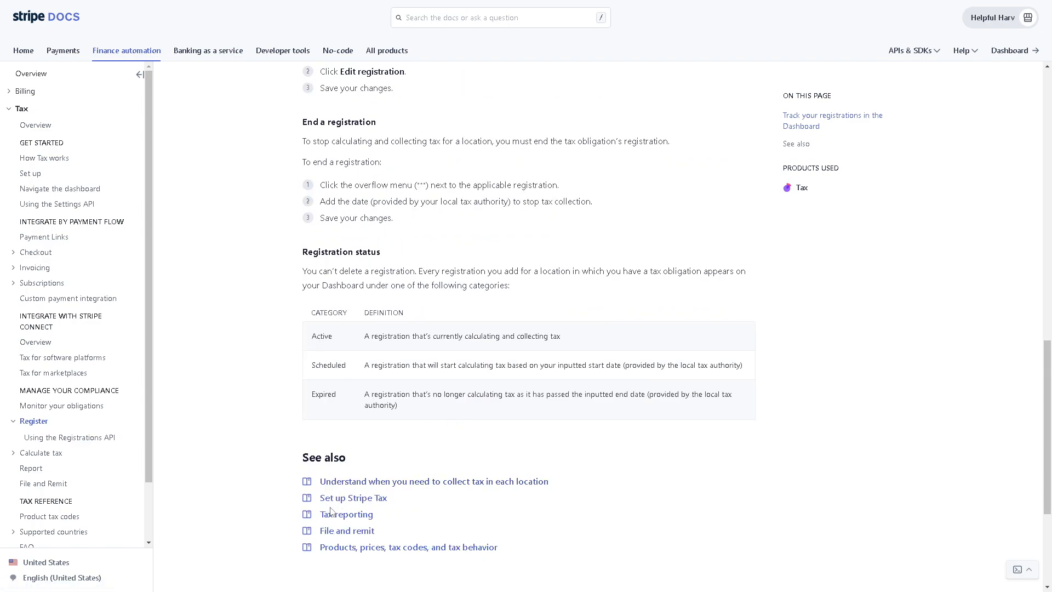
{"action": "mouse_move", "coordinate": [345, 514]}
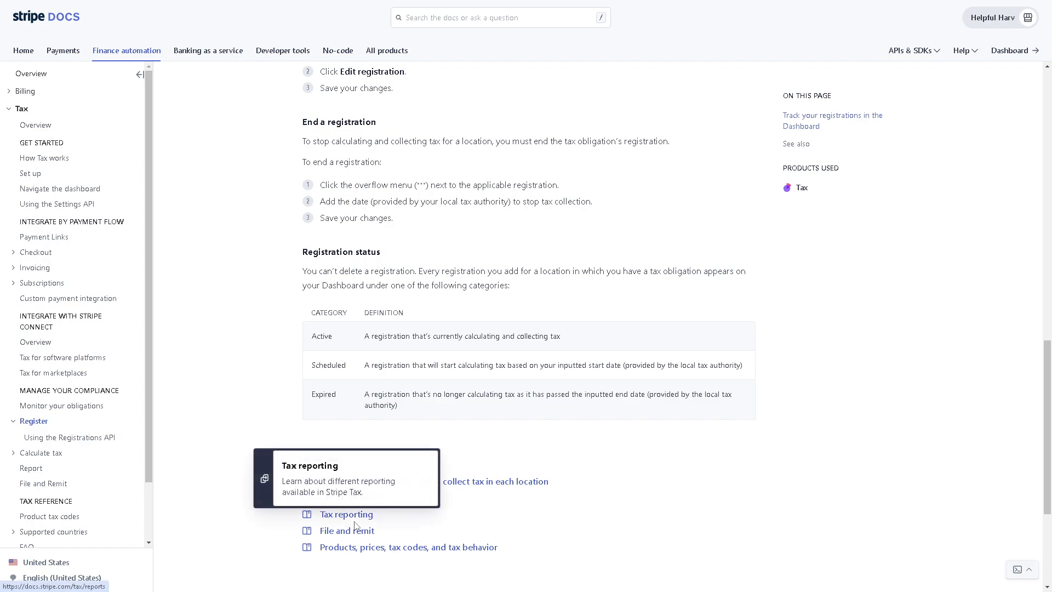
{"action": "mouse_move", "coordinate": [379, 558]}
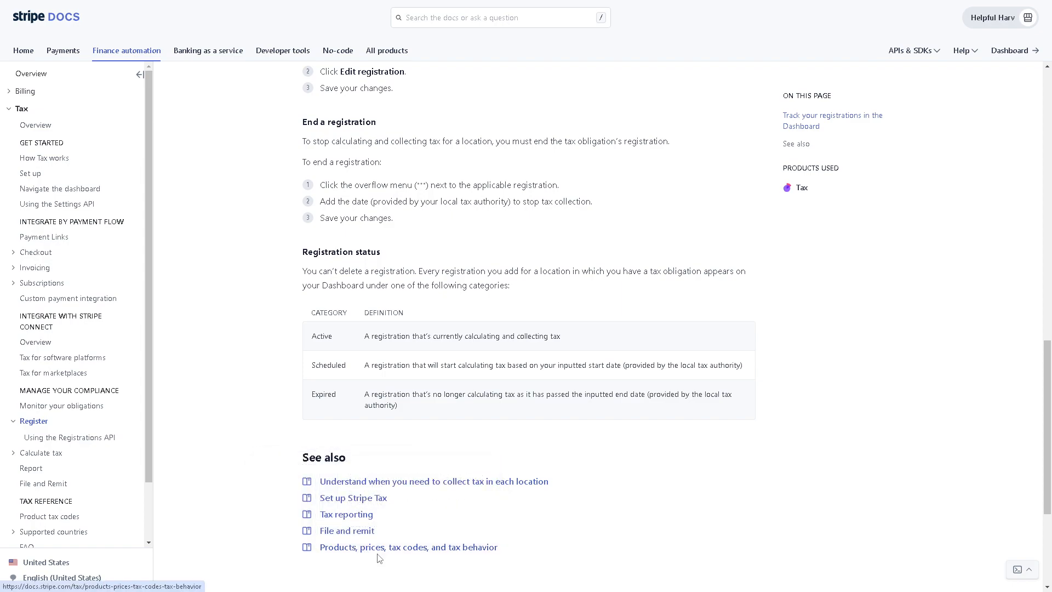
{"action": "mouse_move", "coordinate": [346, 514]}
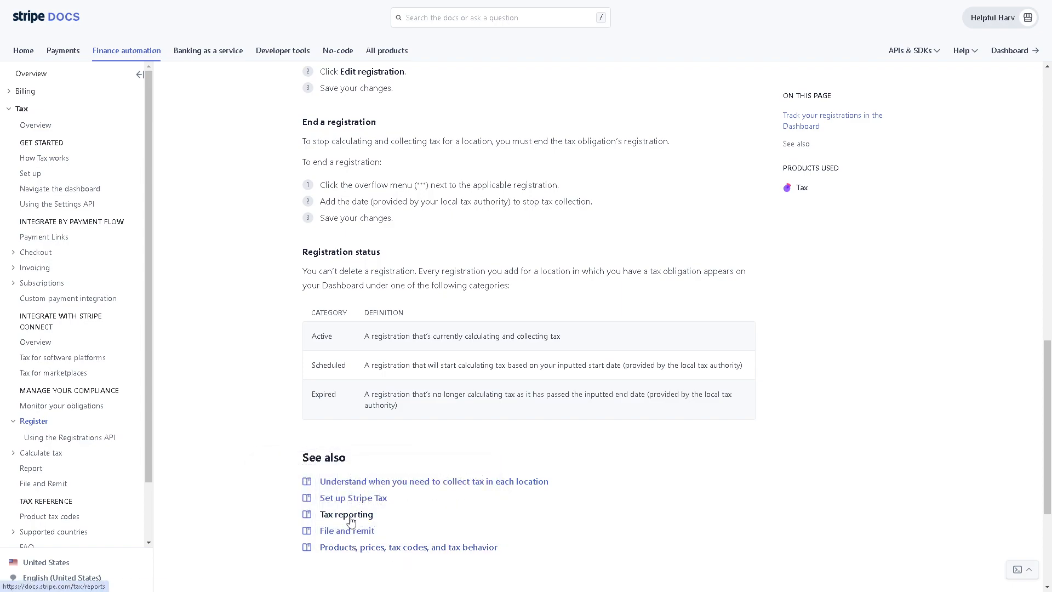
{"action": "mouse_move", "coordinate": [346, 513]}
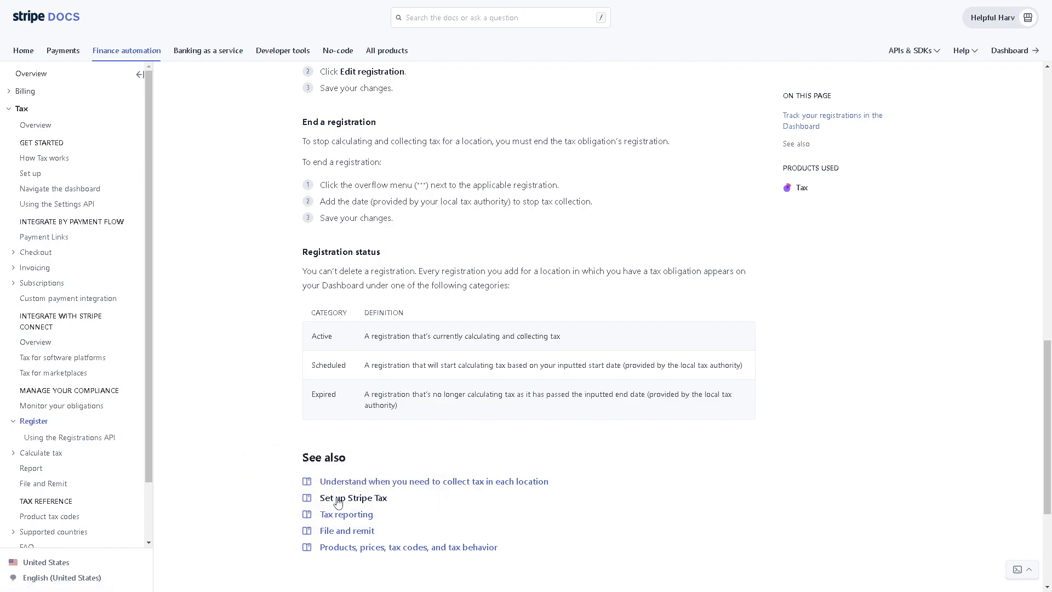
Follow the See also link to the 'Set up Stripe Tax' guide.
{"action": "left_click", "coordinate": [353, 498]}
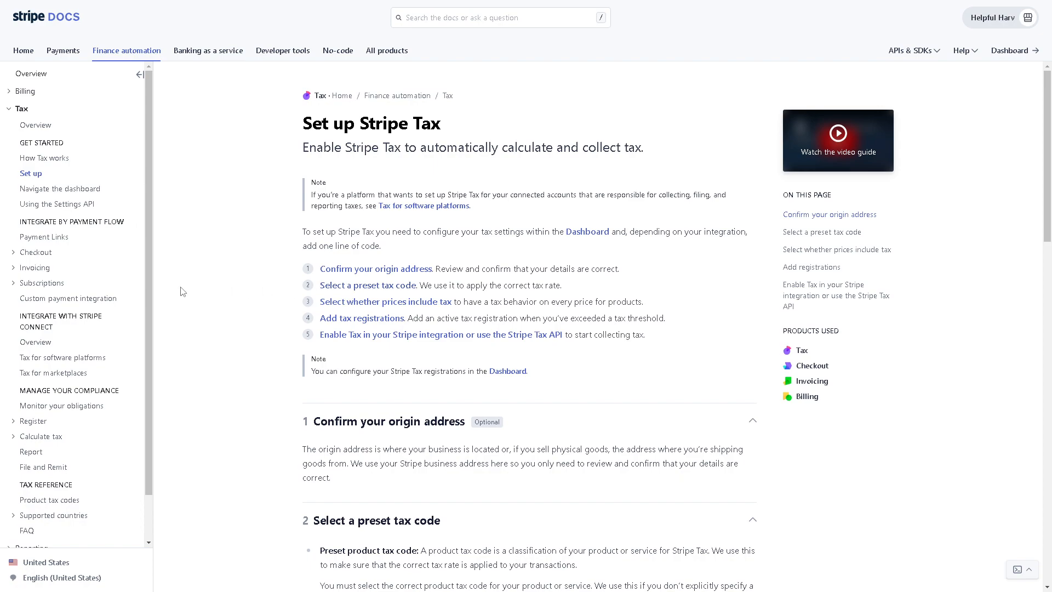
{"action": "mouse_move", "coordinate": [253, 256]}
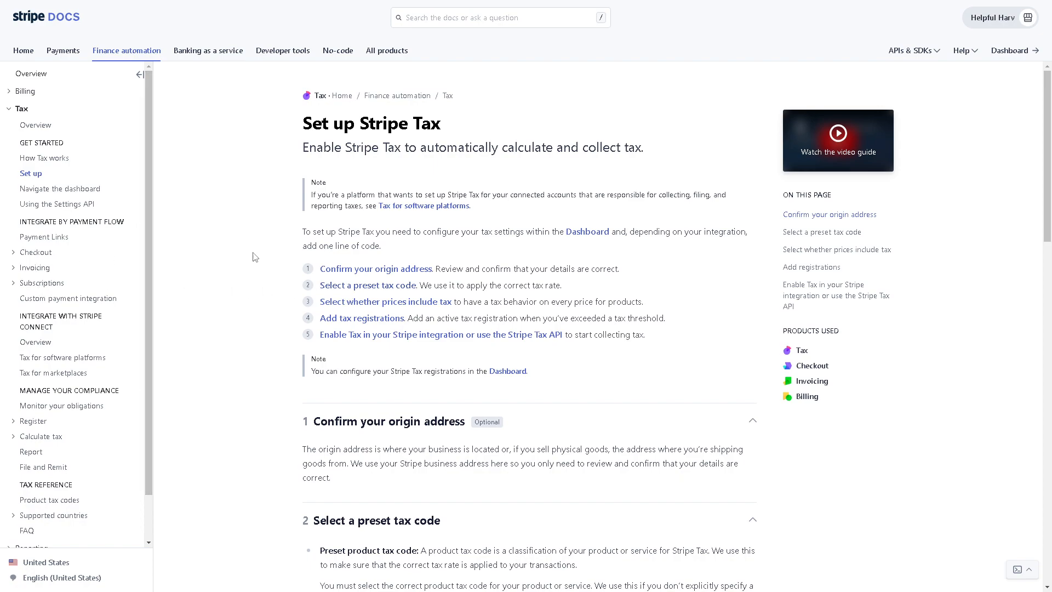
{"action": "mouse_move", "coordinate": [264, 240]}
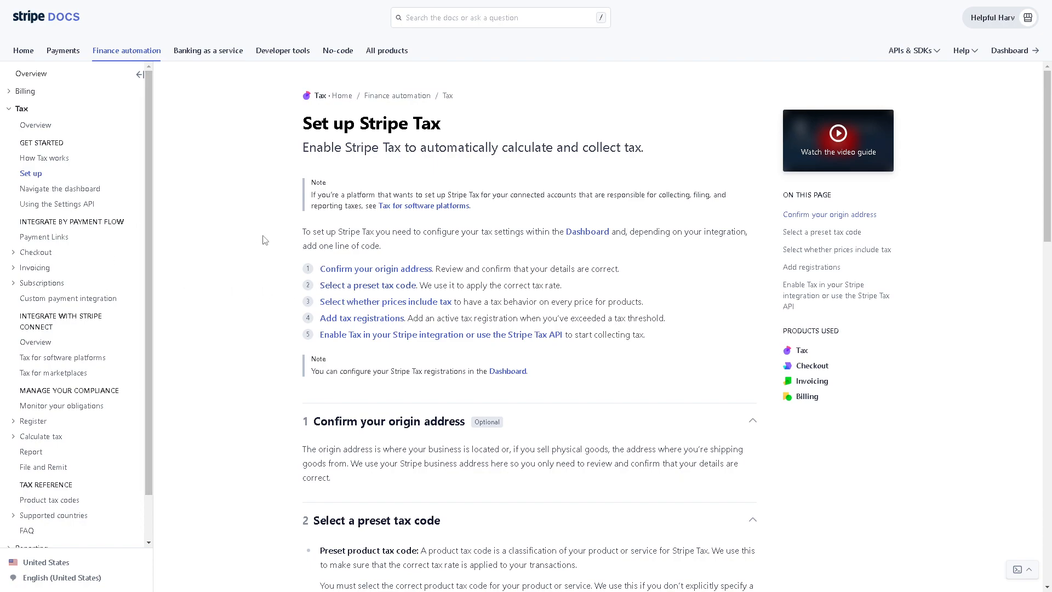
{"action": "mouse_move", "coordinate": [429, 217]}
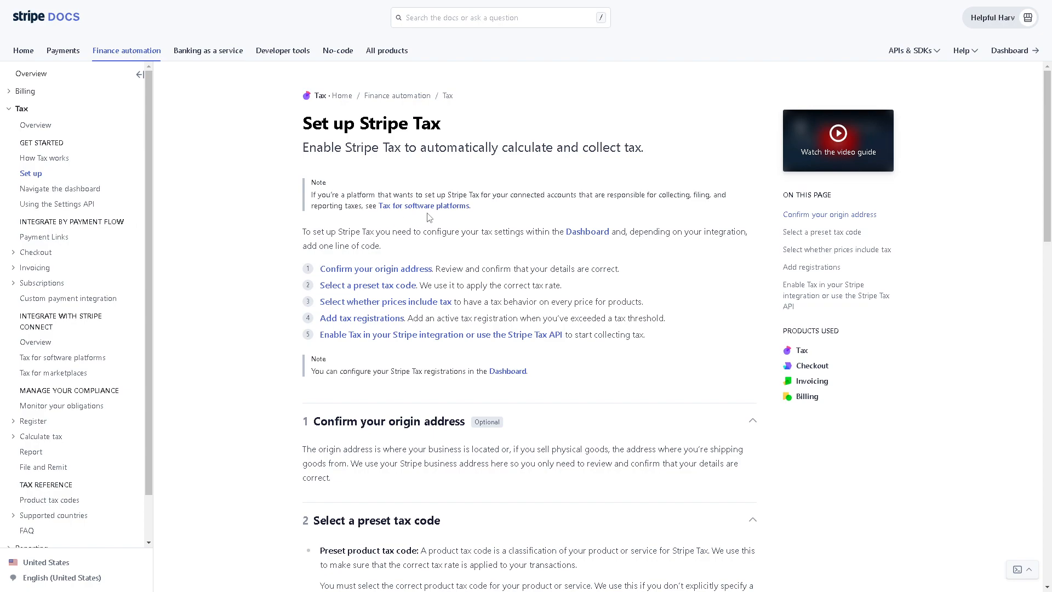
{"action": "mouse_move", "coordinate": [423, 205]}
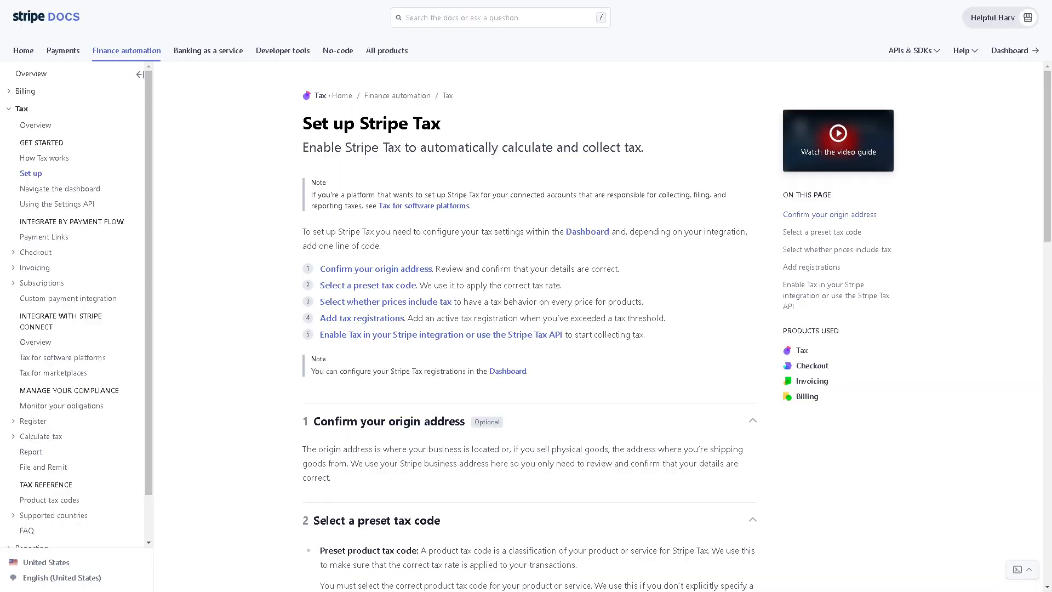
Return to the Stripe Dashboard tab showing Tax Registrations.
{"action": "left_click", "coordinate": [1008, 51]}
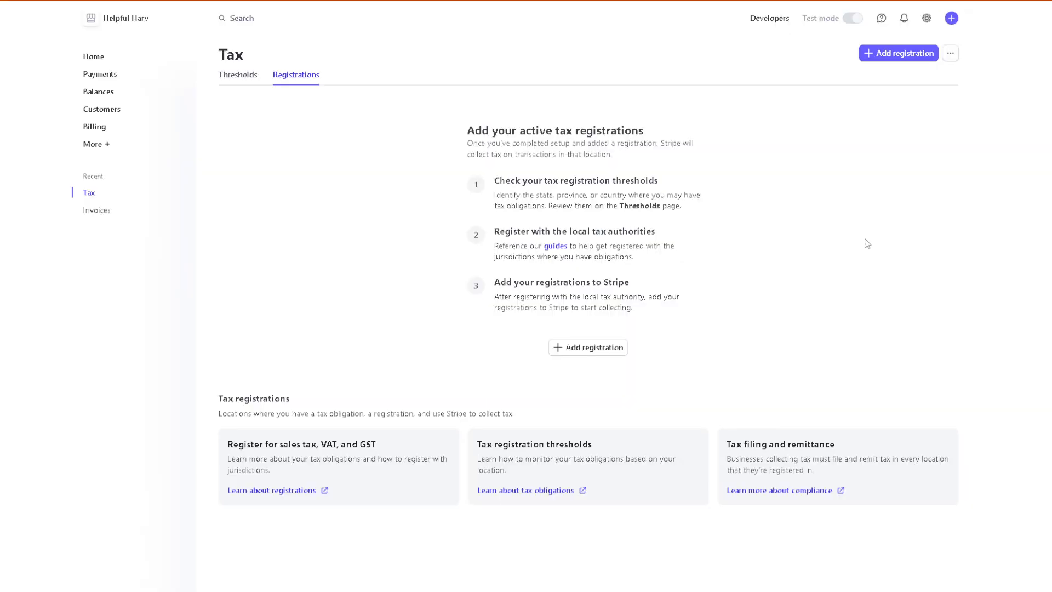
{"action": "mouse_move", "coordinate": [127, 152]}
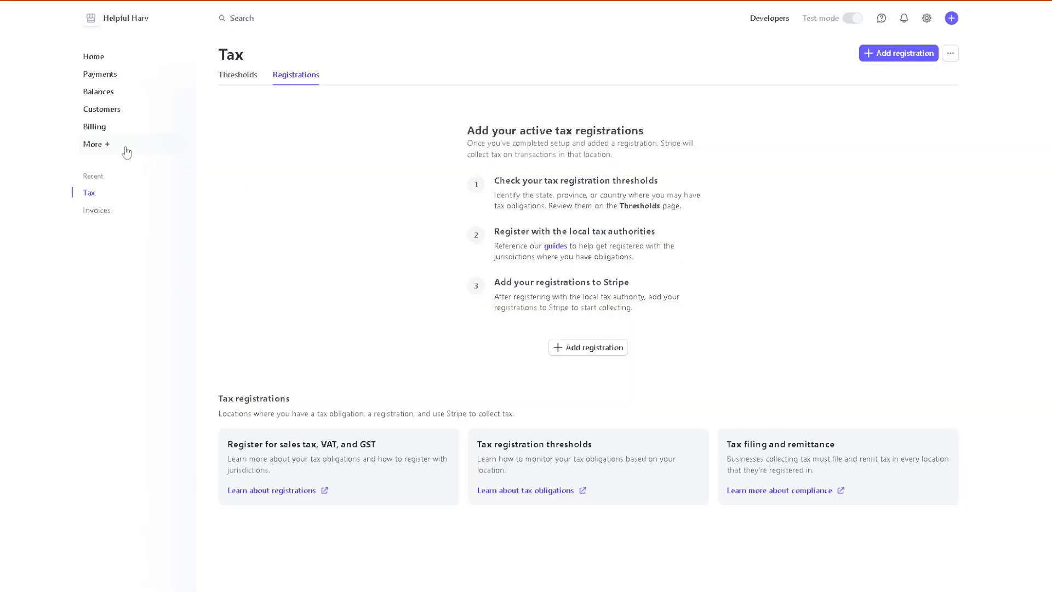
{"action": "mouse_move", "coordinate": [101, 153]}
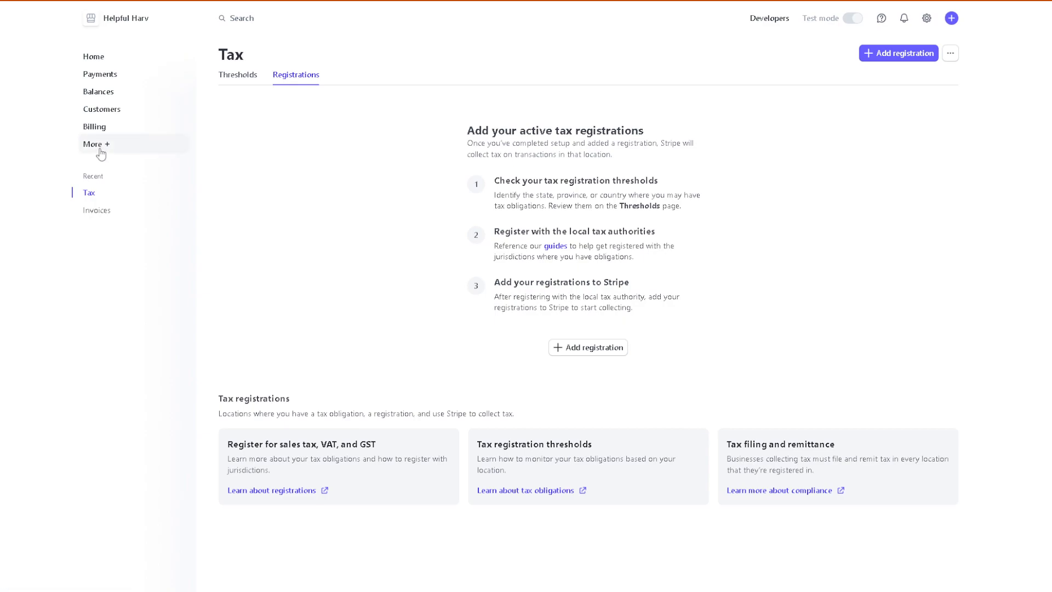
{"action": "left_click", "coordinate": [97, 144]}
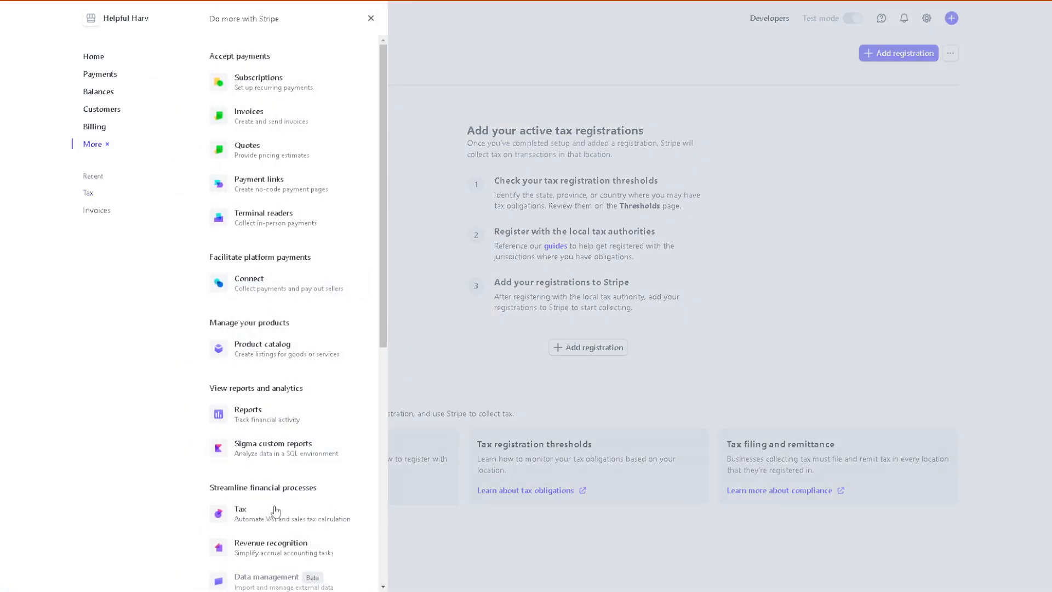
{"action": "mouse_move", "coordinate": [306, 537]}
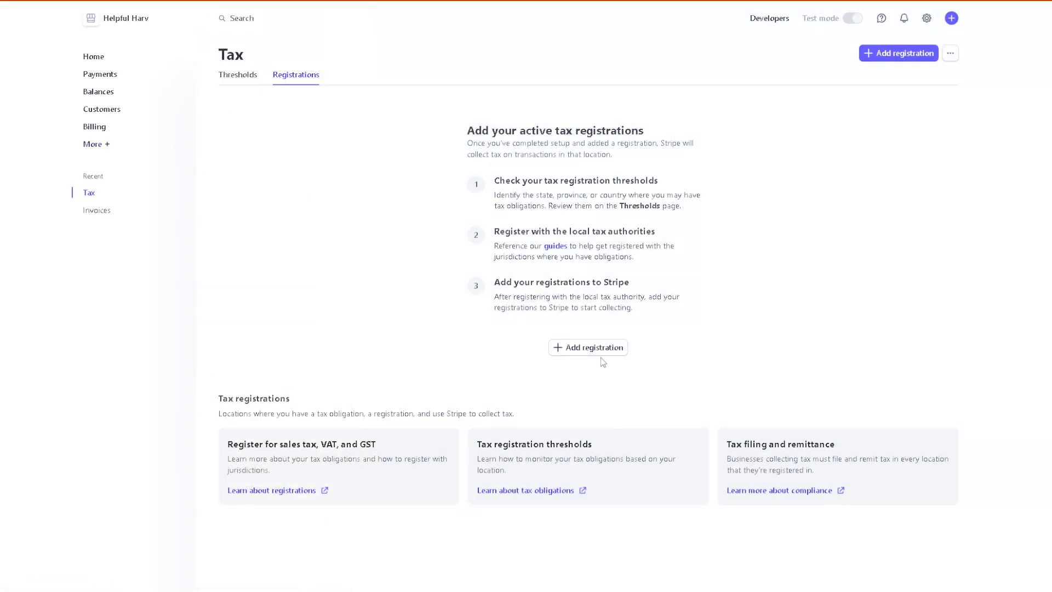
{"action": "mouse_move", "coordinate": [606, 368]}
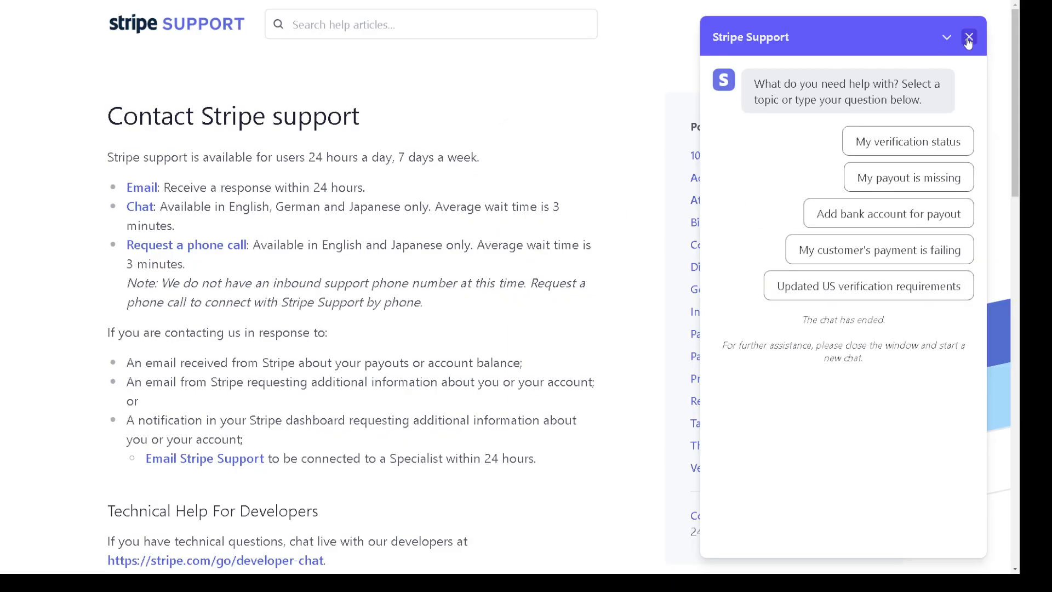
Dismiss the ended Stripe Support chat widget, leaving the Contact Stripe support page.
{"action": "left_click", "coordinate": [967, 37]}
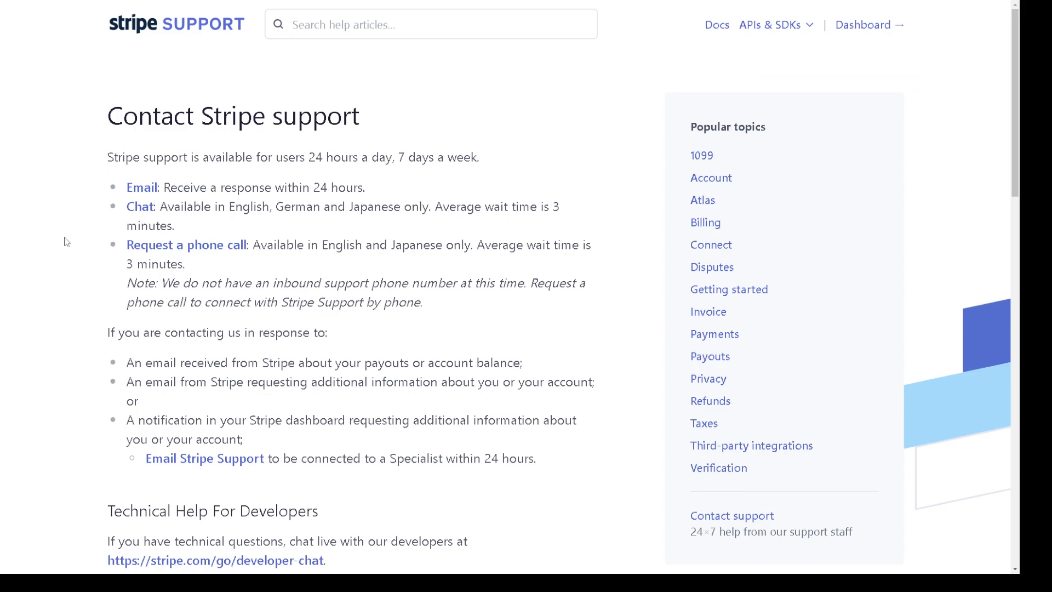
{"action": "mouse_move", "coordinate": [118, 191]}
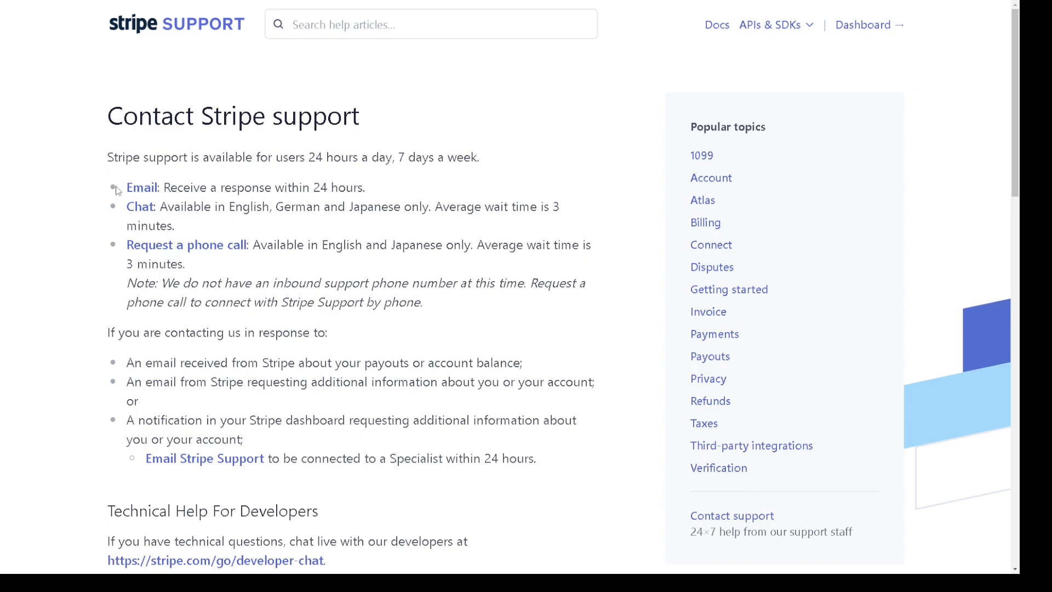
{"action": "mouse_move", "coordinate": [97, 250]}
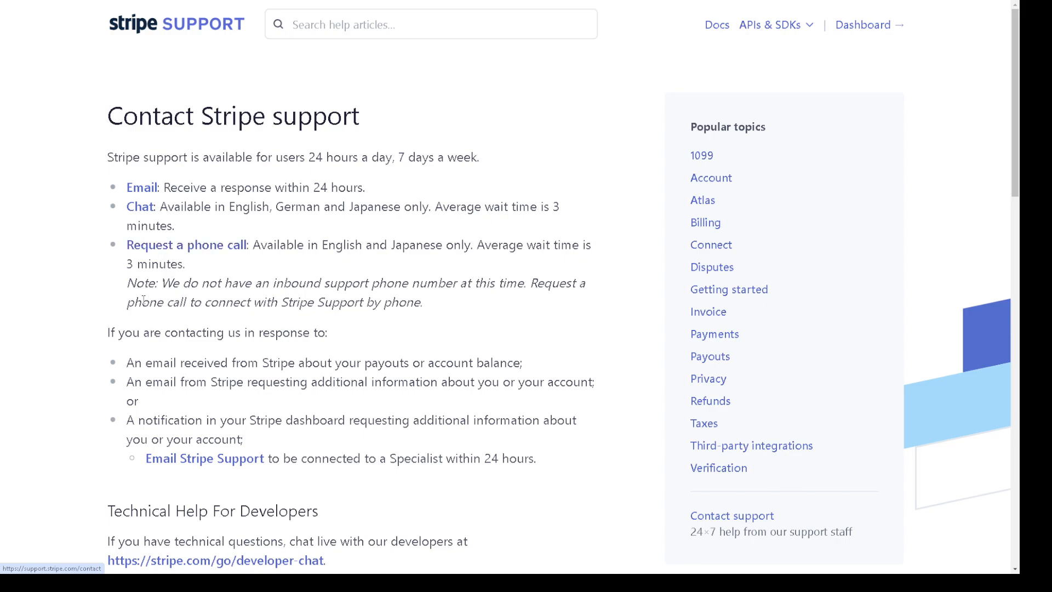
{"action": "mouse_move", "coordinate": [174, 389]}
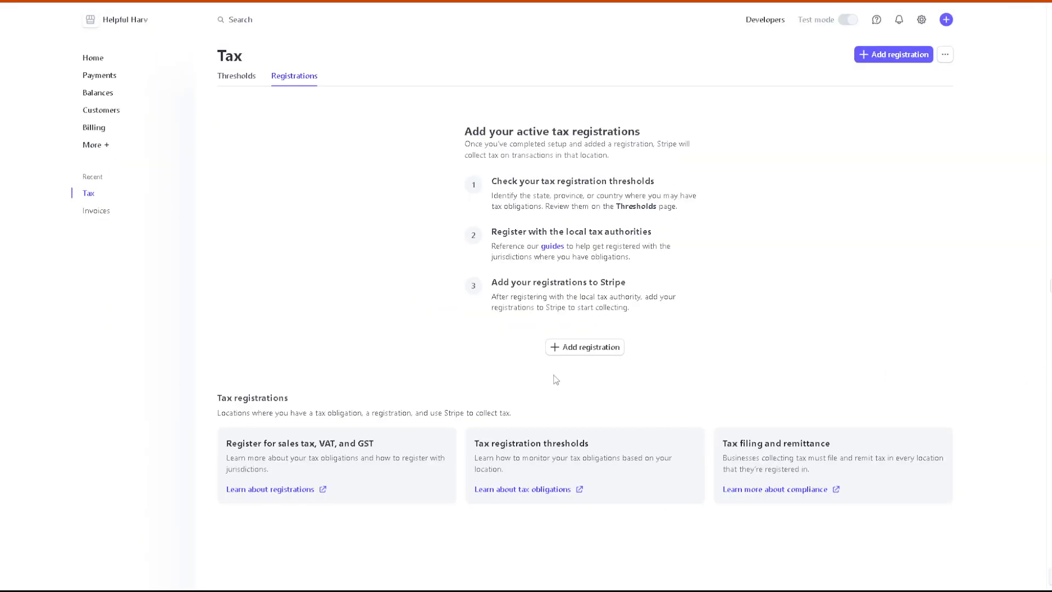
{"action": "mouse_move", "coordinate": [329, 327]}
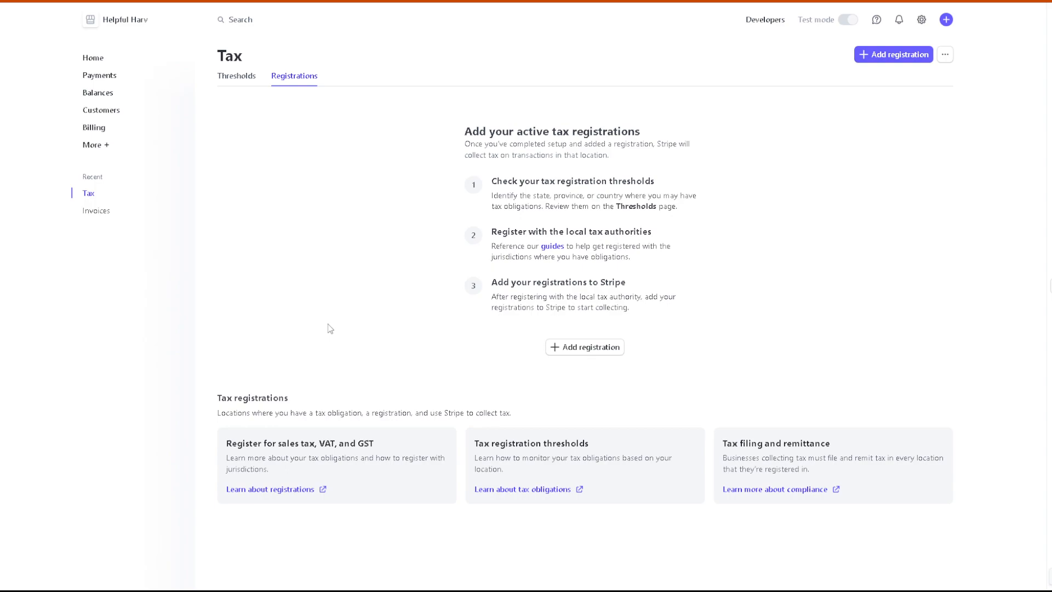